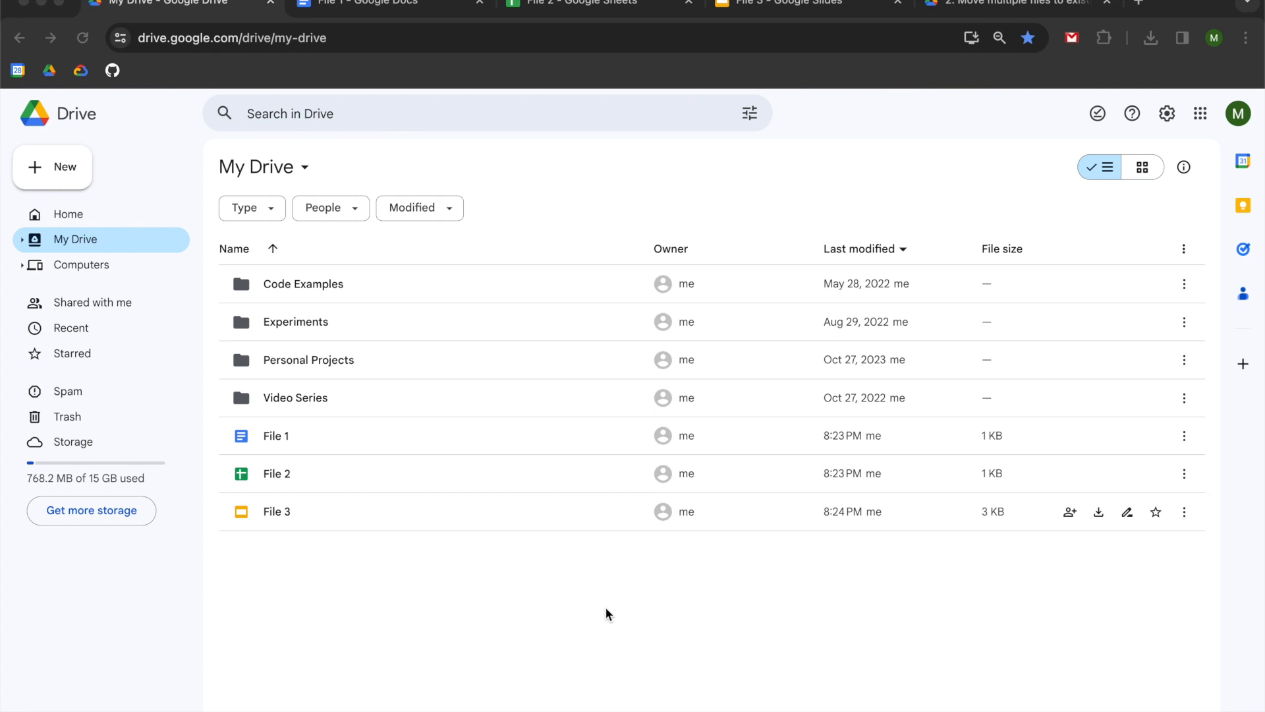
View File 3 in My Drive, then switch to the project folder holding the Destination folder.
left_click(277, 511)
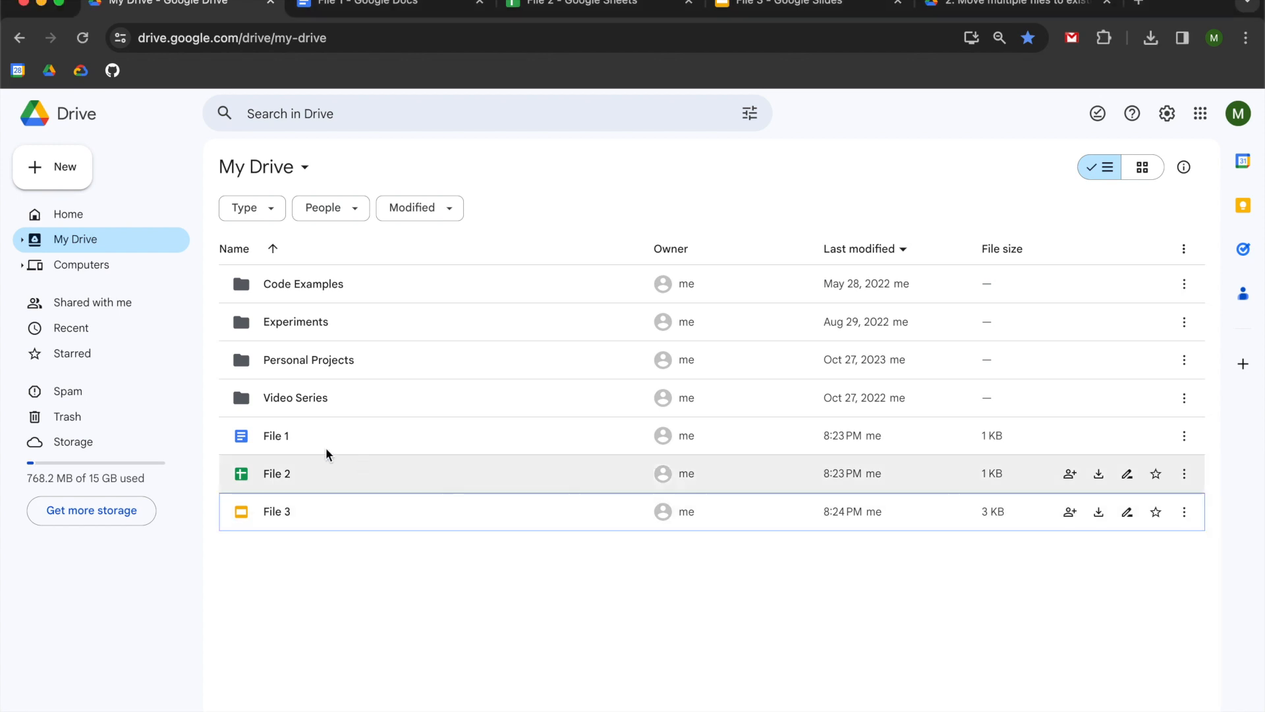
left_click(276, 510)
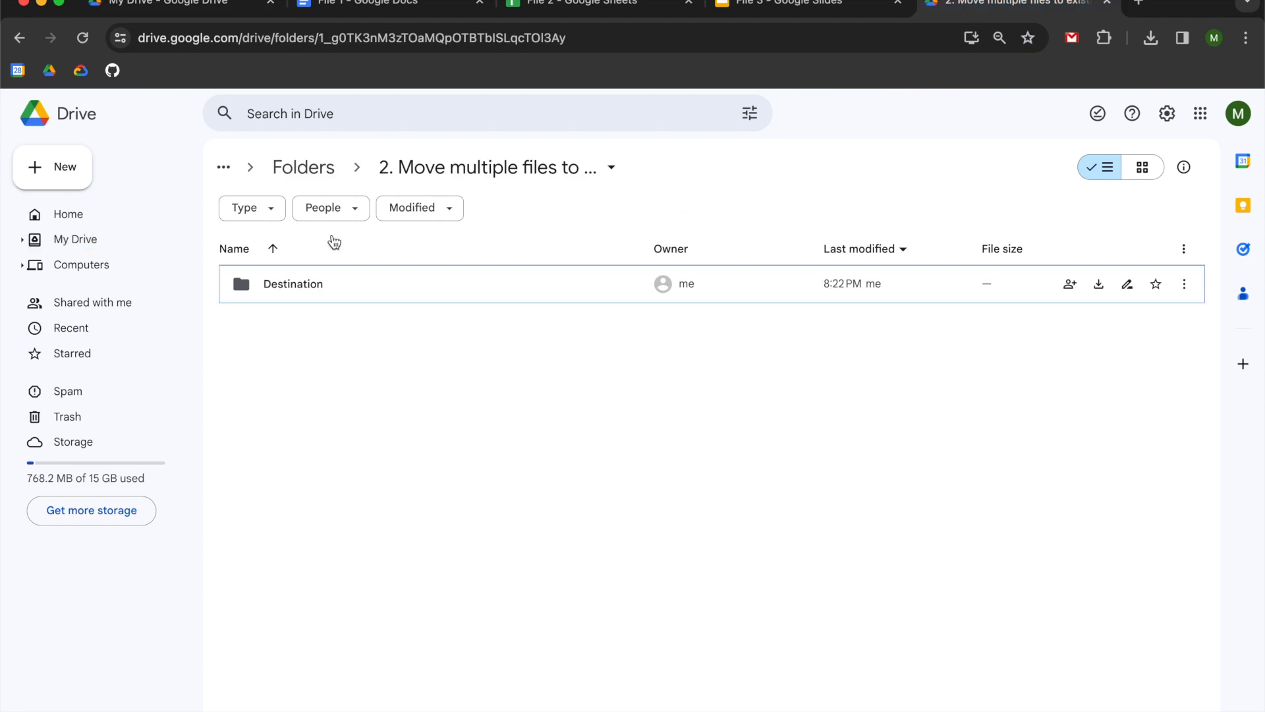
left_click(292, 283)
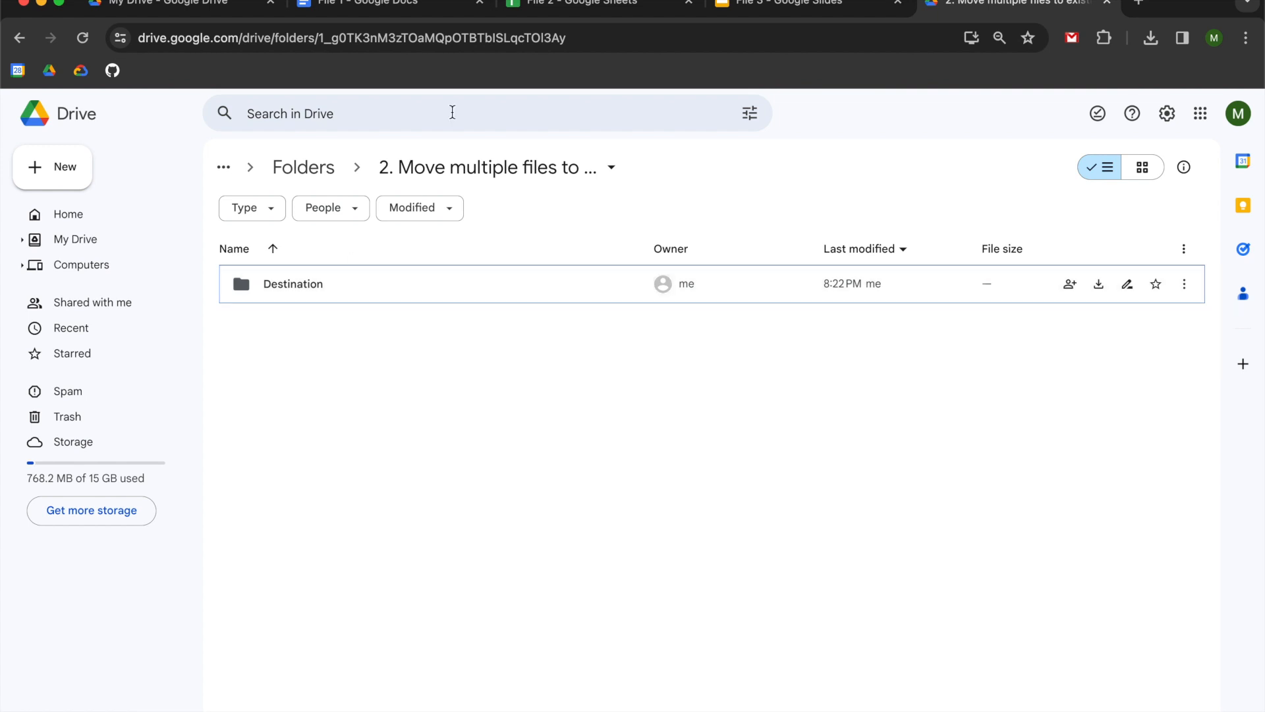
mouse_move(554, 362)
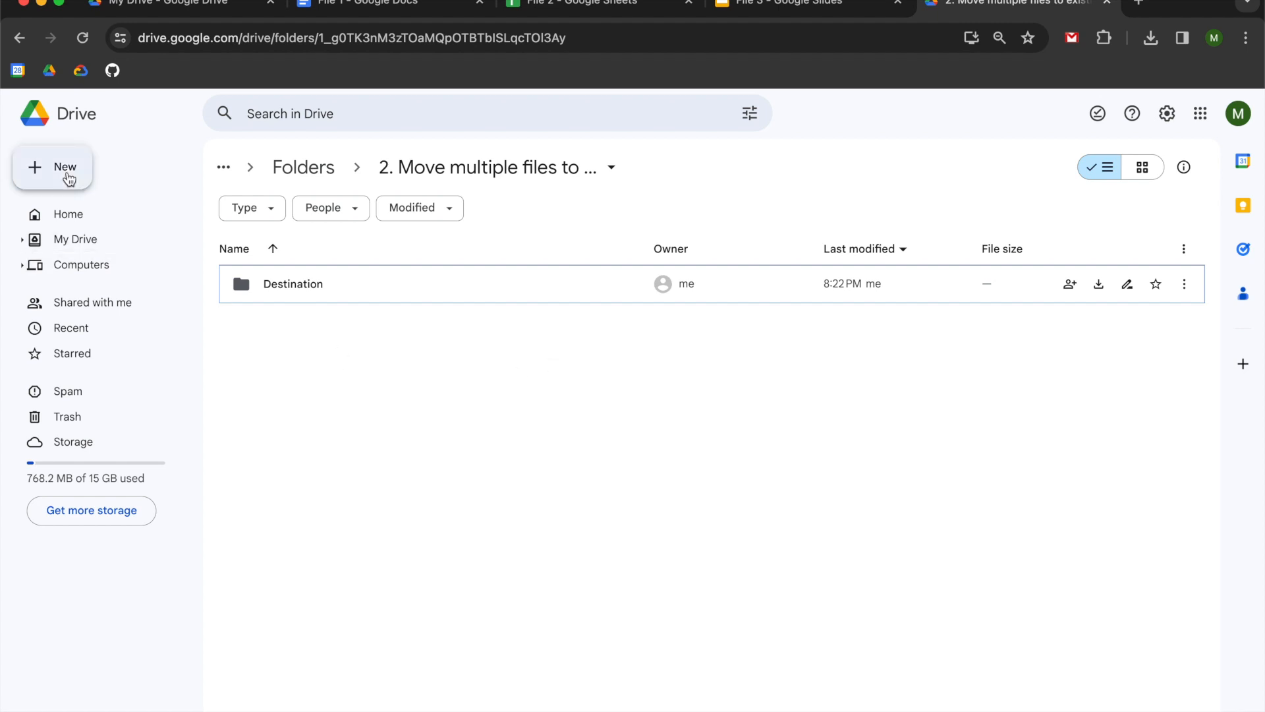
Start a new Google Apps Script project from the New menu in the current folder.
left_click(53, 167)
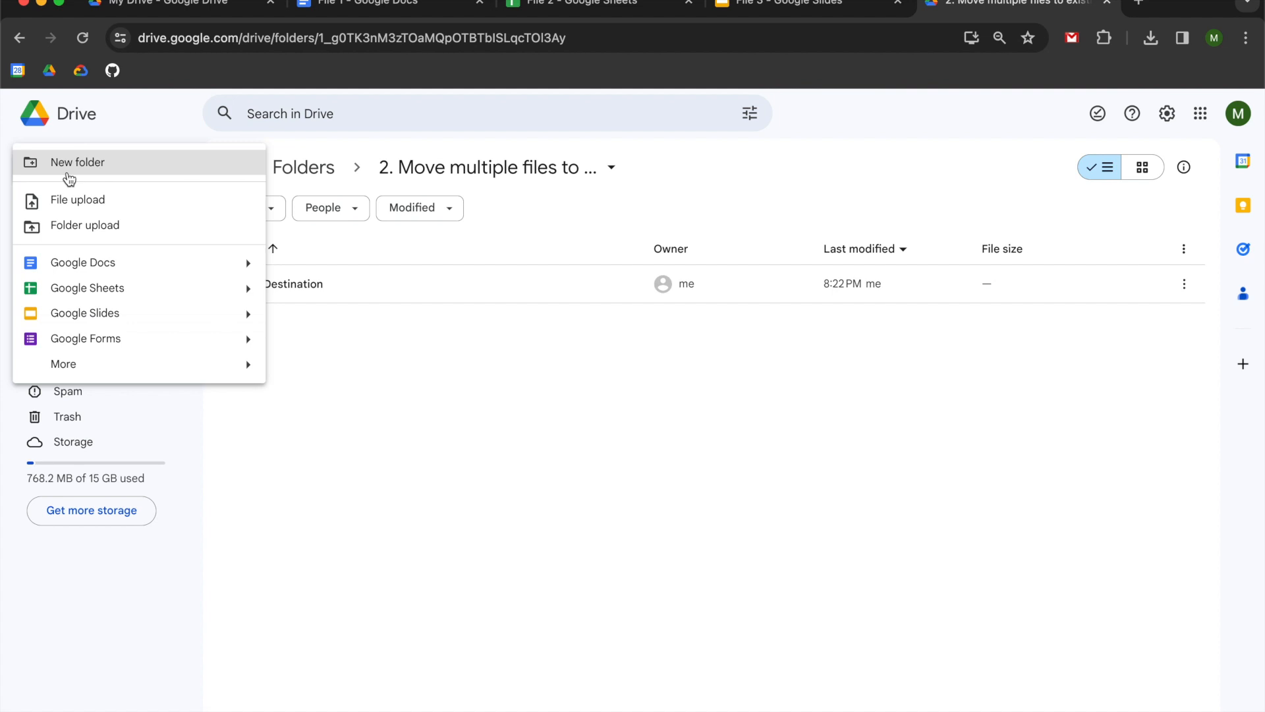
mouse_move(64, 364)
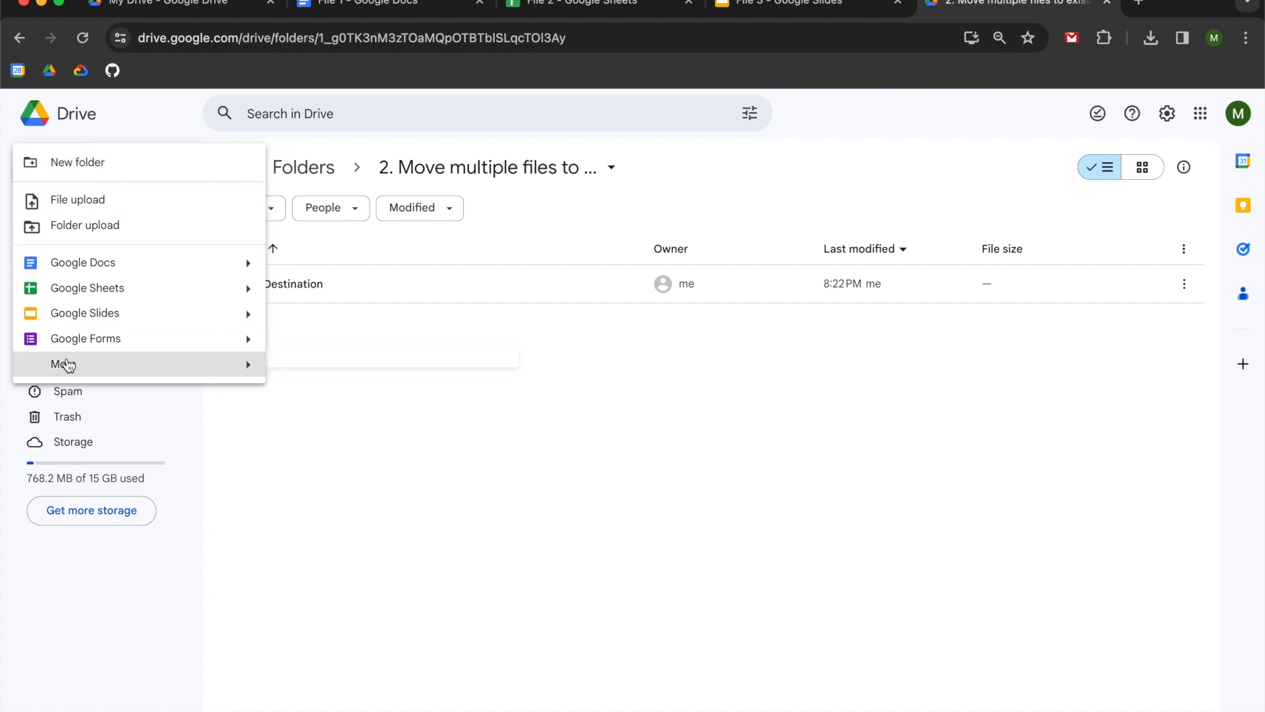
mouse_move(63, 364)
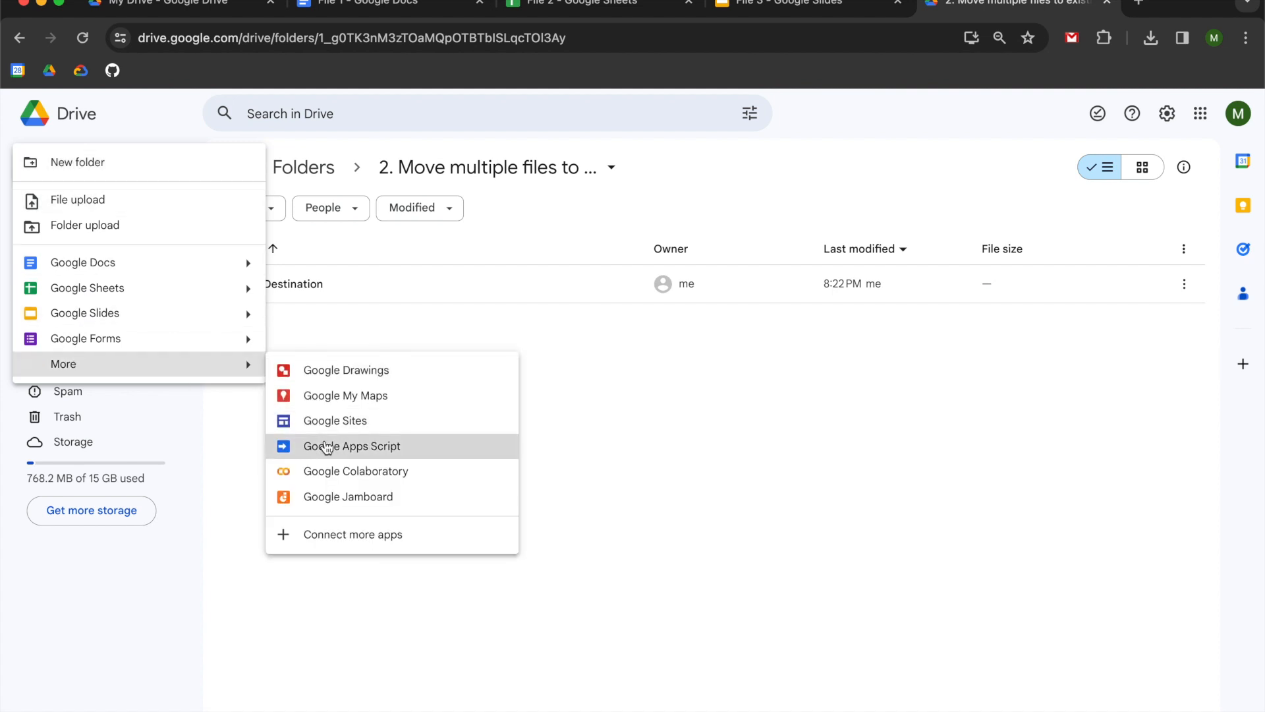
left_click(352, 446)
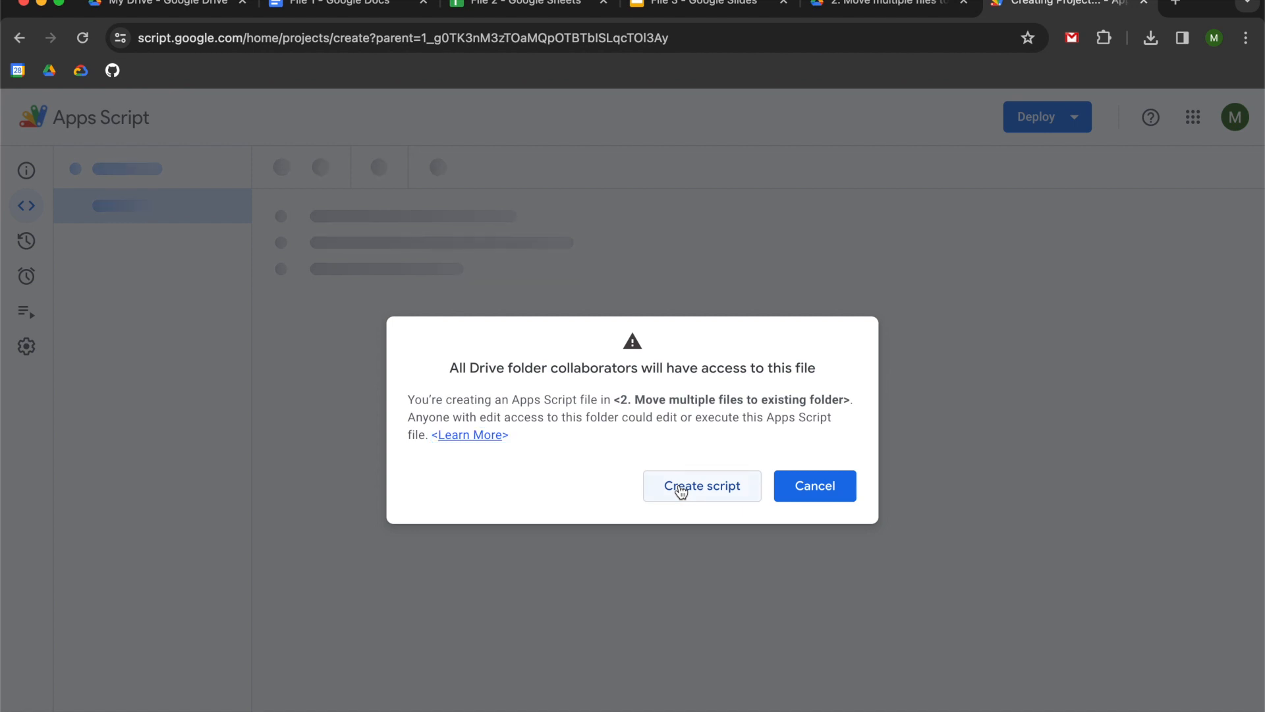
Create the script project and rename it 'Moving multiple flies'.
left_click(701, 485)
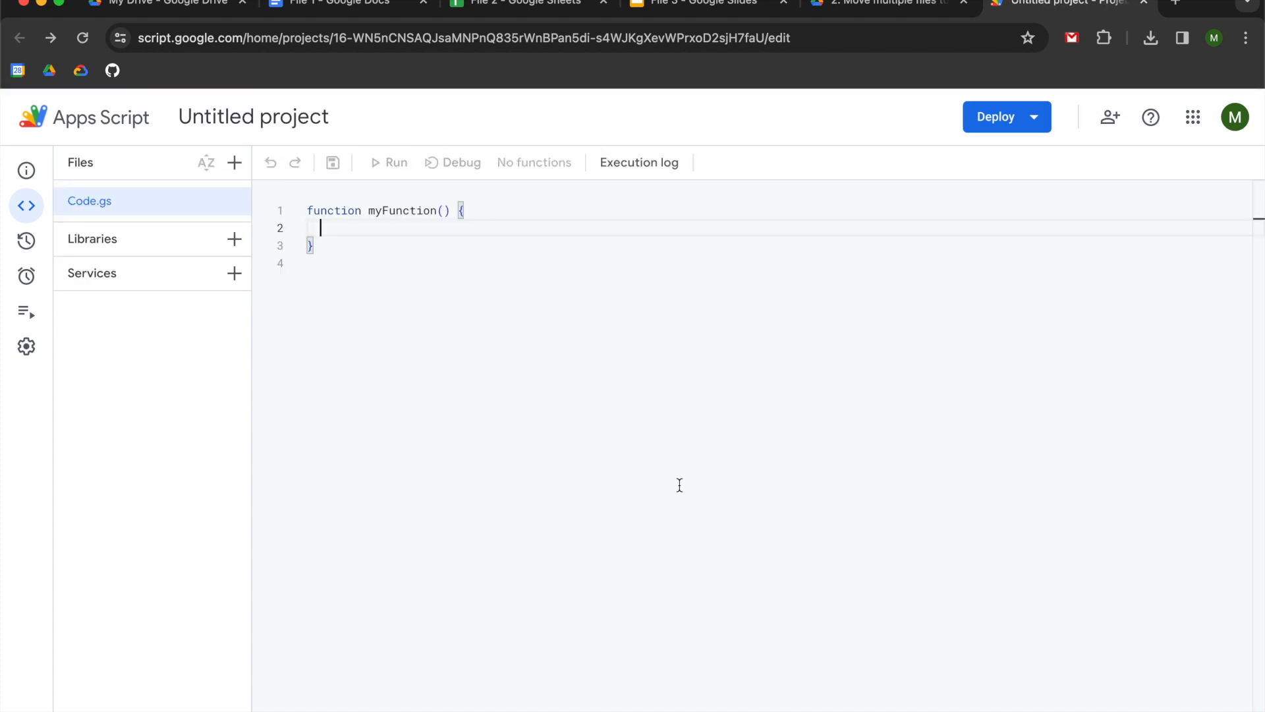
left_click(253, 116)
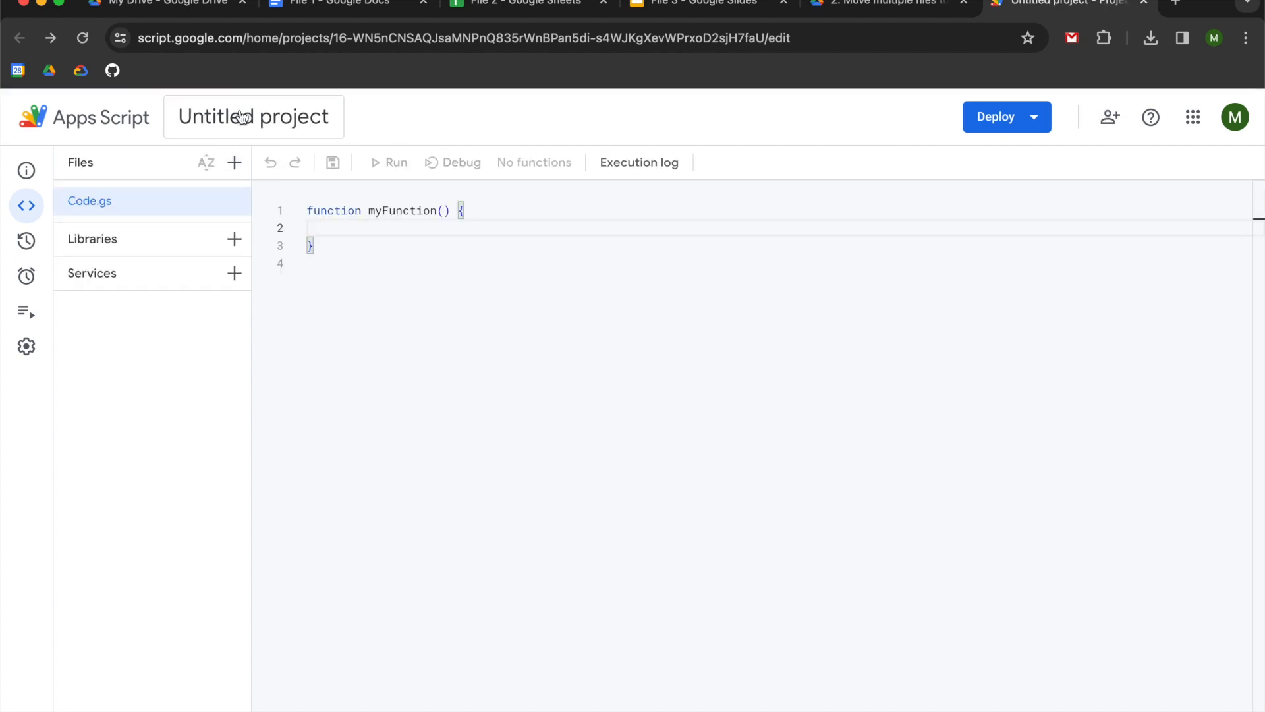
type("Moving")
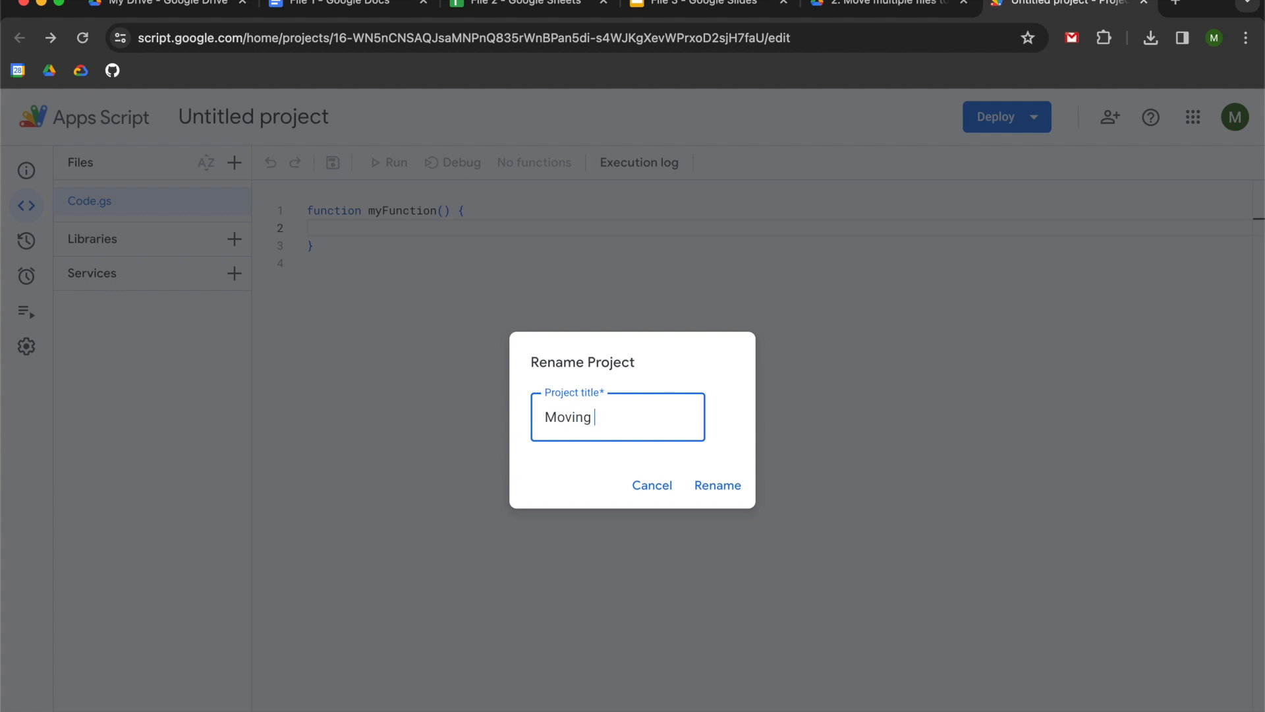
type("multiple flie")
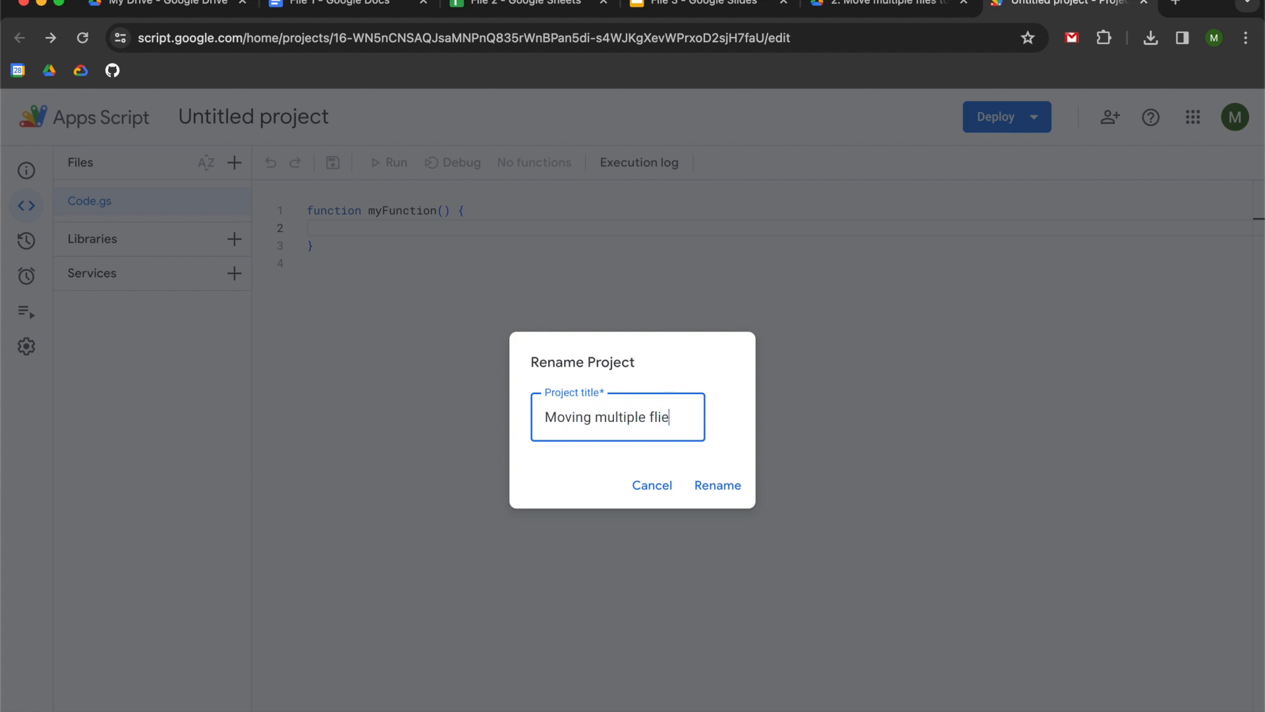
type("s")
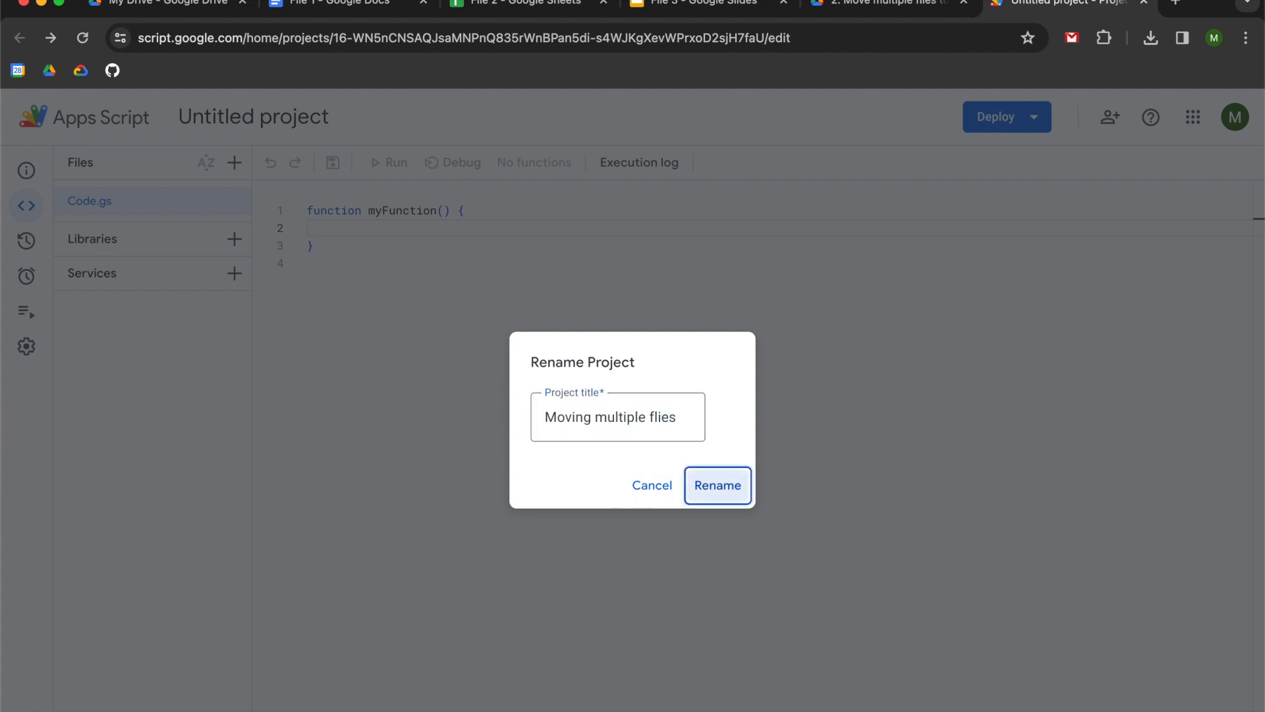
left_click(716, 485)
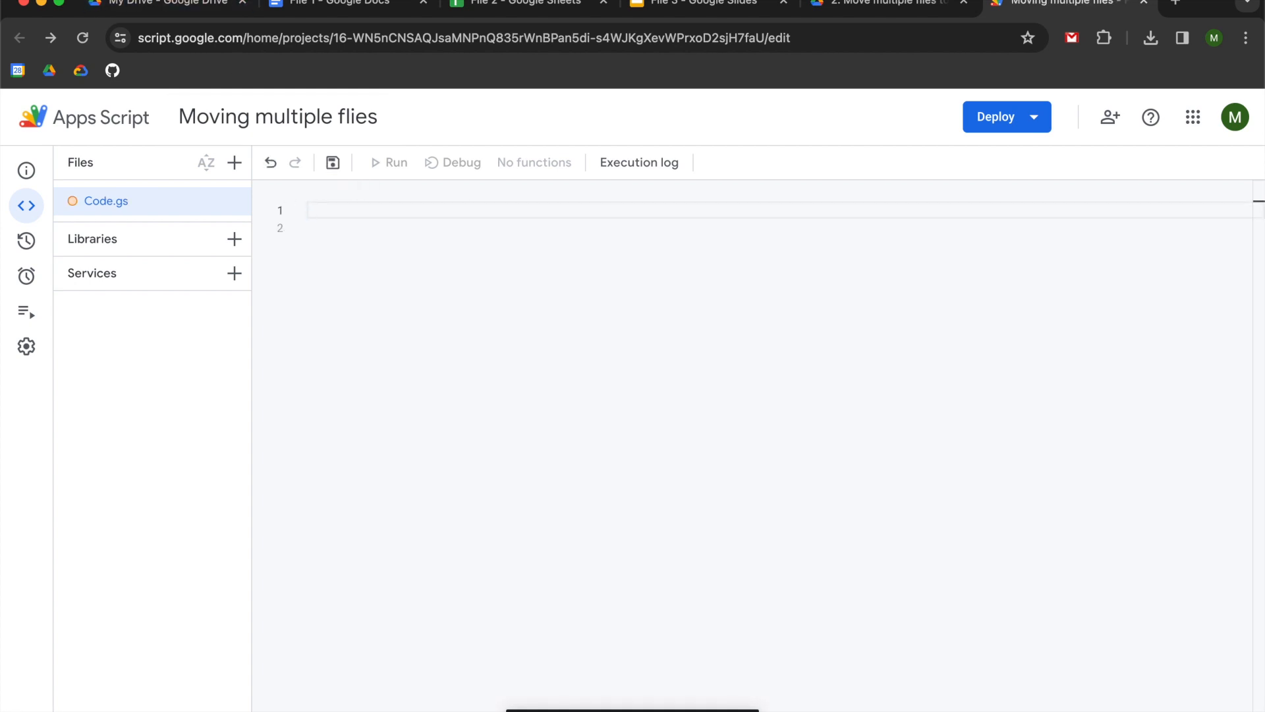
Write function main() with the comment 'folder where we want to move the files'.
type("function m")
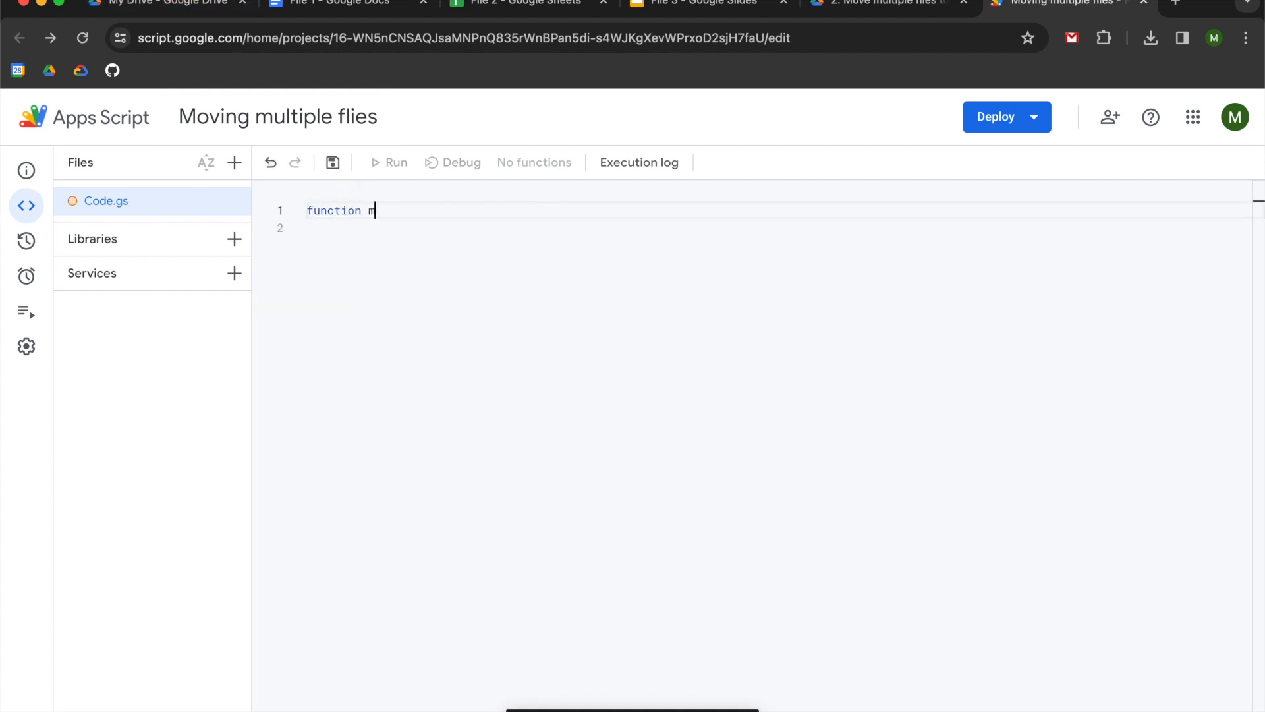
type("ain() {")
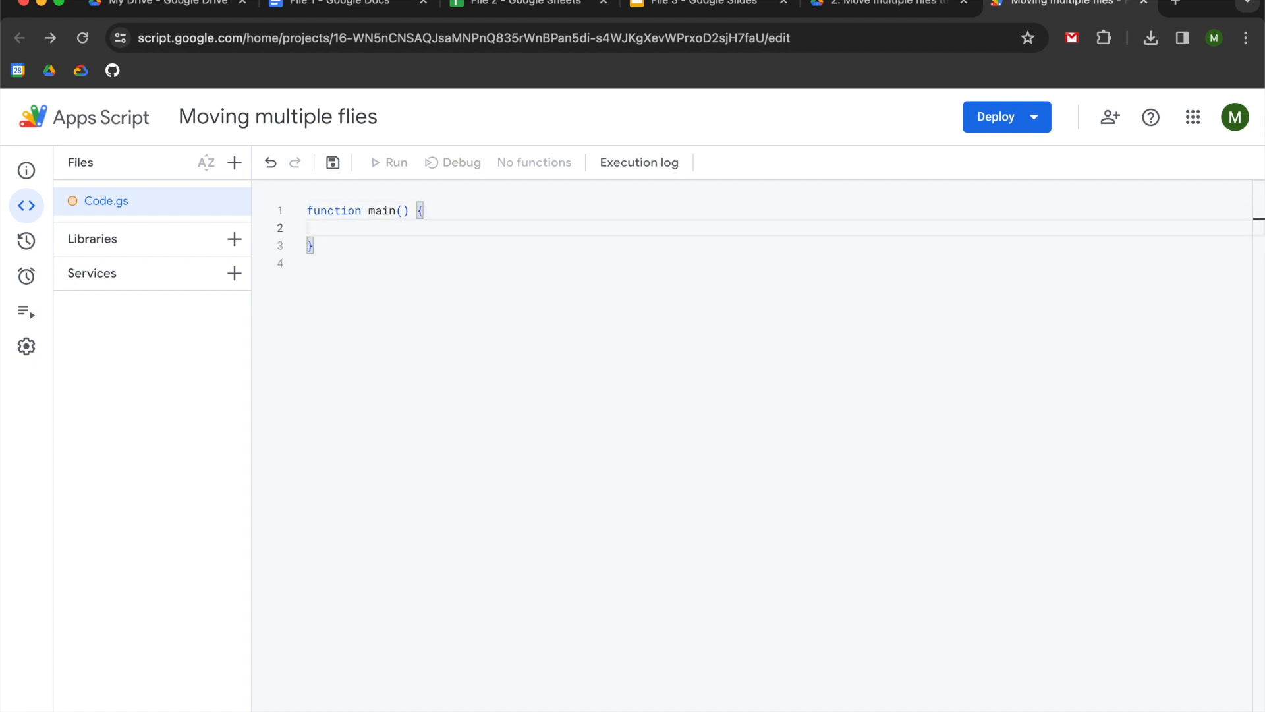
type("//")
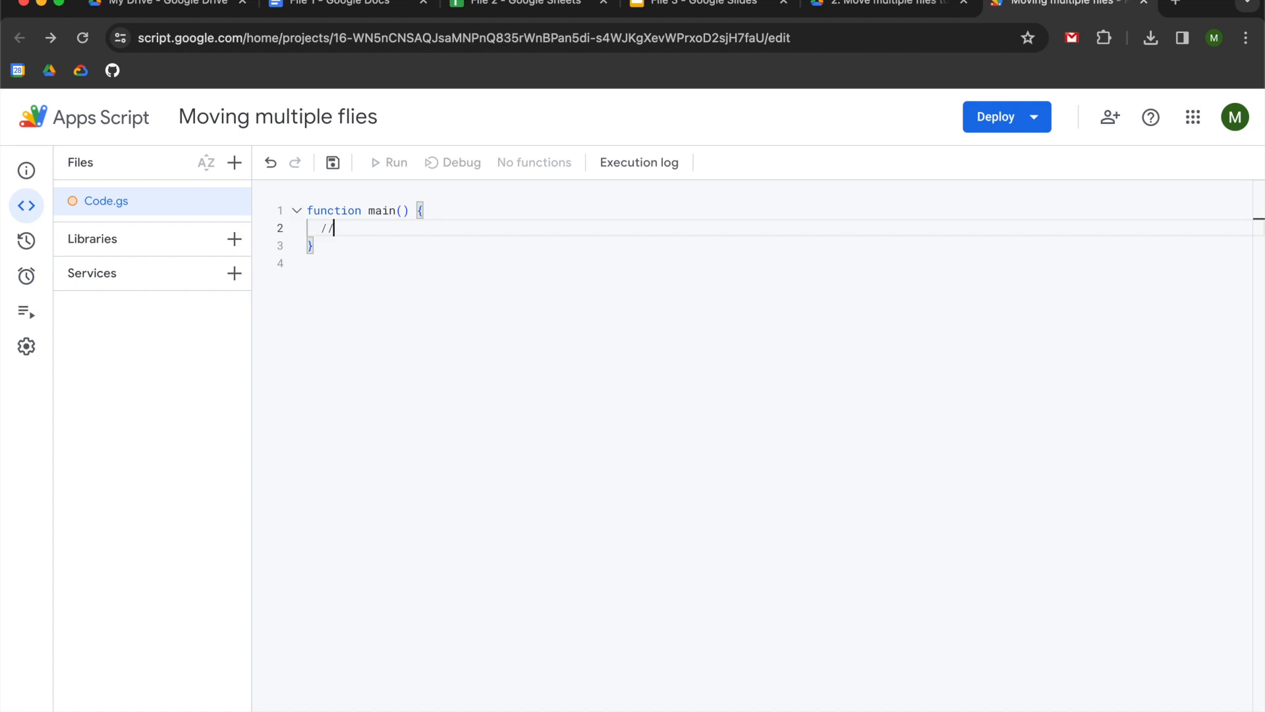
type("folde")
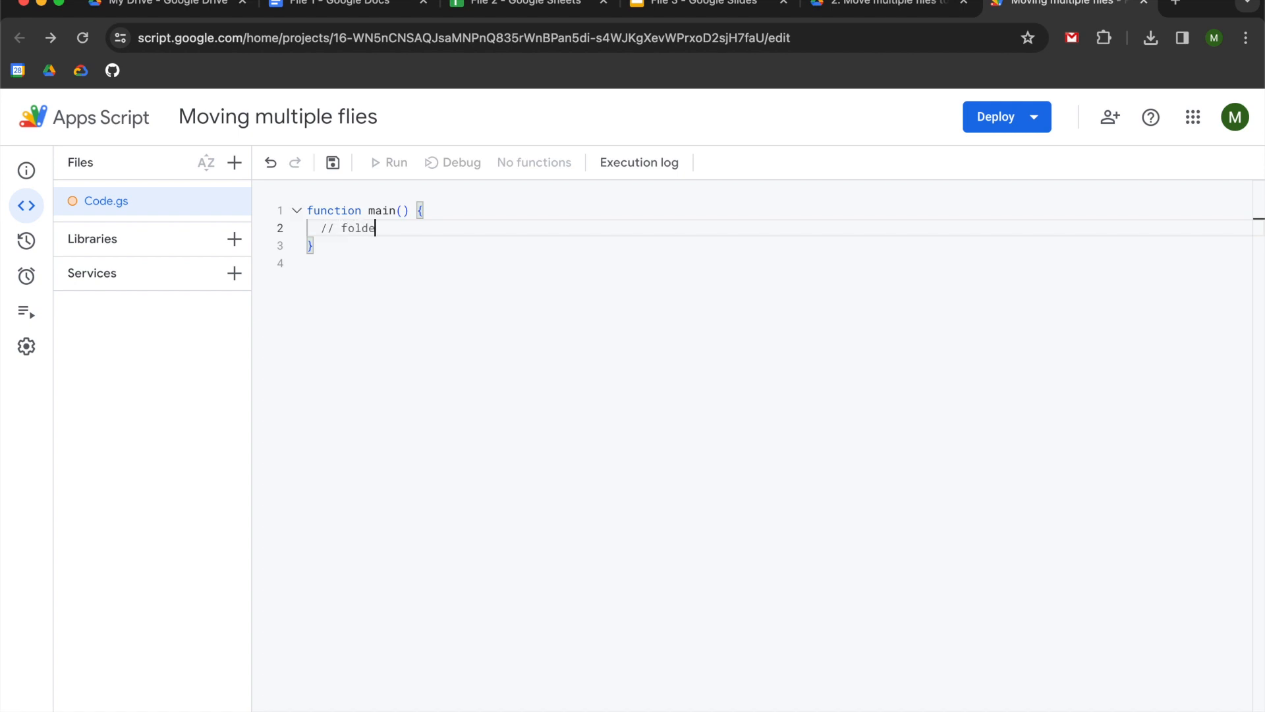
type("r where we w")
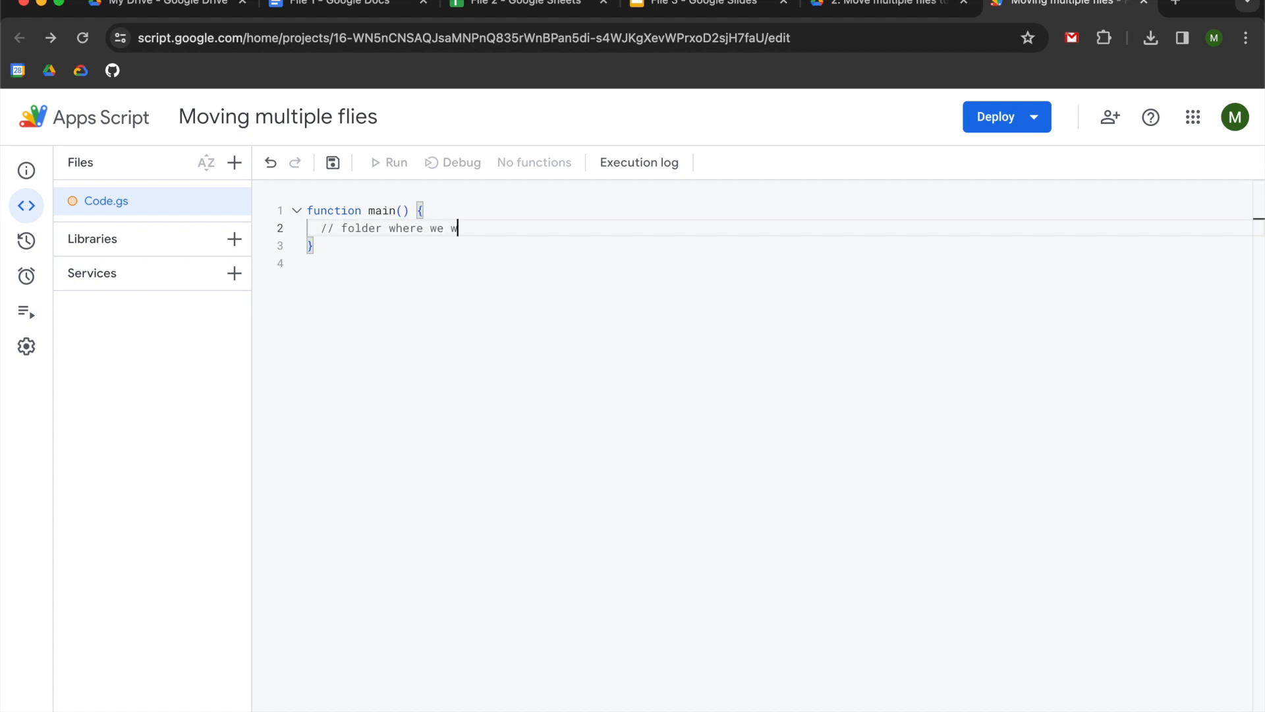
type("ant to mo")
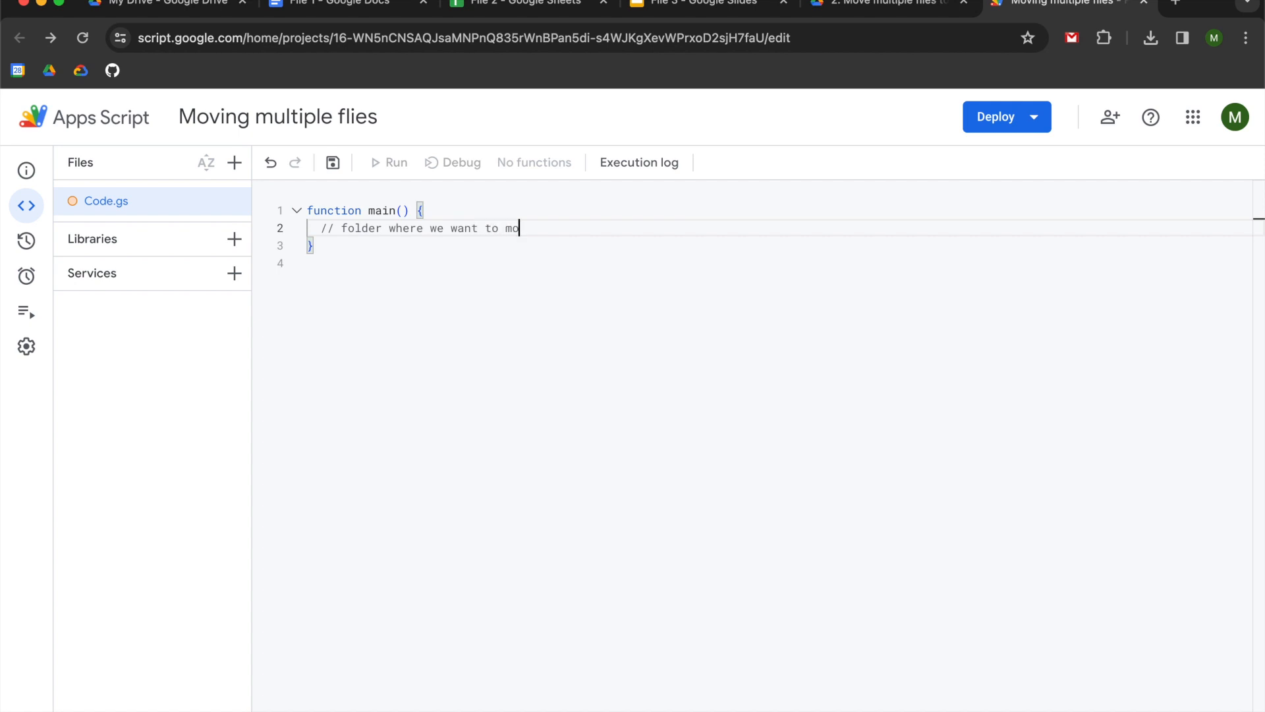
type("ve the fil")
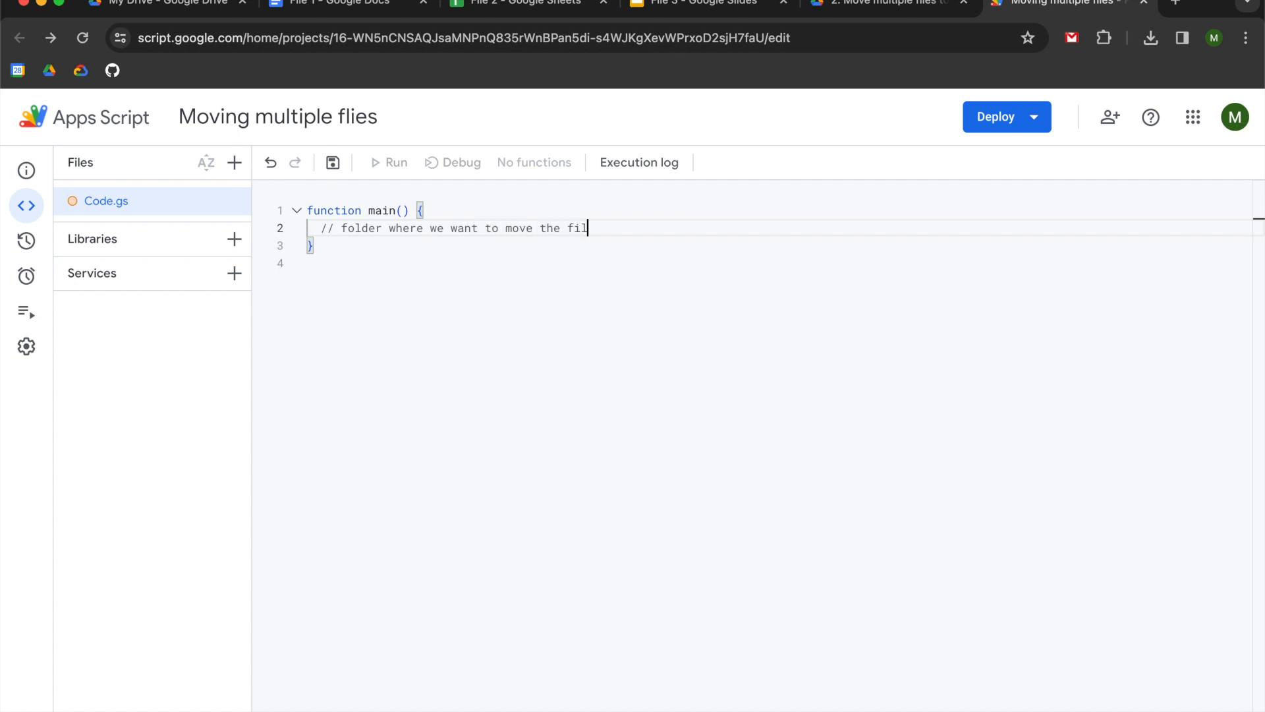
type("es")
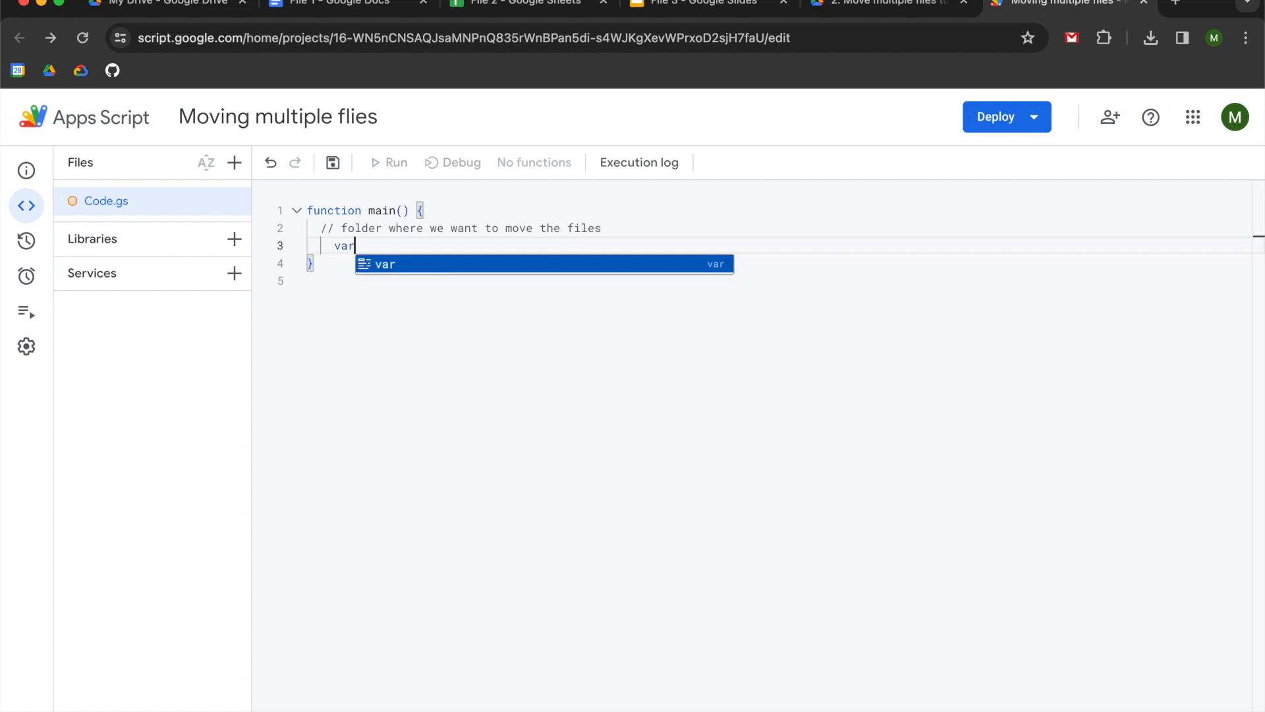
Add the line folder = DriveApp.getFolderById('') with empty quotes awaiting the ID.
type("fol")
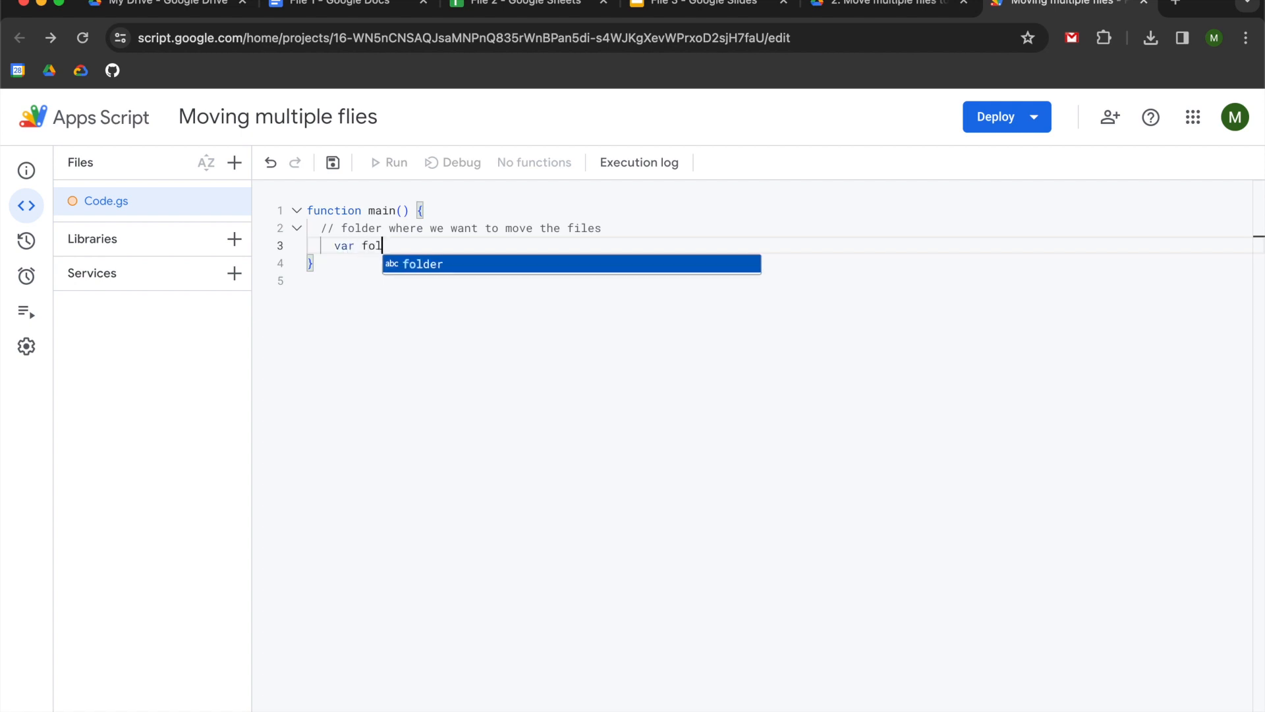
type("der =")
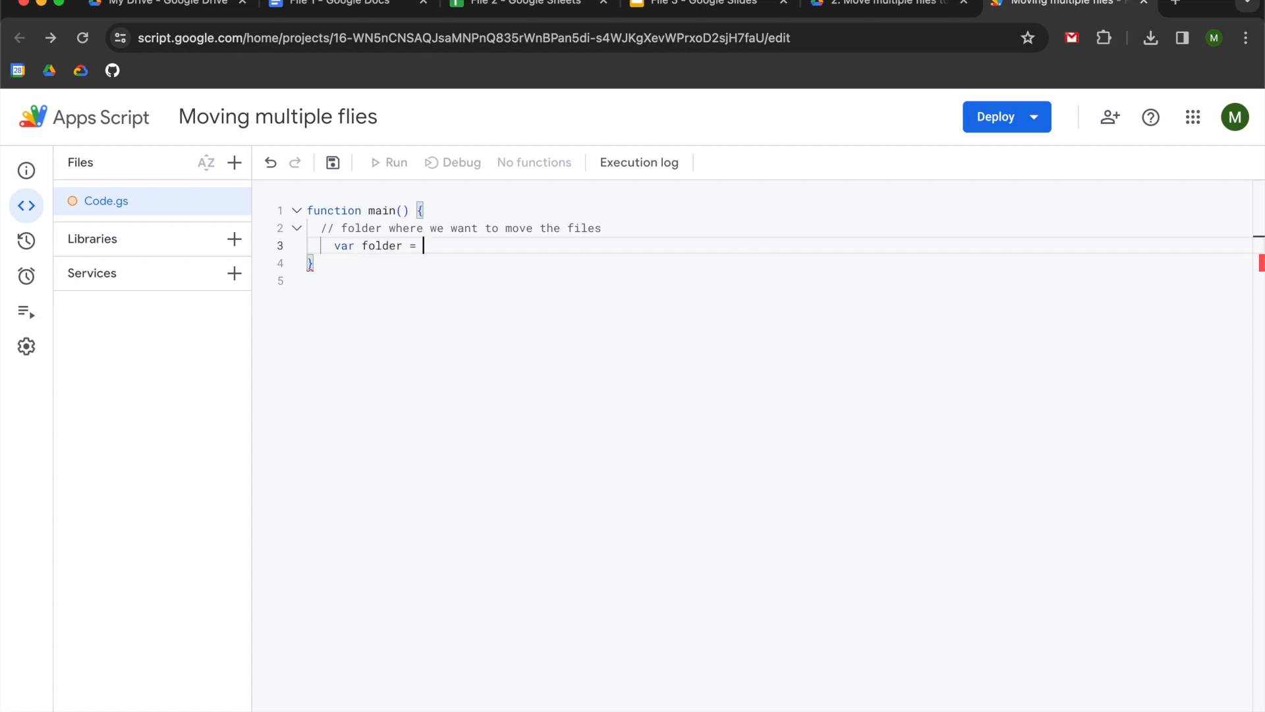
type("DriveApp")
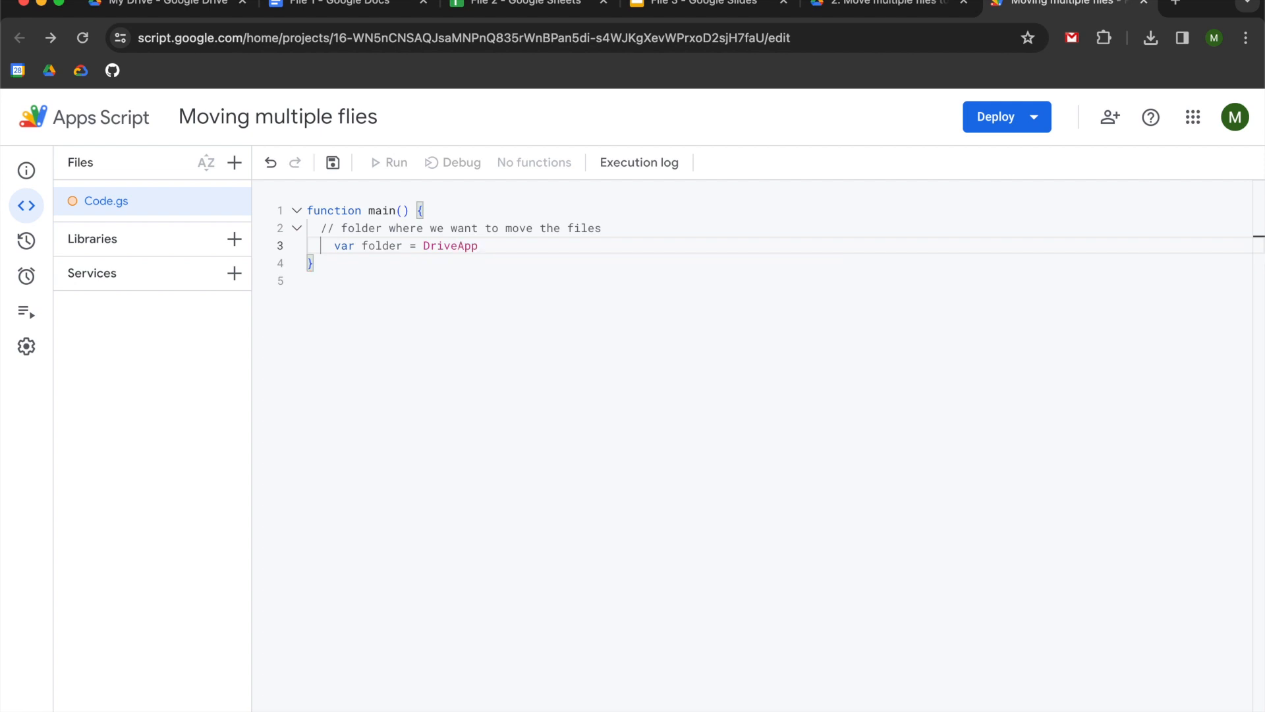
type(".getFolderById")
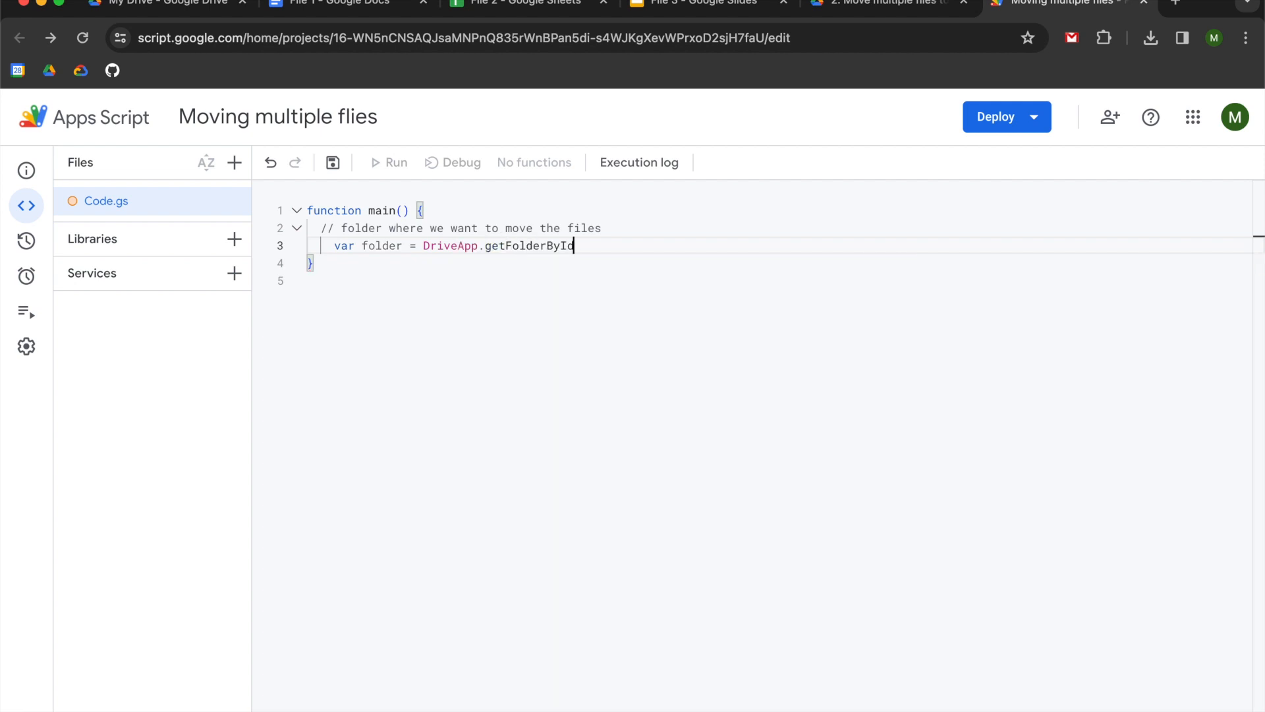
type("()")
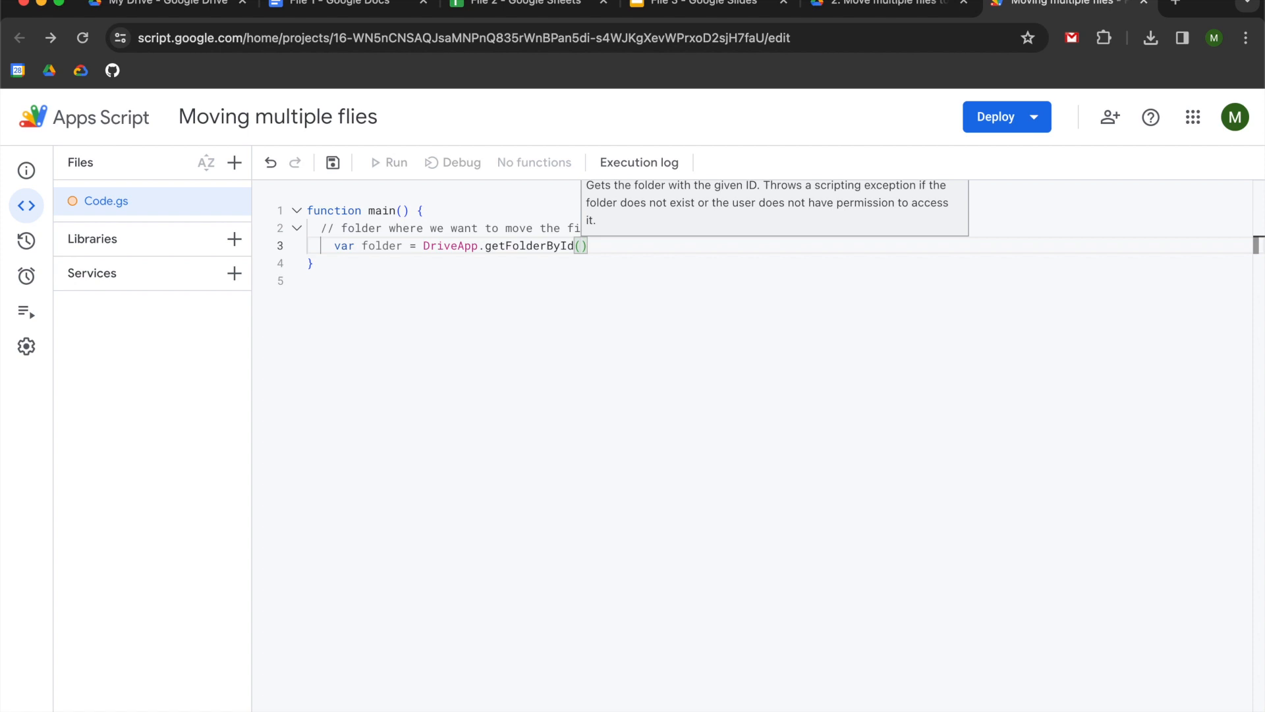
type("''")
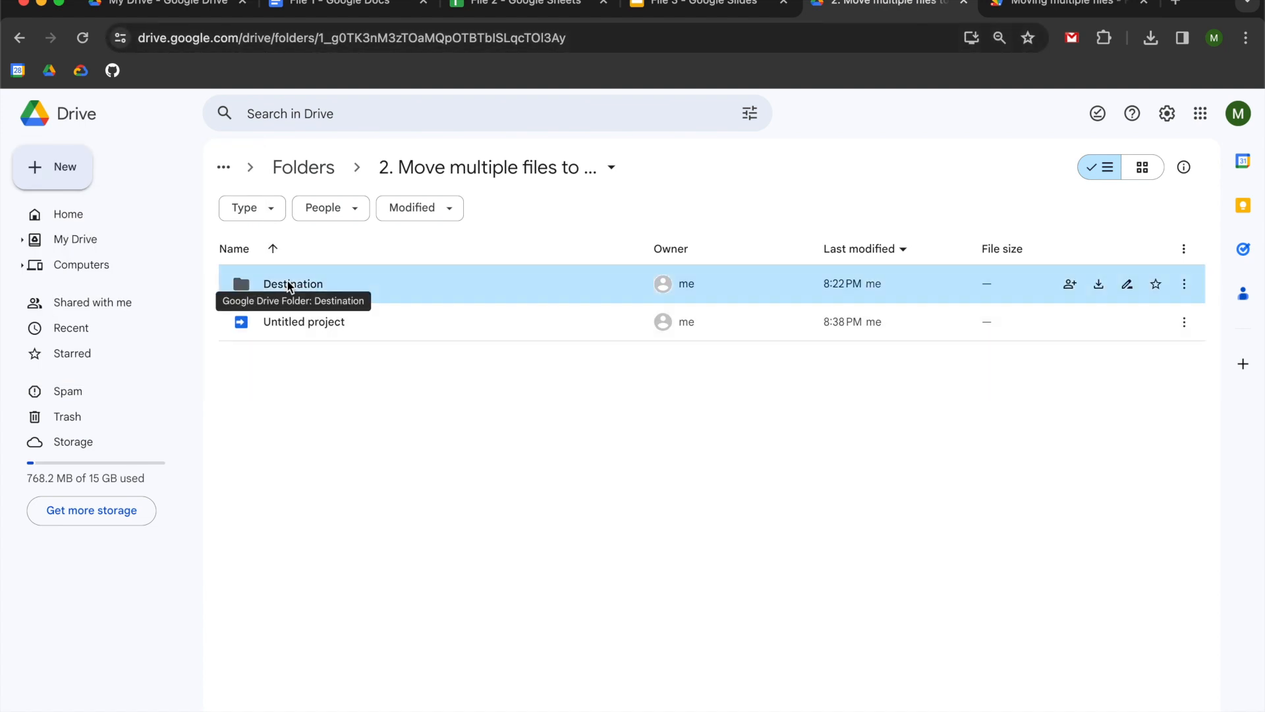
Copy the Destination folder's ID from its Drive URL and return to the script.
double_click(293, 284)
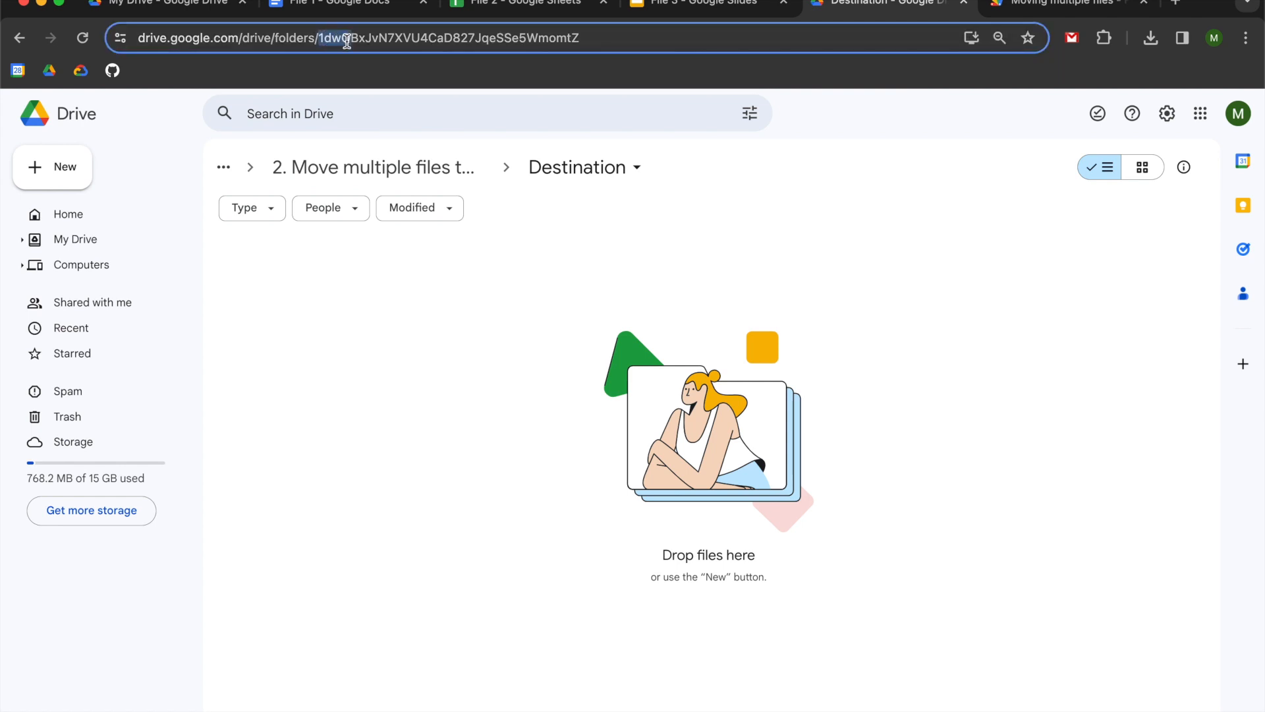
left_click(352, 38)
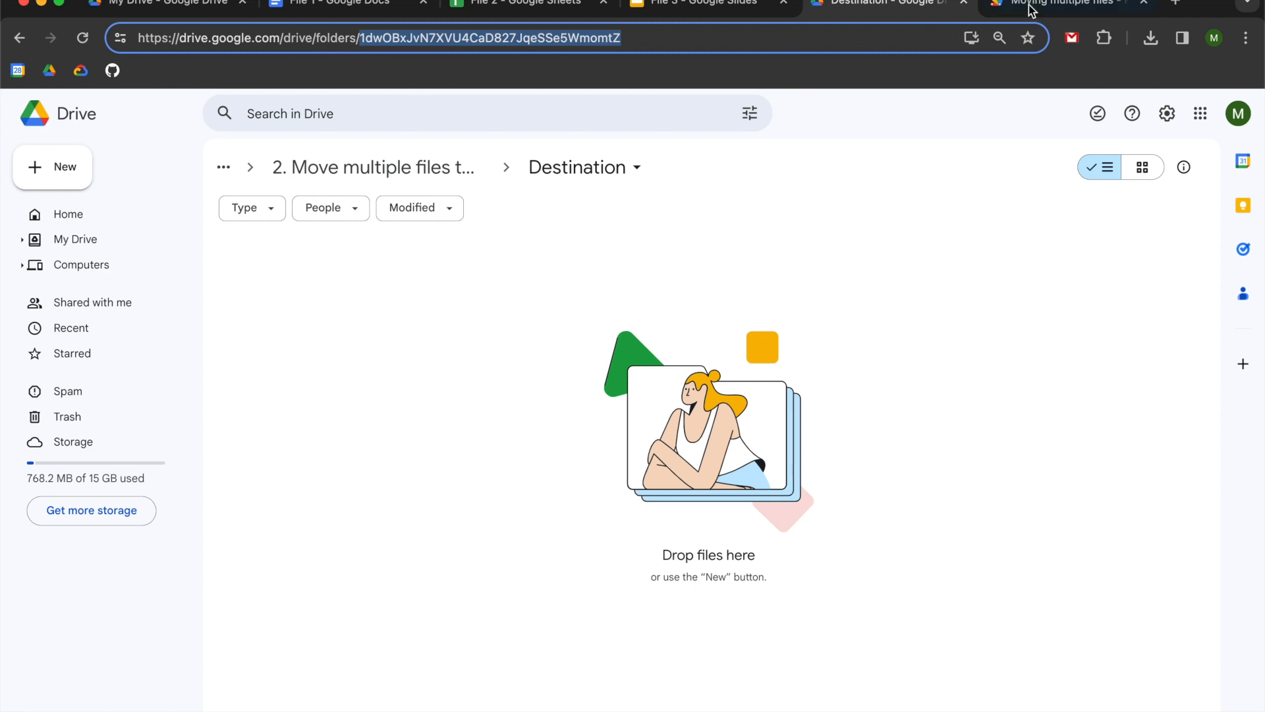
left_click(1049, 3)
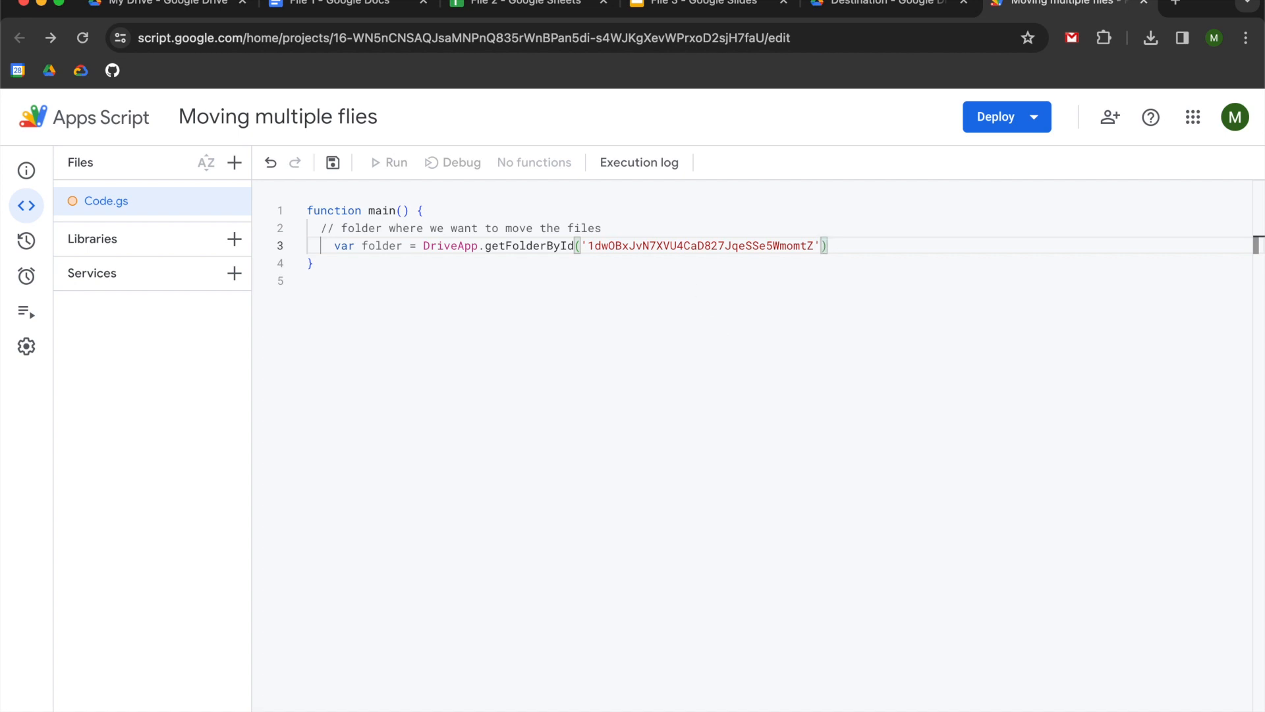
Close the folder line and add 'var array = ['']' under a comment about files to be moved.
type(";")
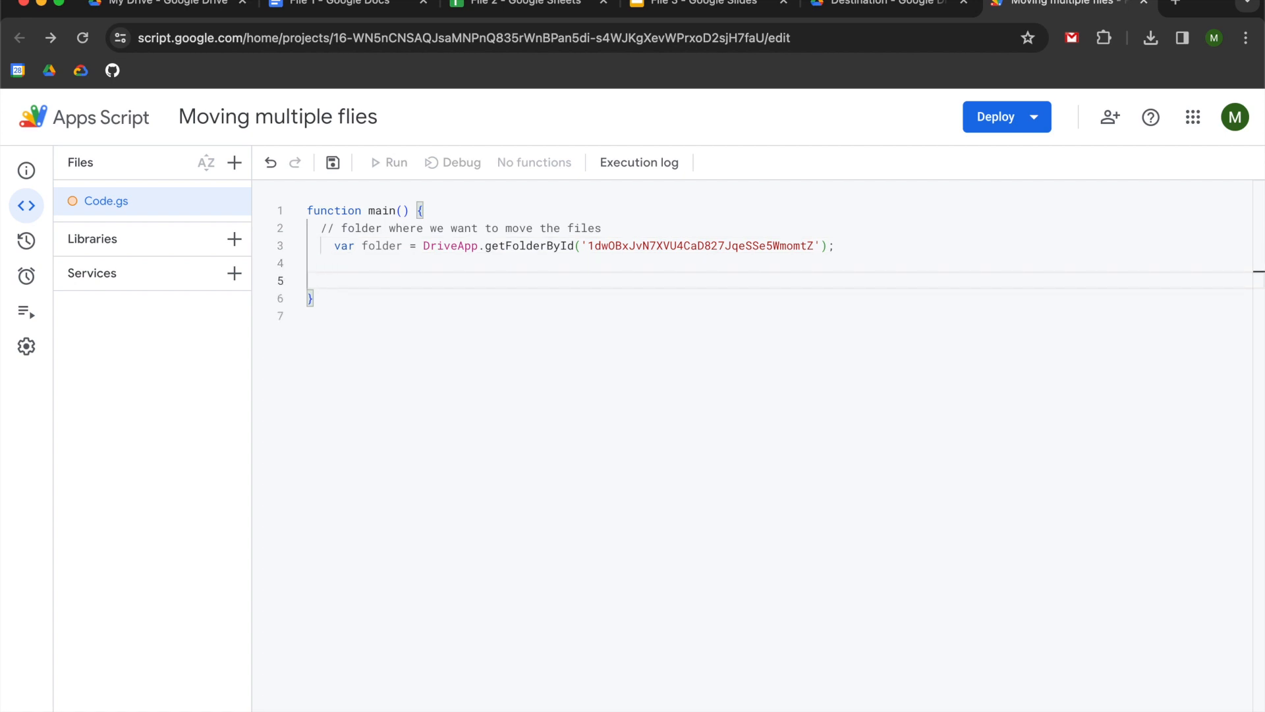
type("// cre")
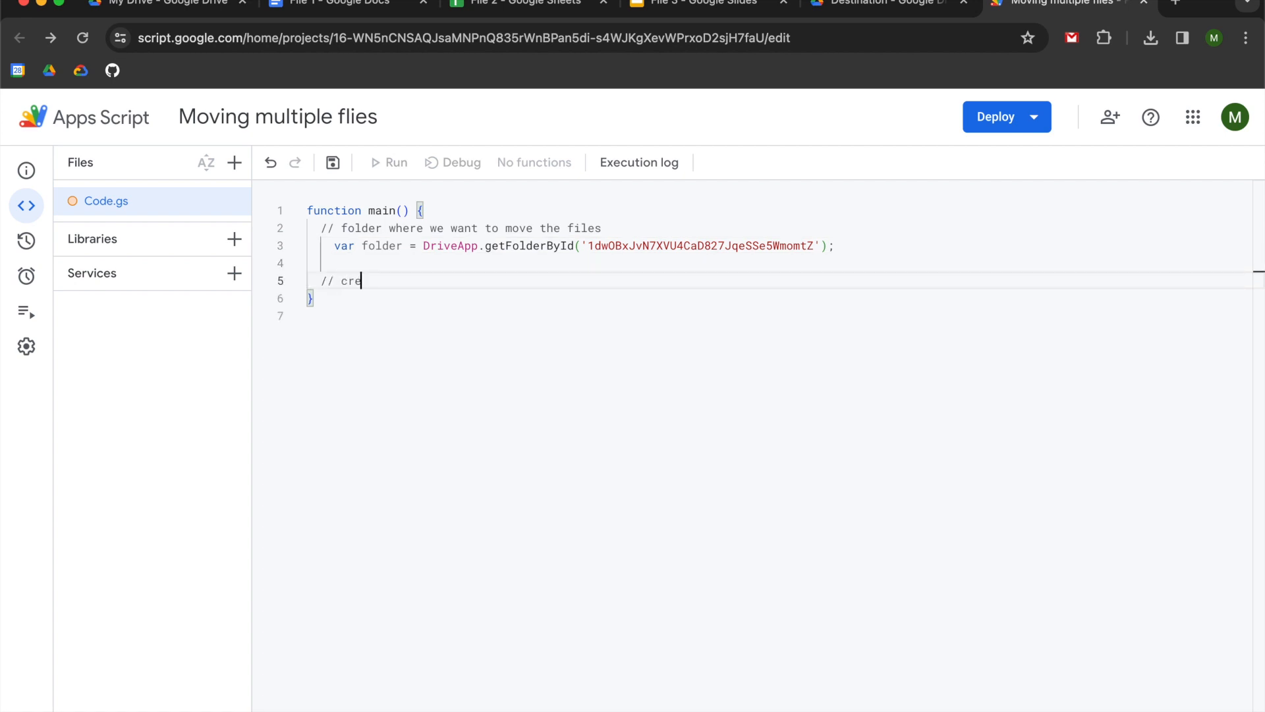
type("ate an ar")
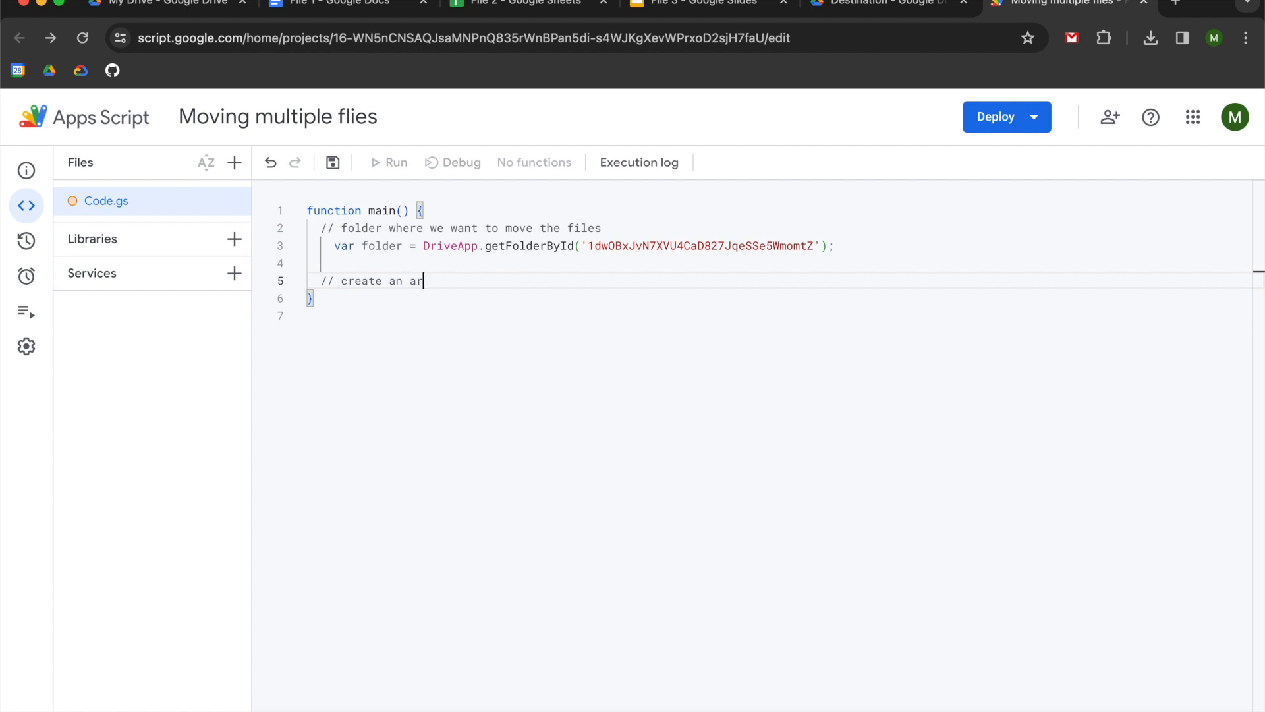
type("ray of file")
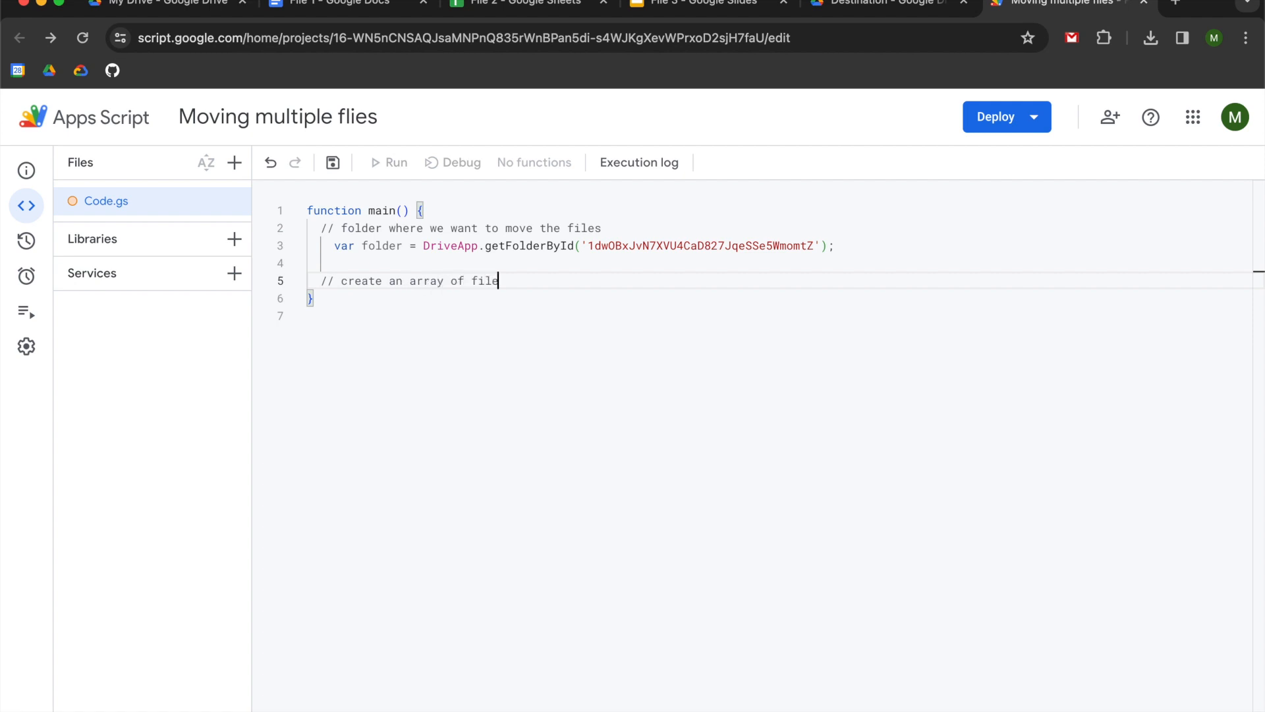
type("s to be moved")
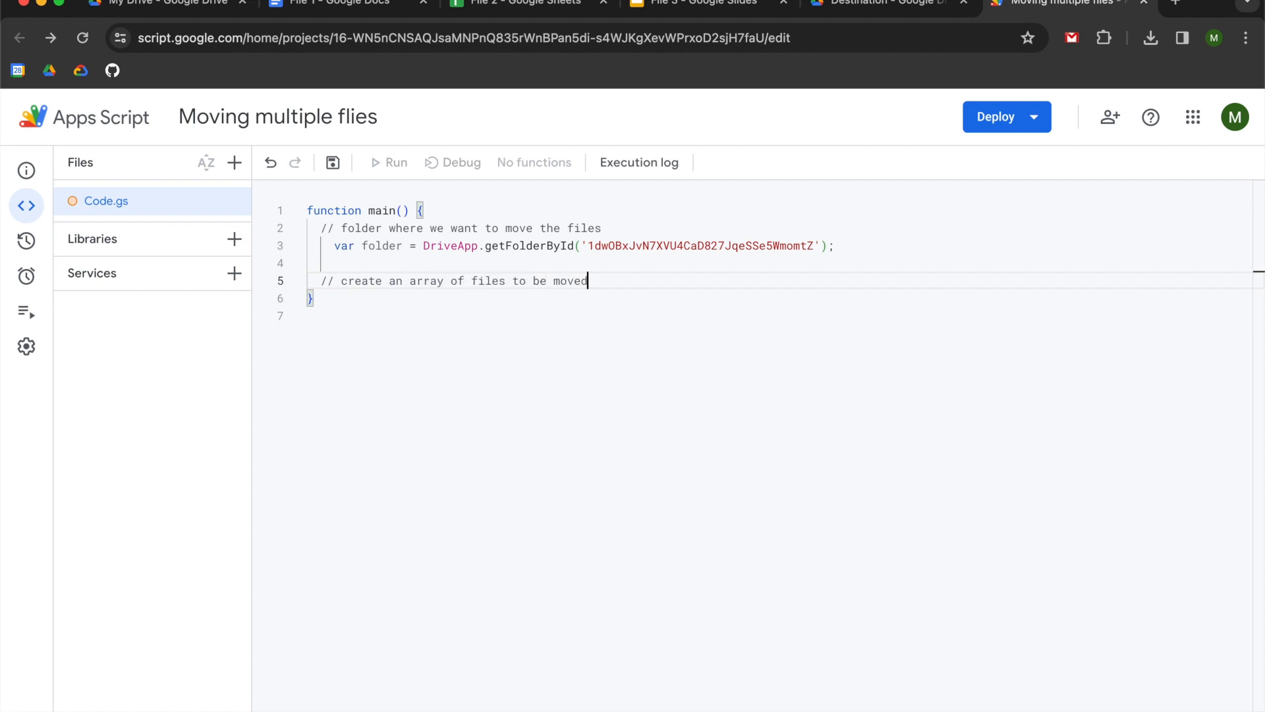
type("var")
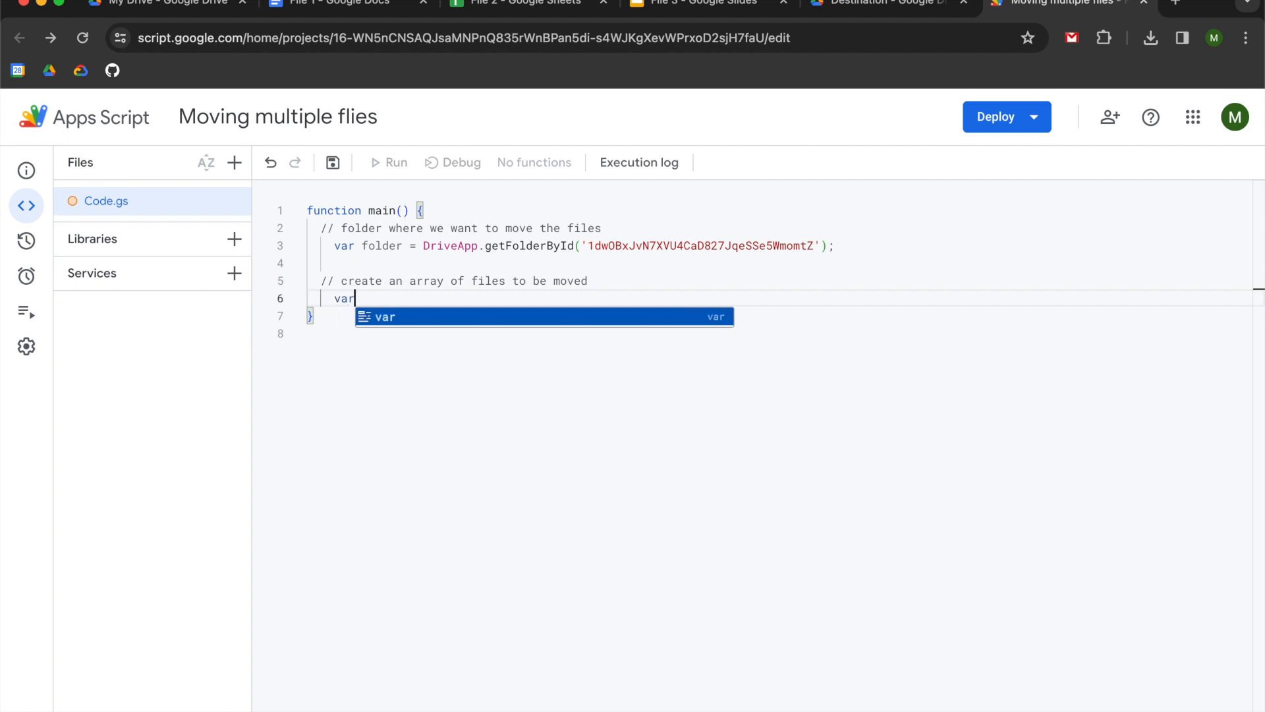
type("array")
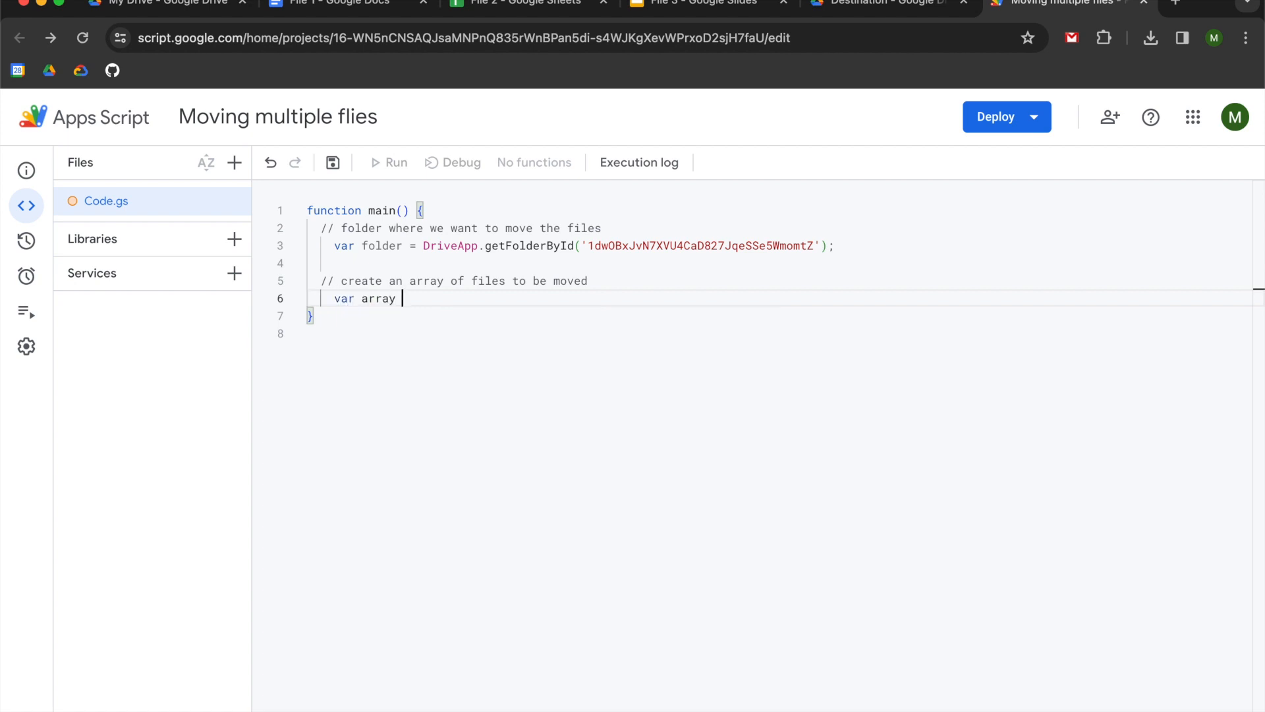
type("=")
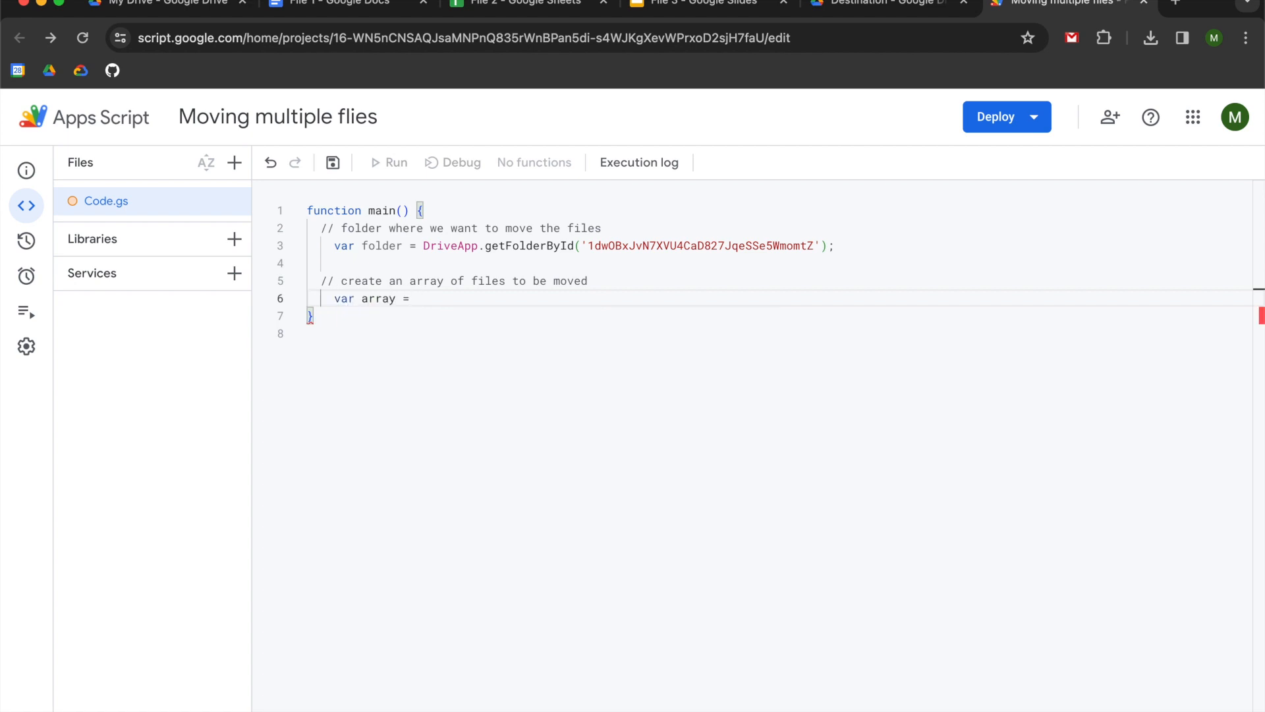
type("[]")
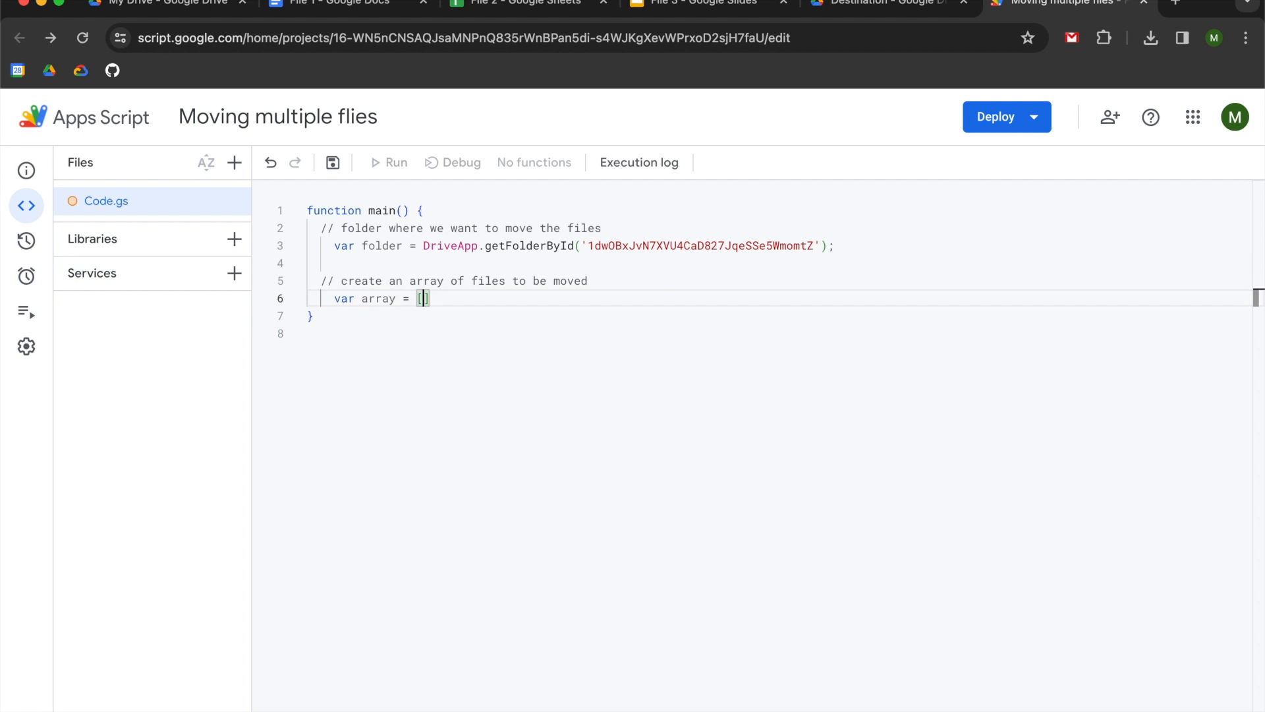
type("''")
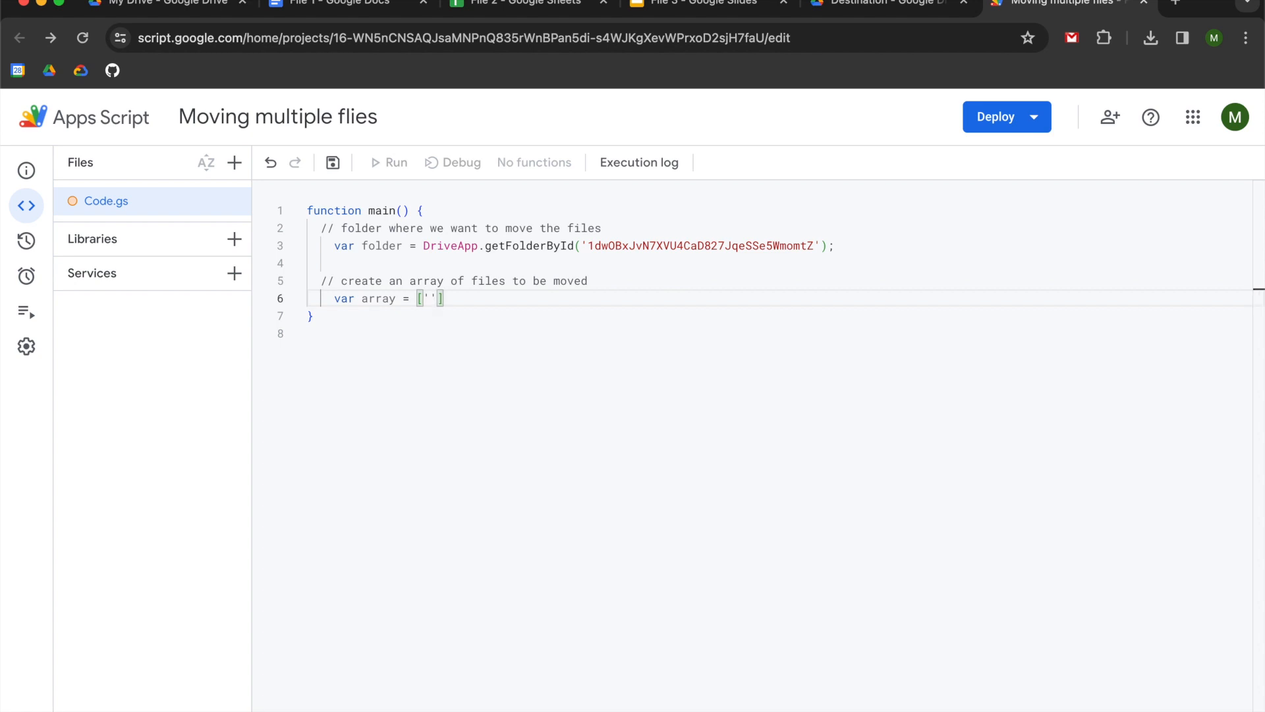
mouse_move(857, 289)
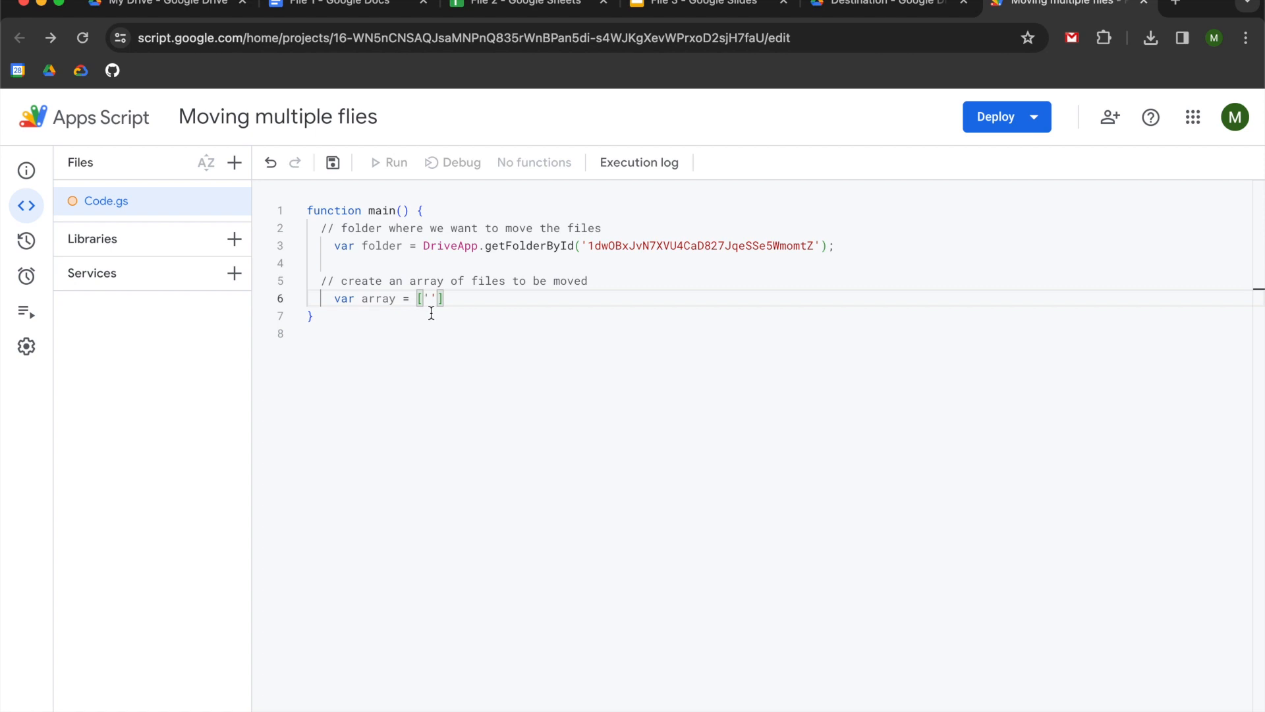
mouse_move(418, 20)
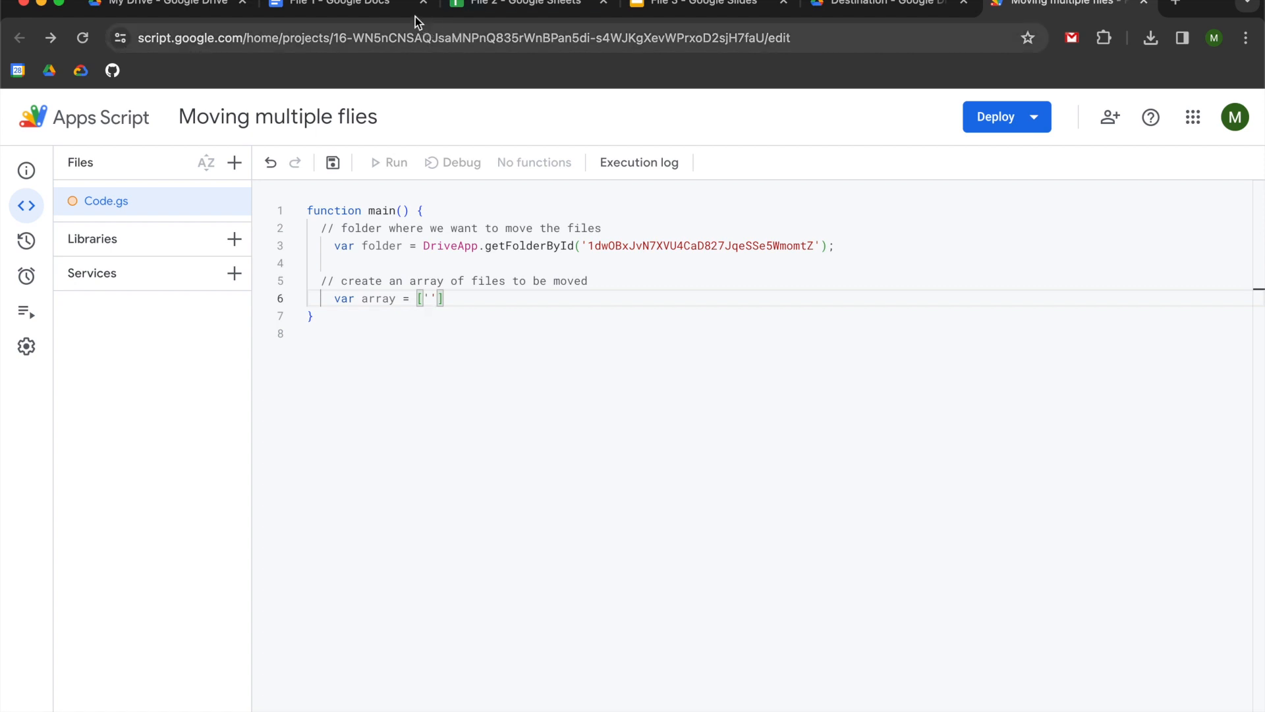
Copy File 1's document ID from its Docs URL and return to the script.
left_click(331, 3)
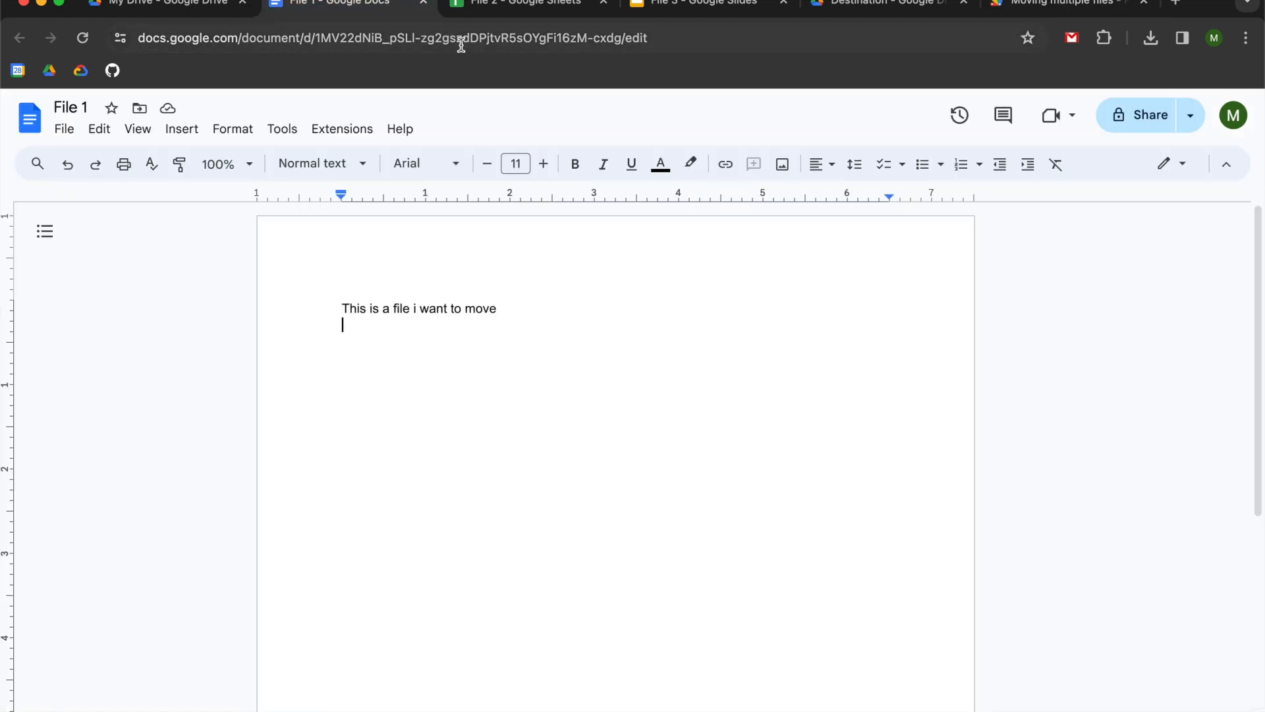
left_click(388, 37)
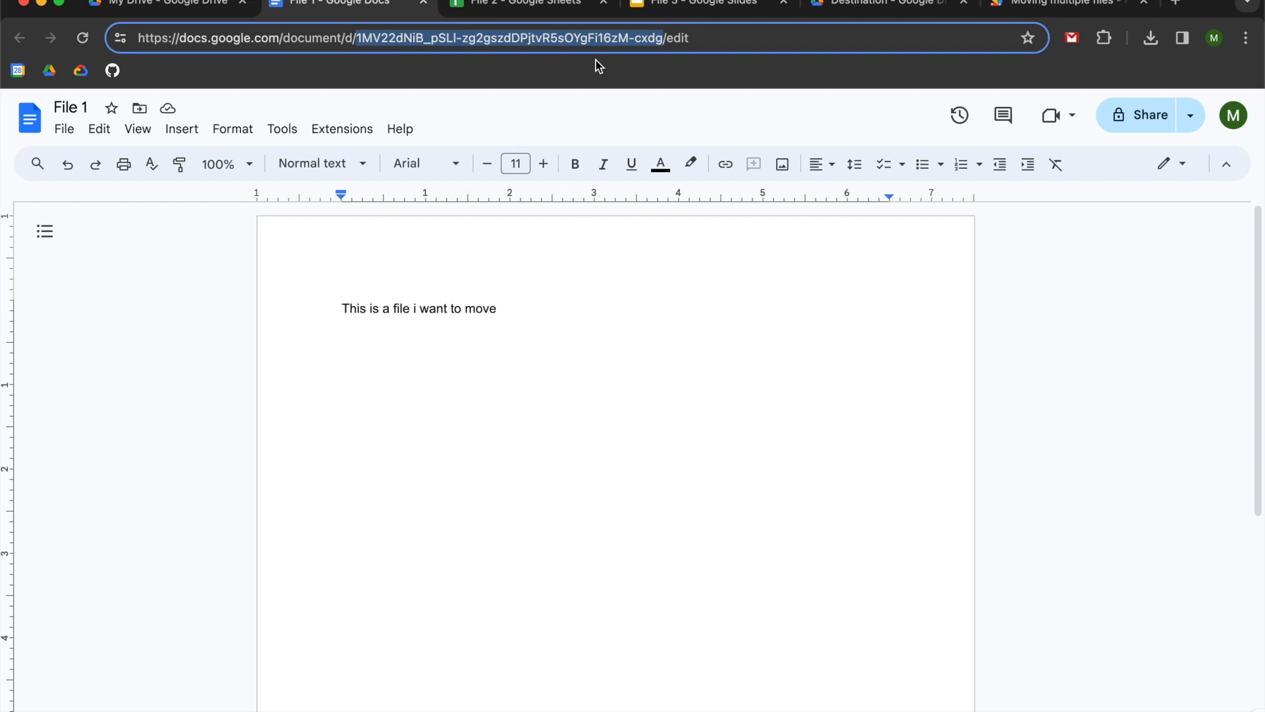
mouse_move(281, 53)
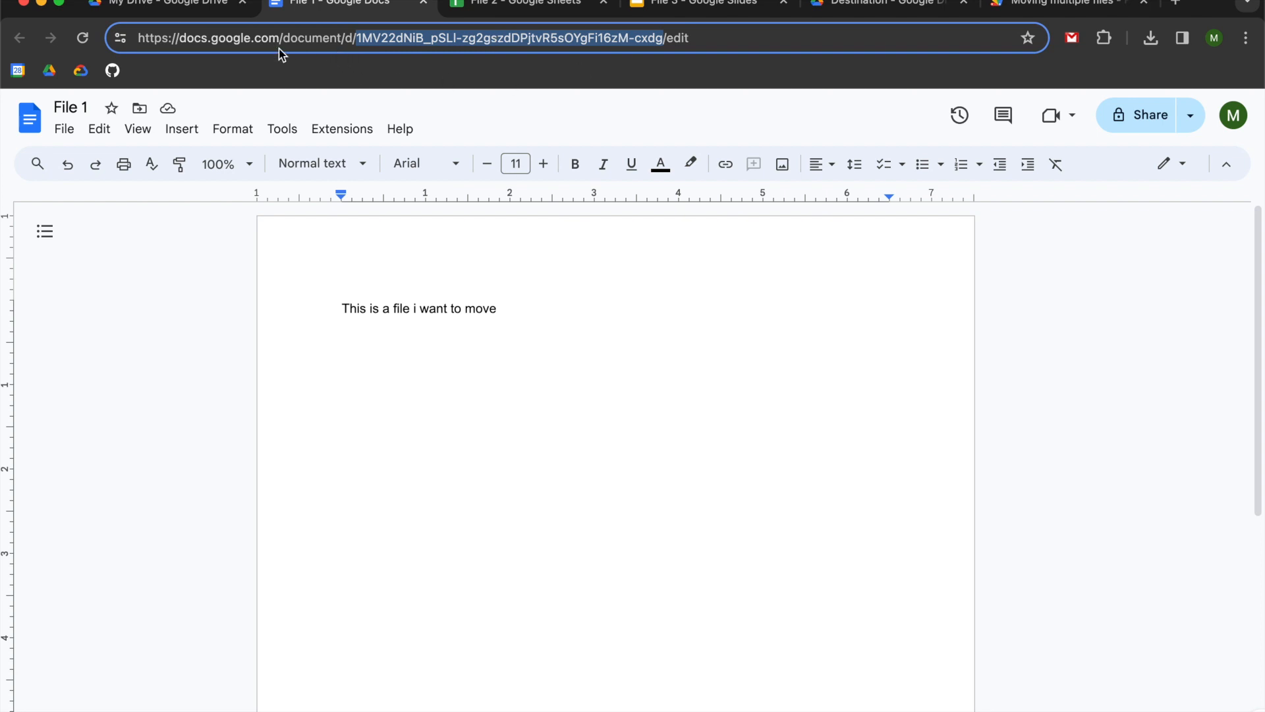
mouse_move(357, 56)
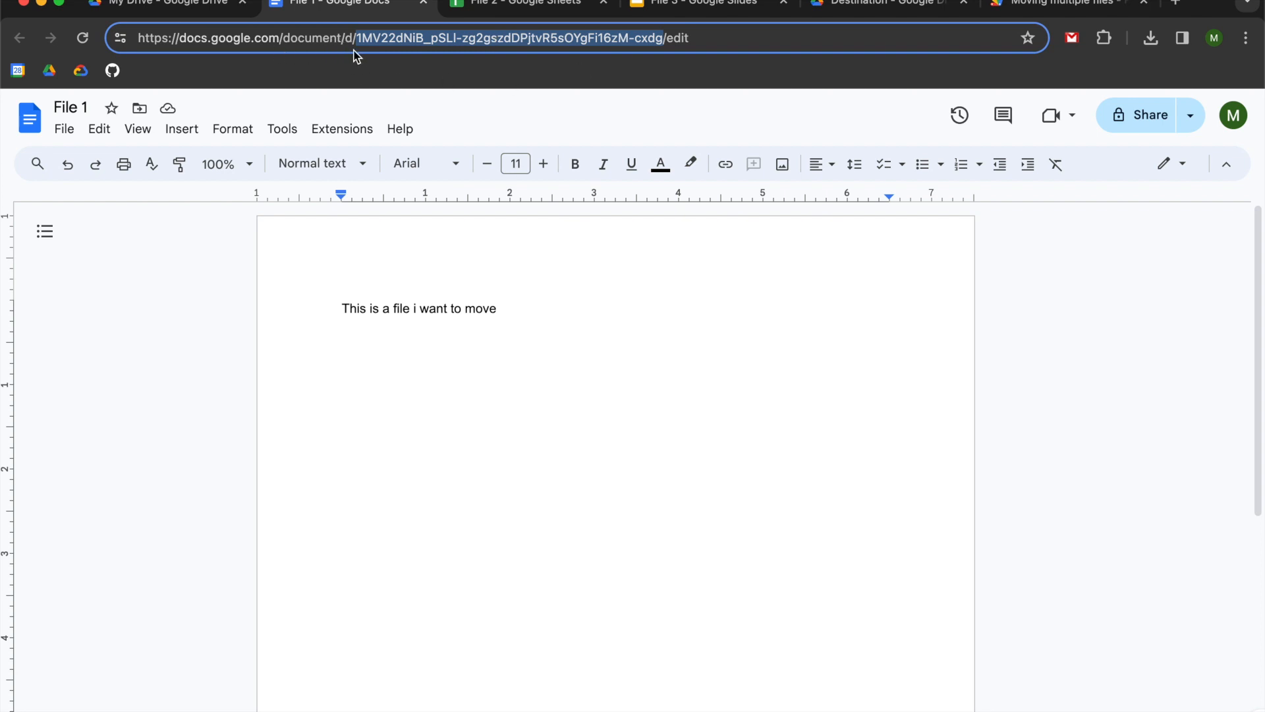
mouse_move(675, 63)
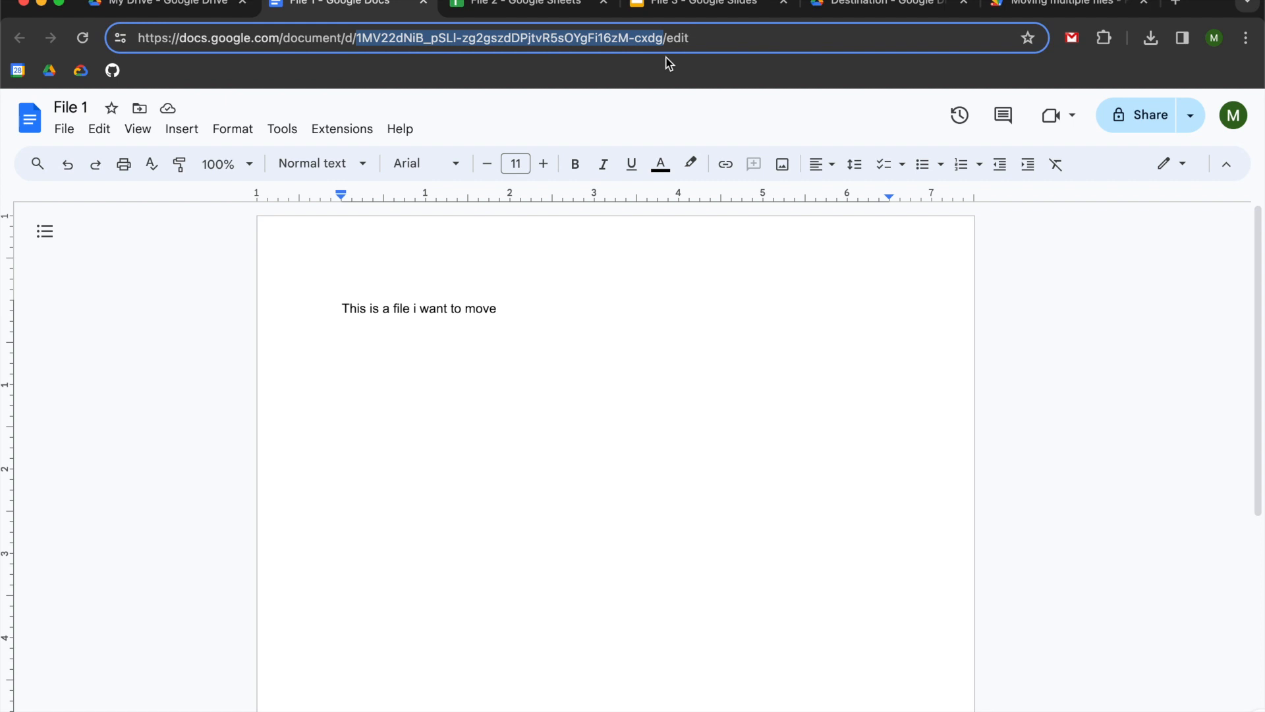
left_click(1058, 4)
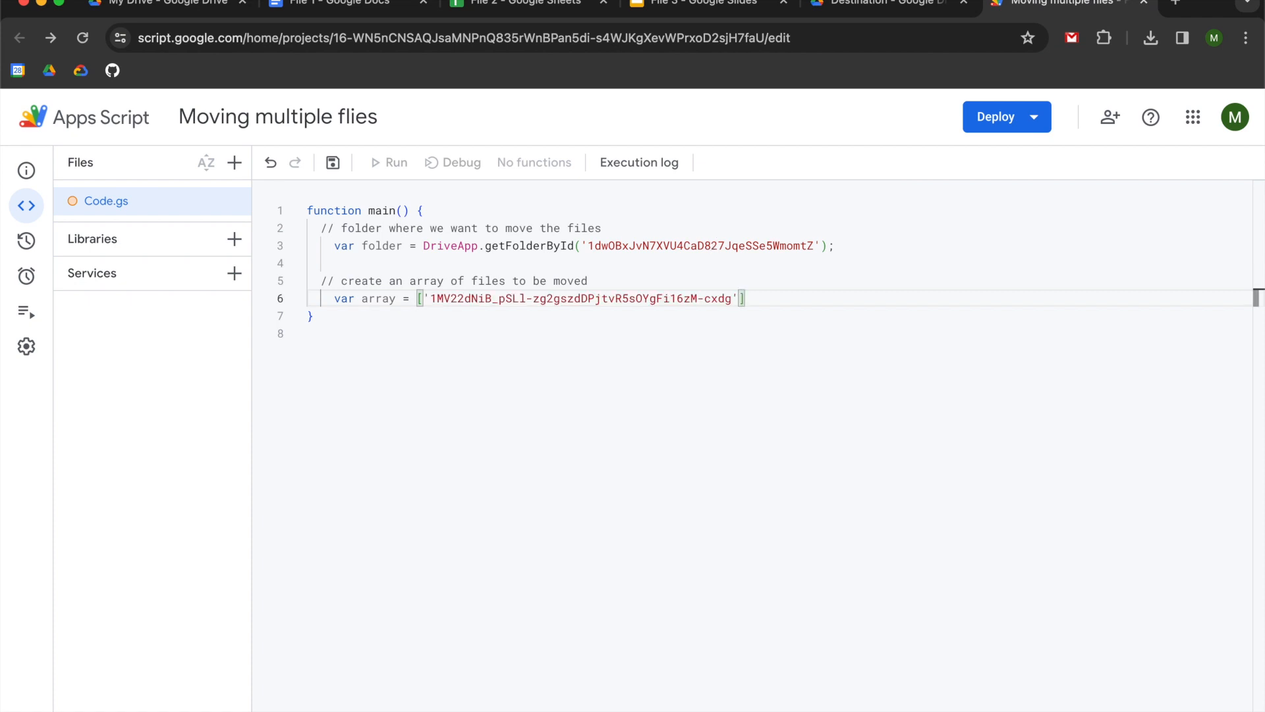
Add a second quoted array entry and copy File 2's ID from the Sheets tab into it.
type(",")
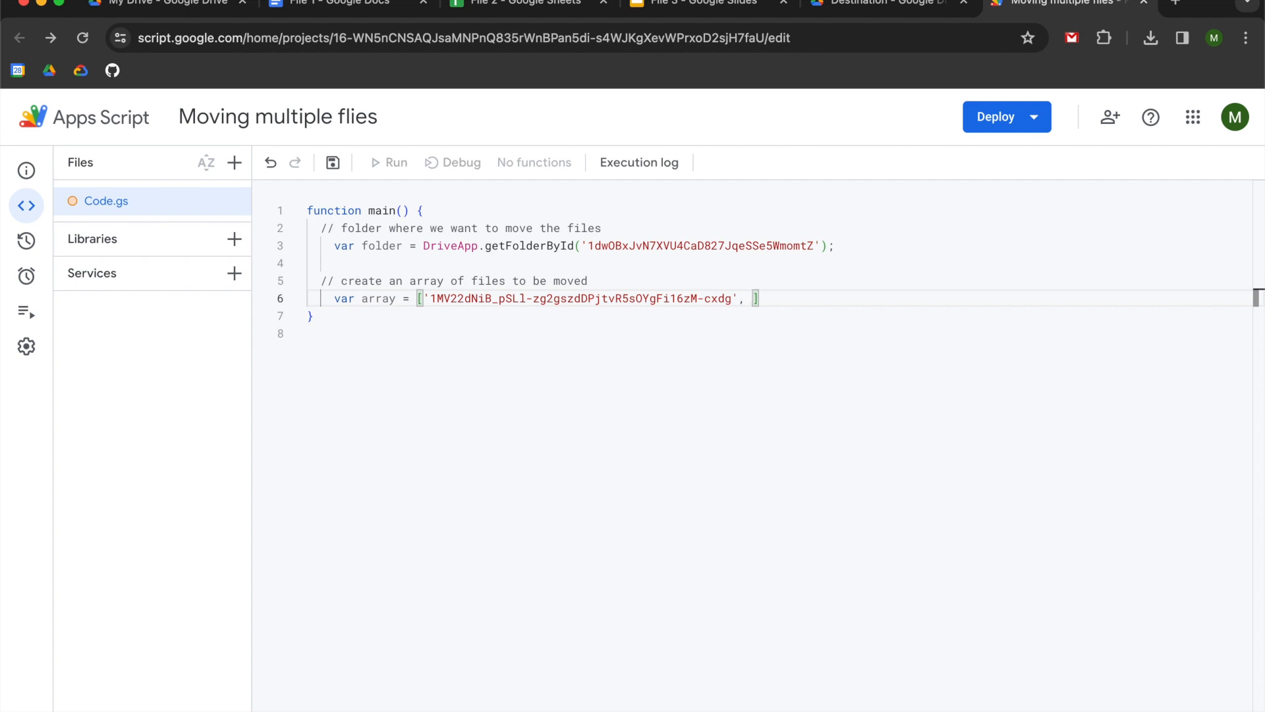
type("'")
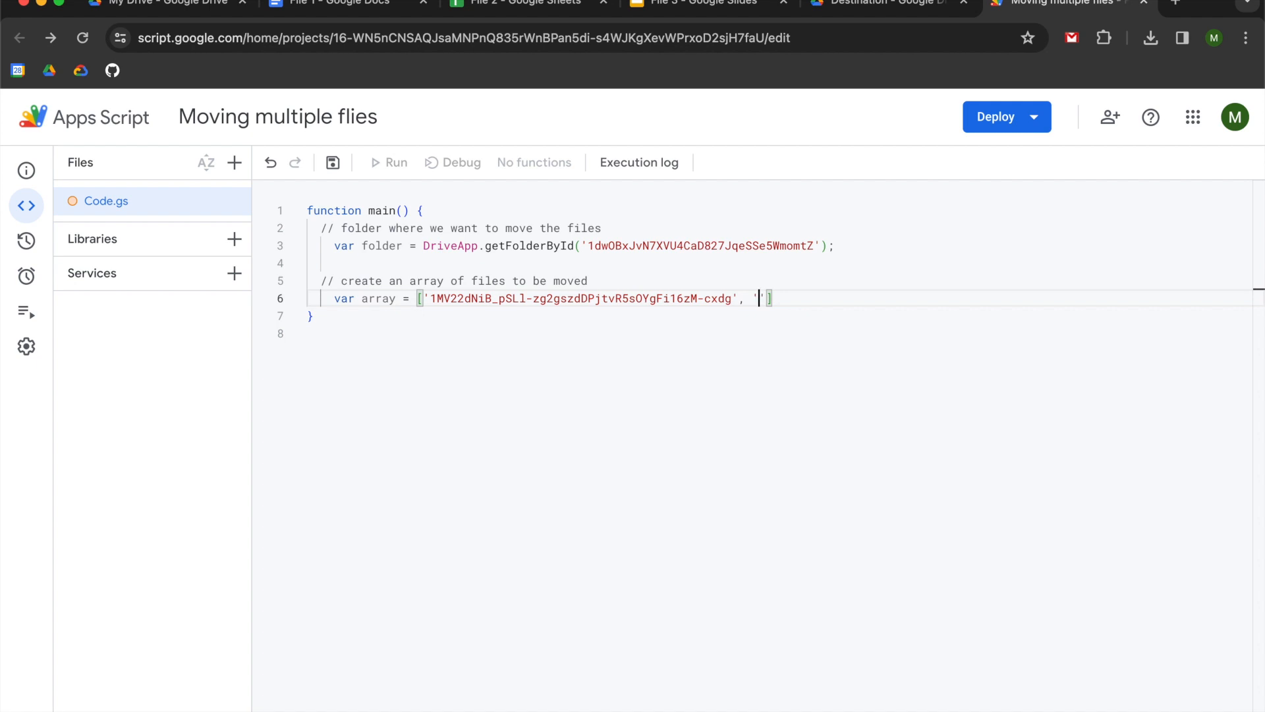
left_click(525, 4)
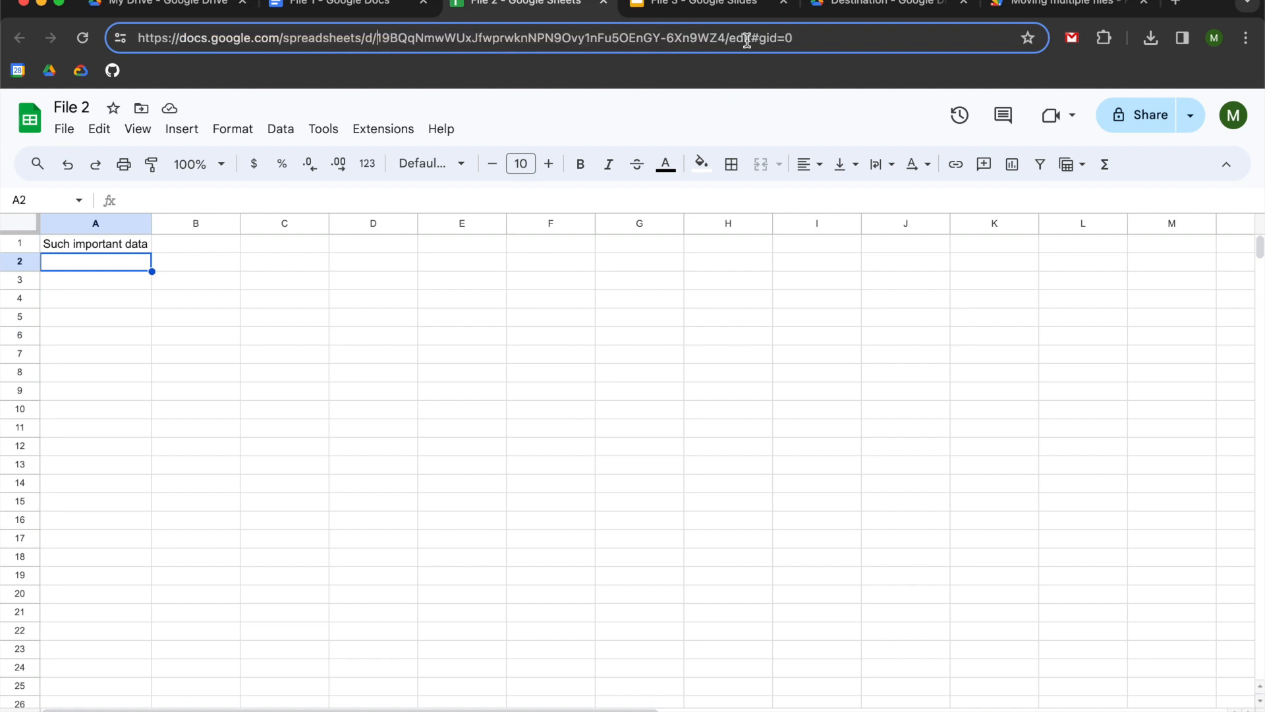
mouse_move(776, 165)
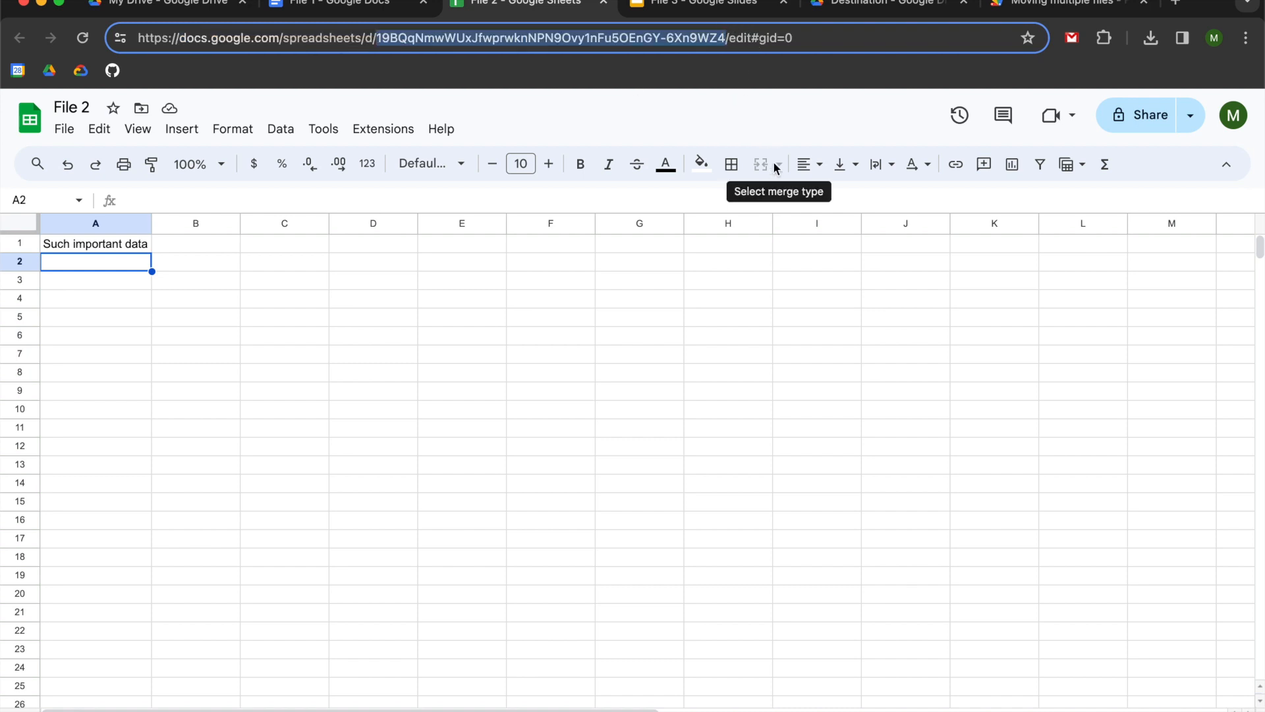
left_click(1057, 3)
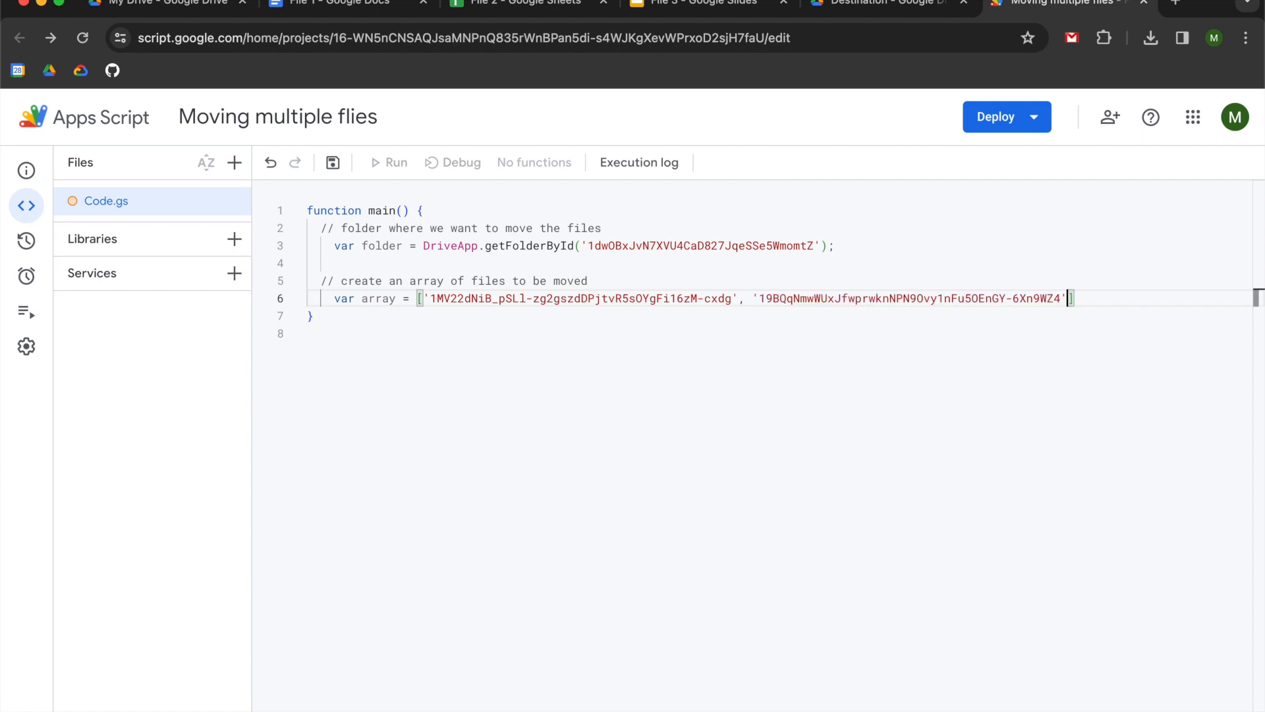
Put array IDs on separate lines with 'file 1'/'file 2' comments and copy File 3's Slides ID.
type(",")
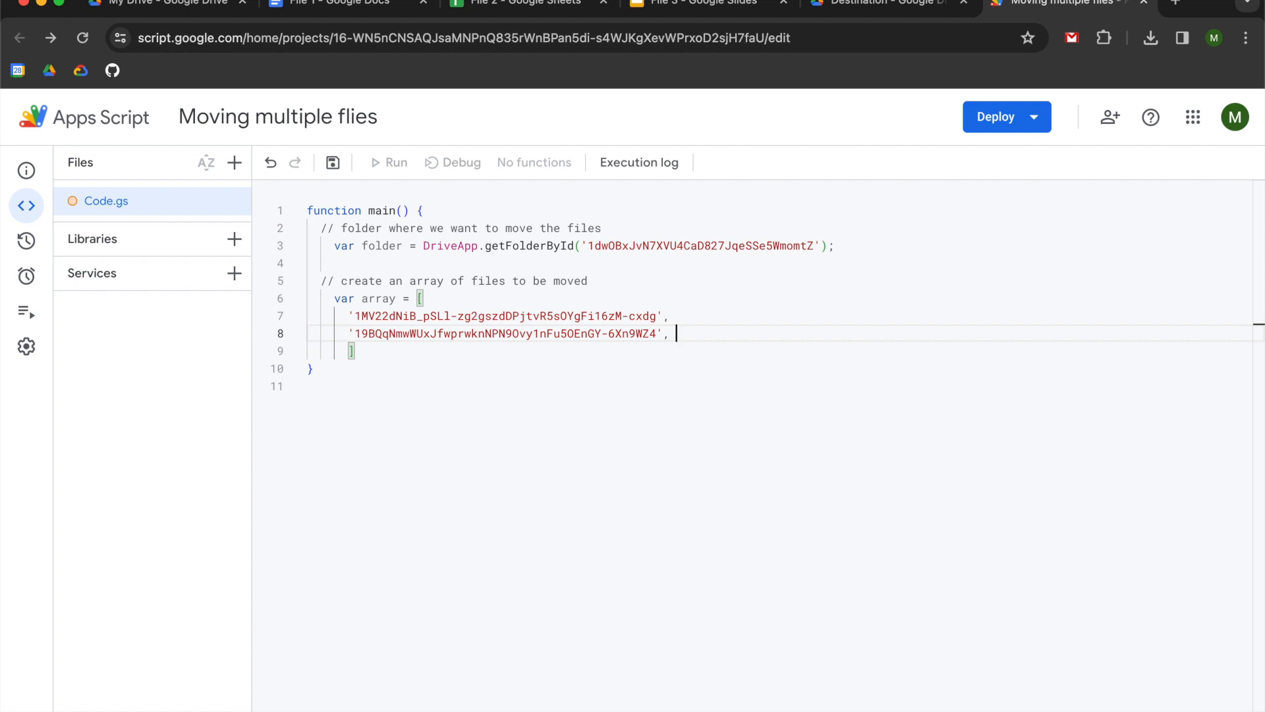
type("// file 2")
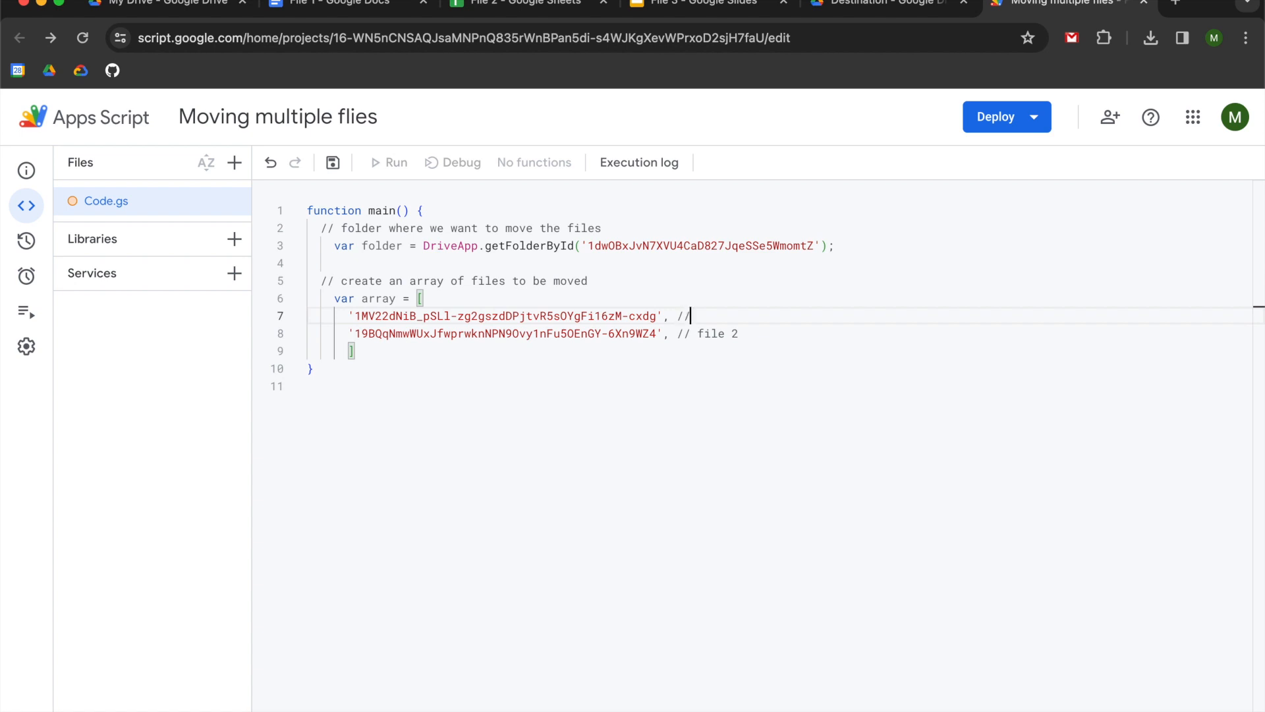
type("file 1")
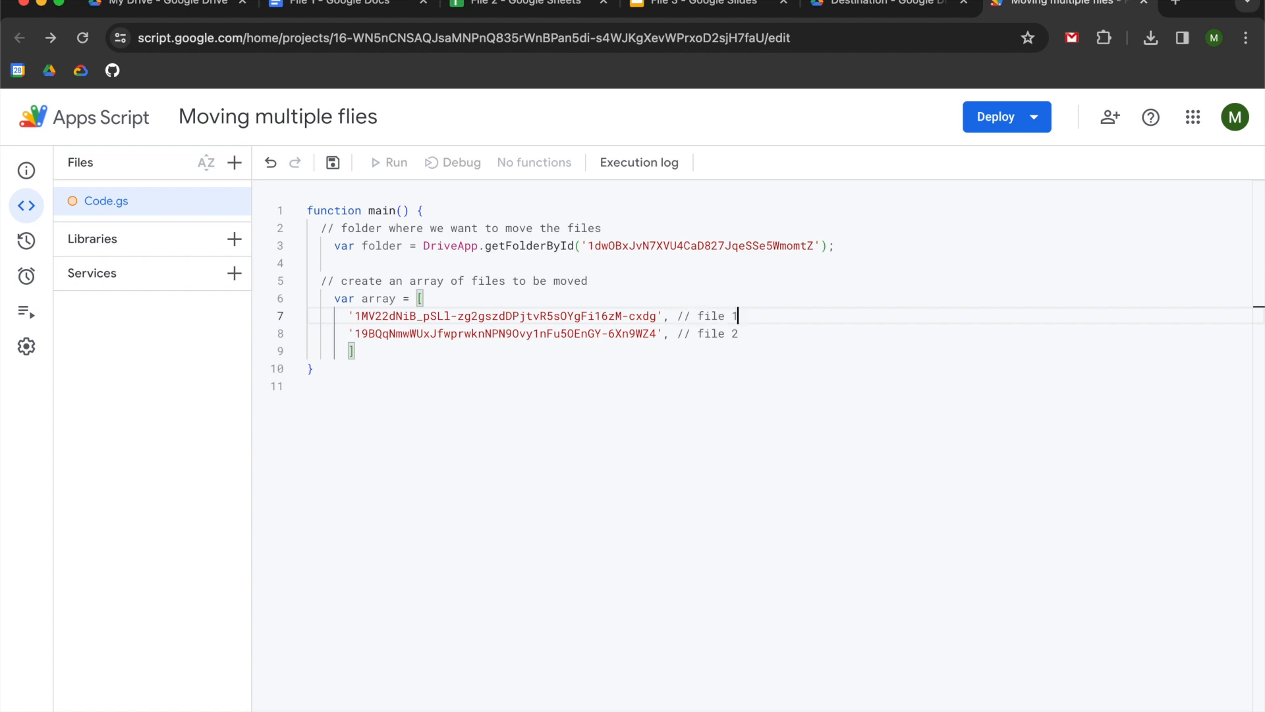
key("Enter")
type("'")
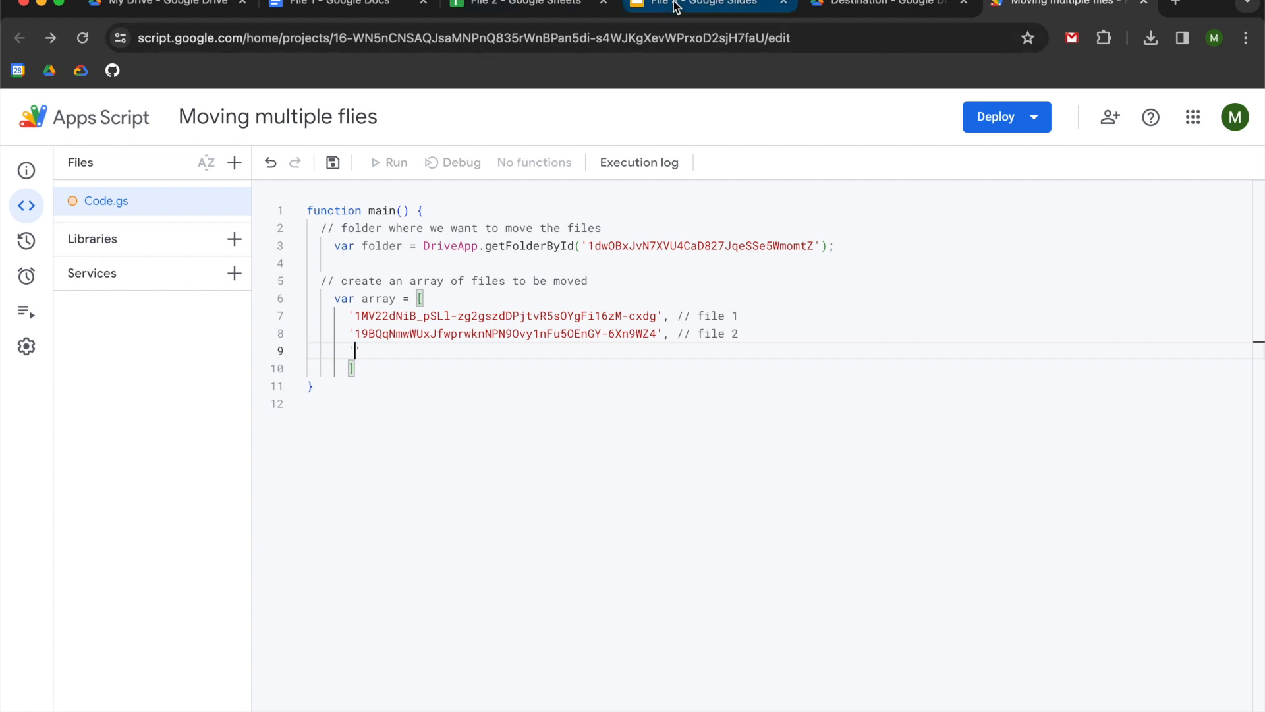
left_click(694, 3)
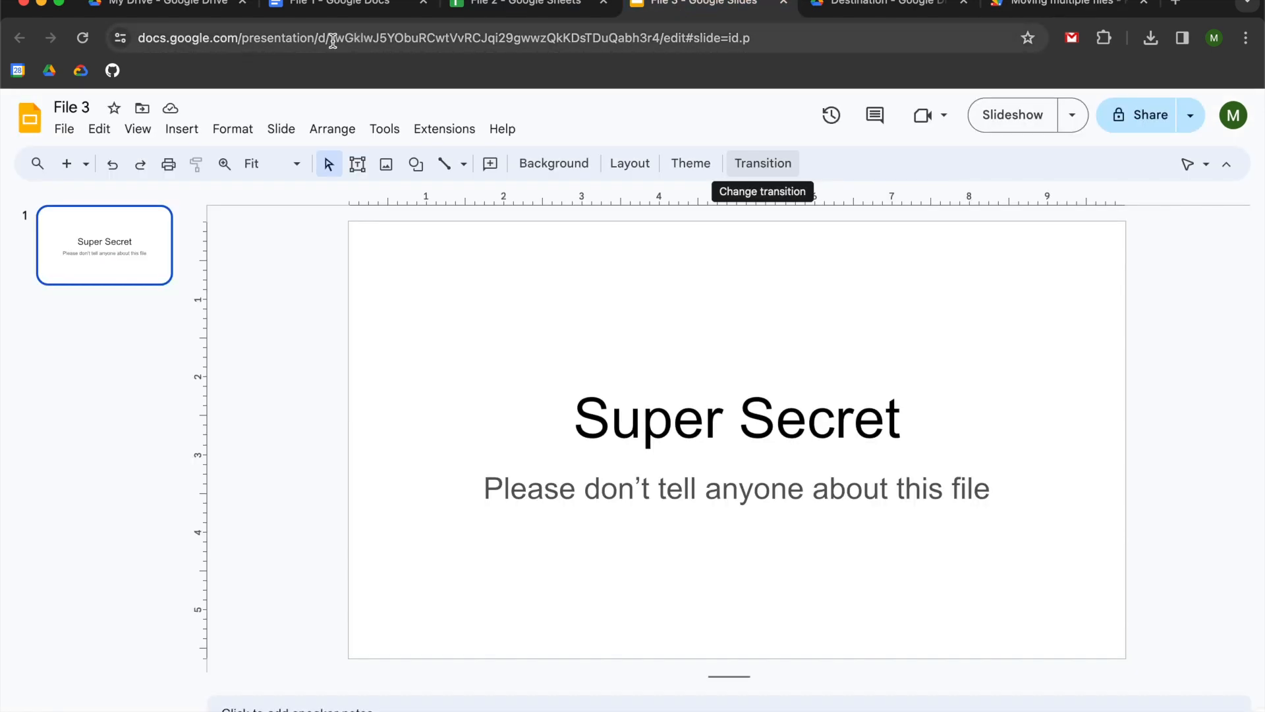
left_click(444, 38)
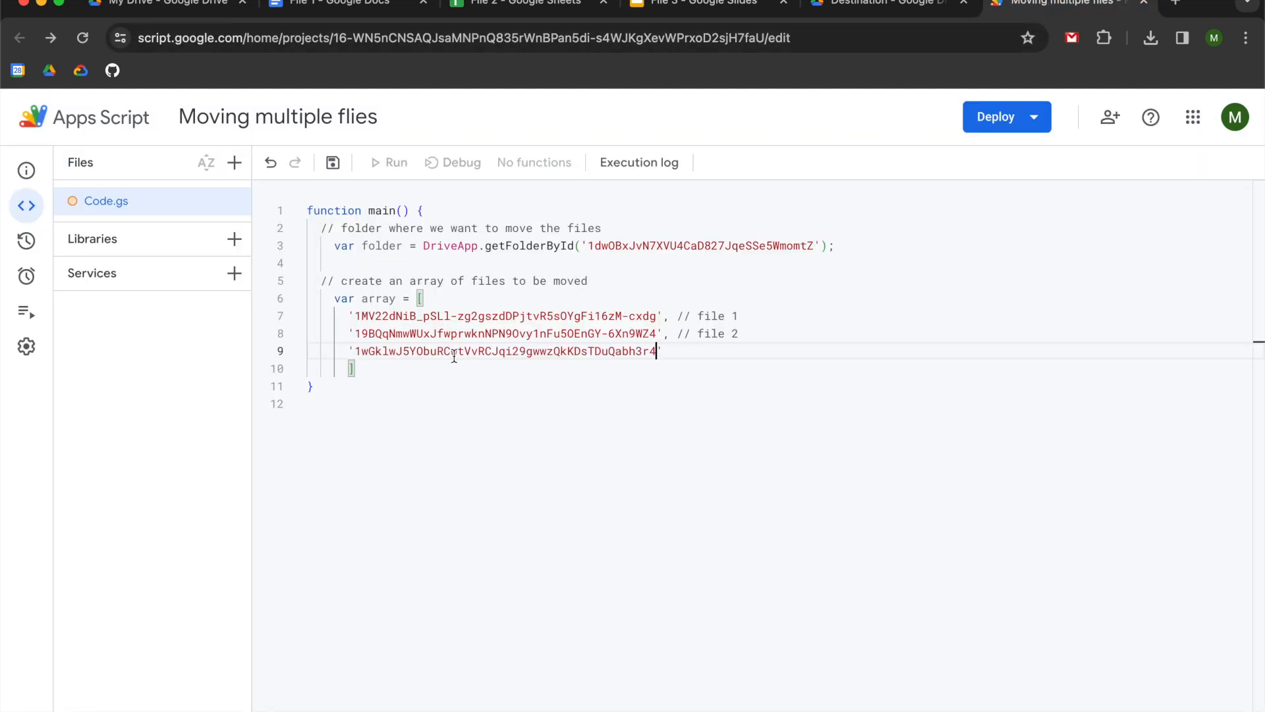
Add a '// file 3' comment to the third entry and start a new line below the array.
type("' //")
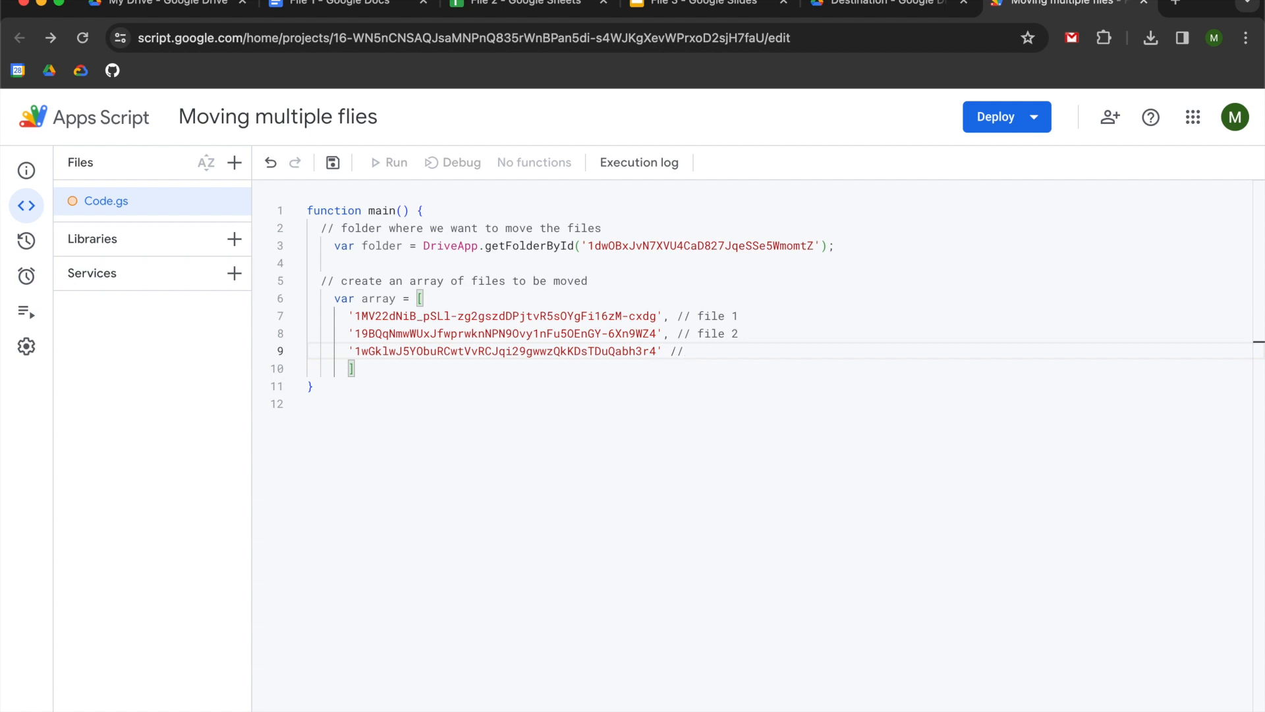
type("file 3")
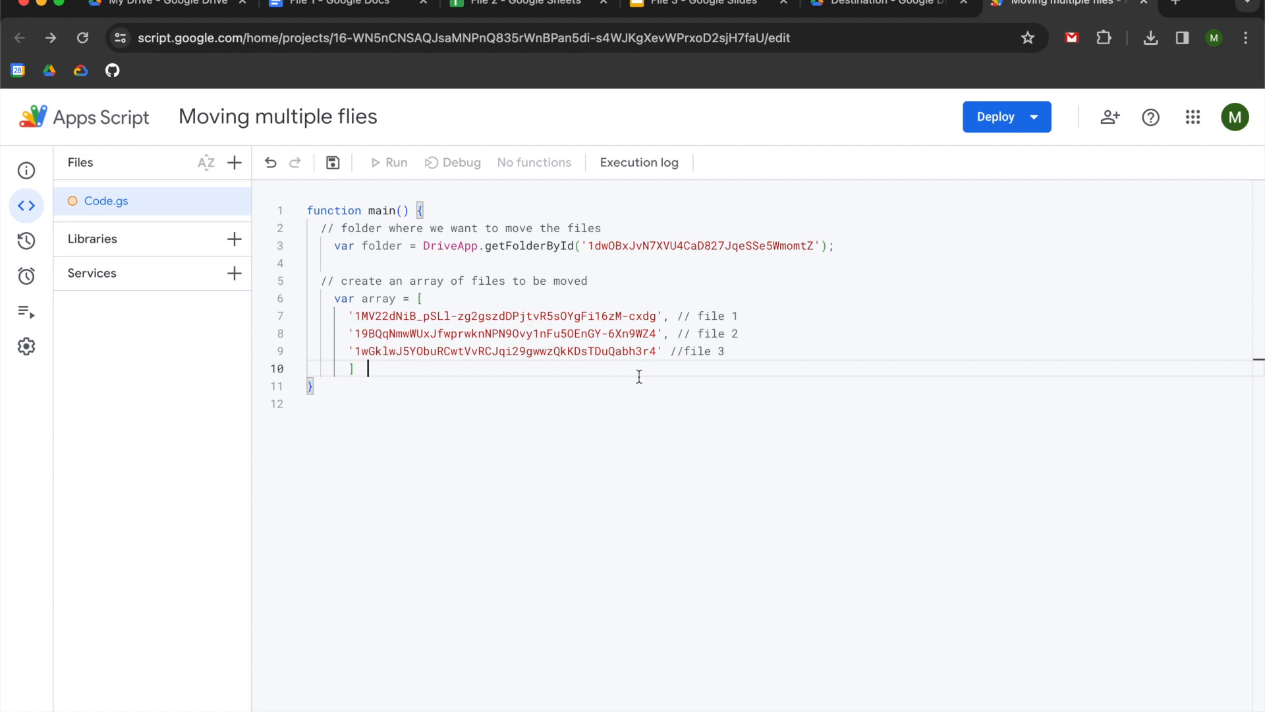
key("enter")
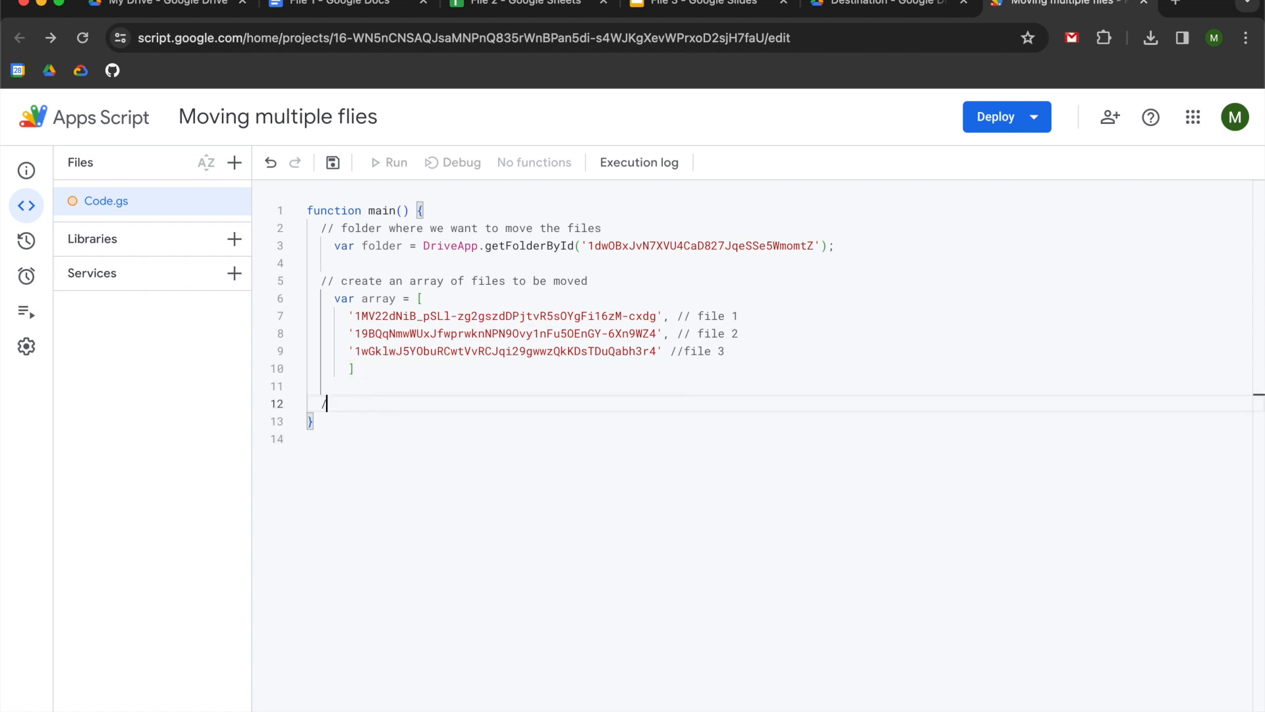
Add a '// loop through the array' comment and a for (i in array) loop header.
type("// loop thr")
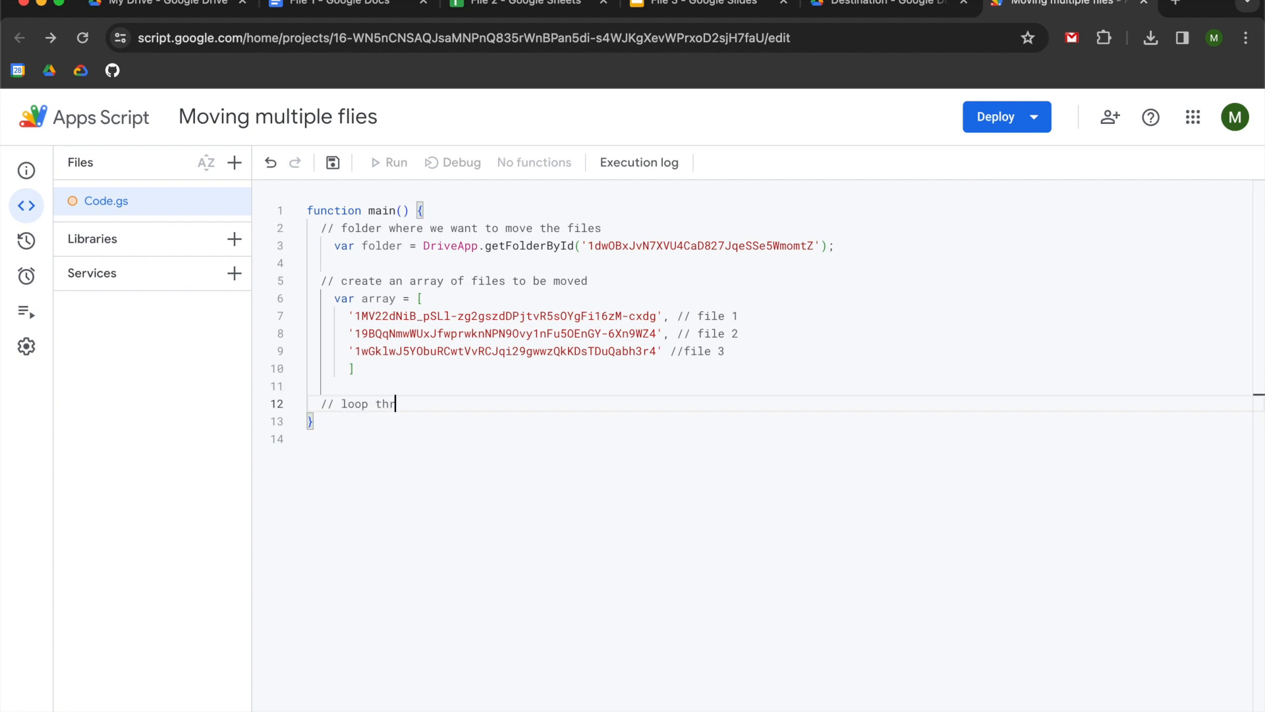
type("ough the arra")
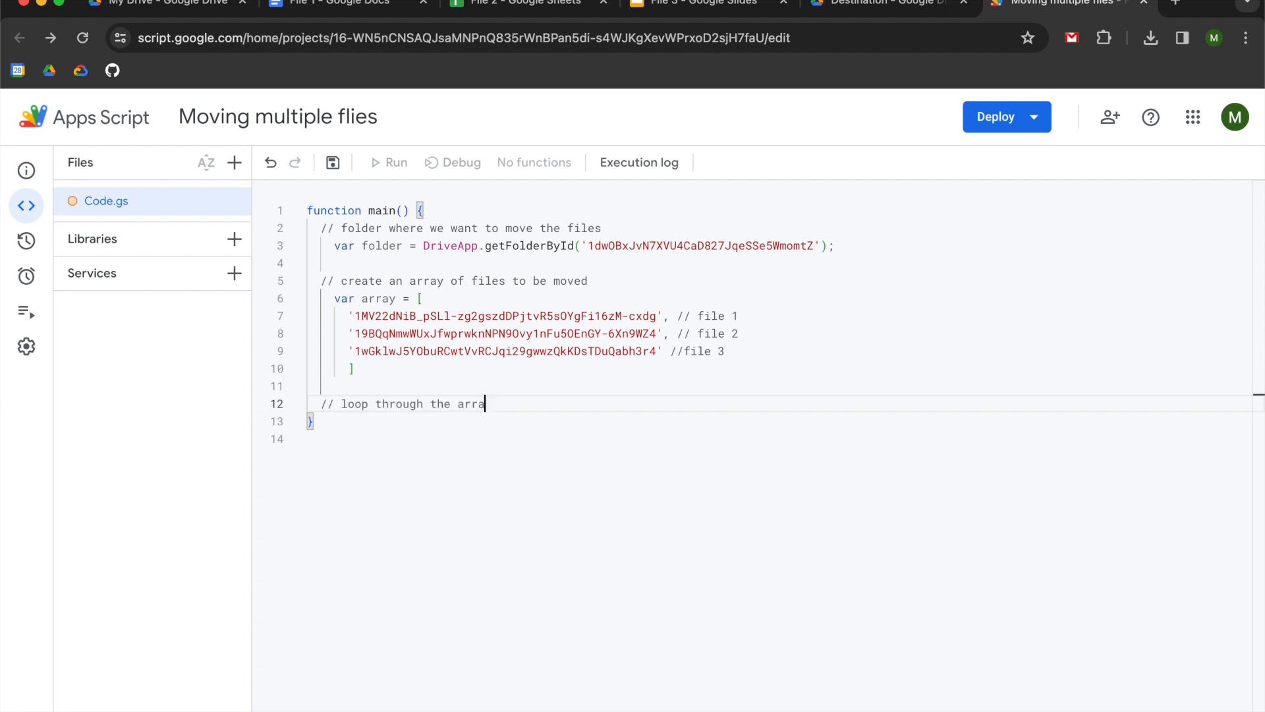
type("y")
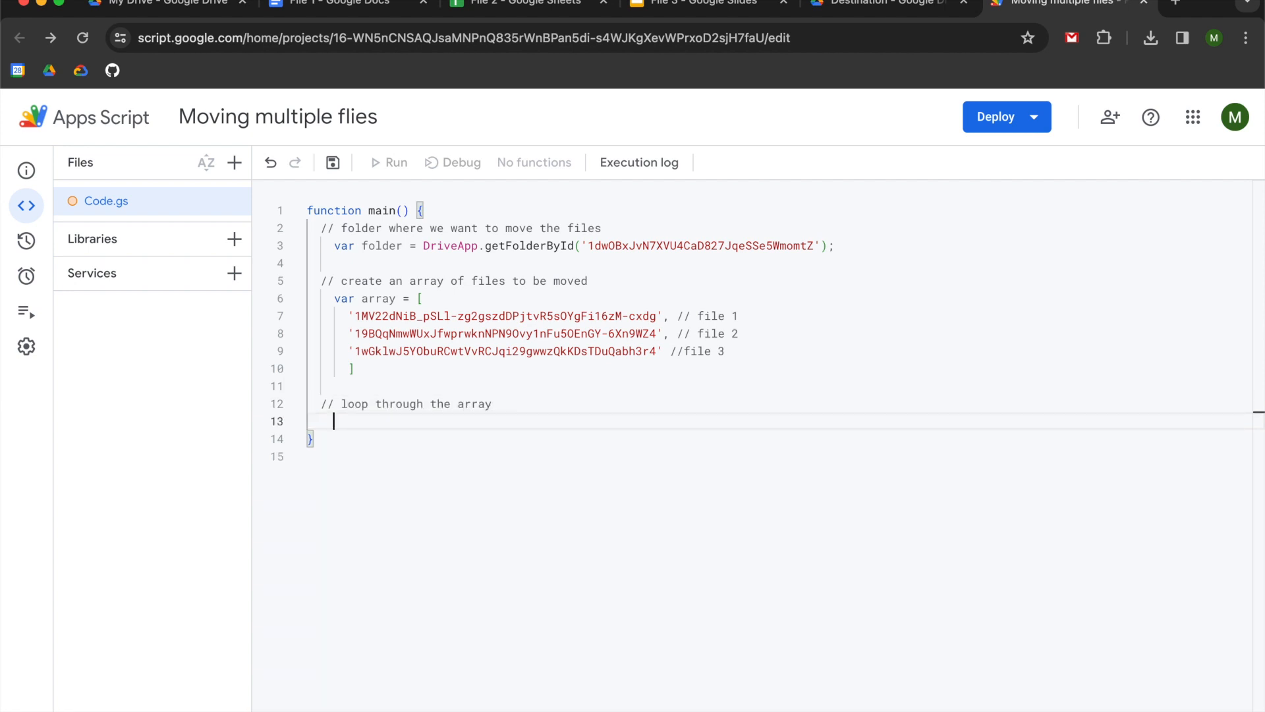
type("for(")
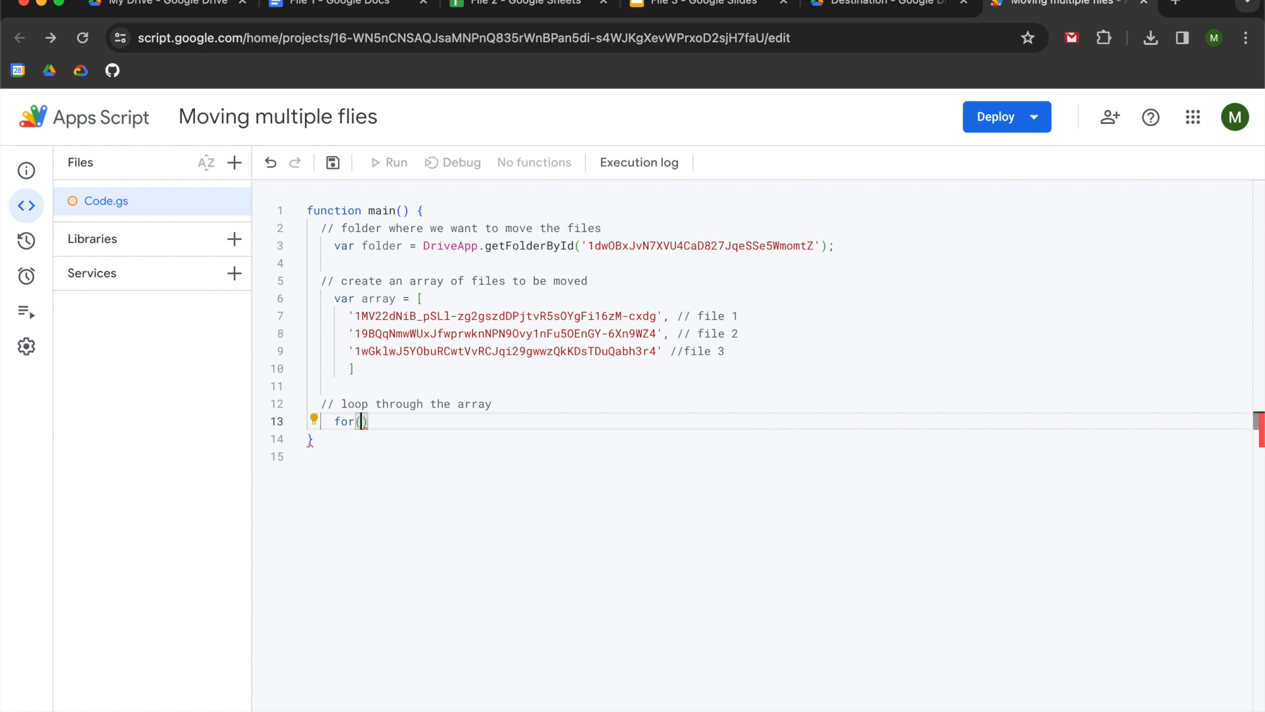
type("i")
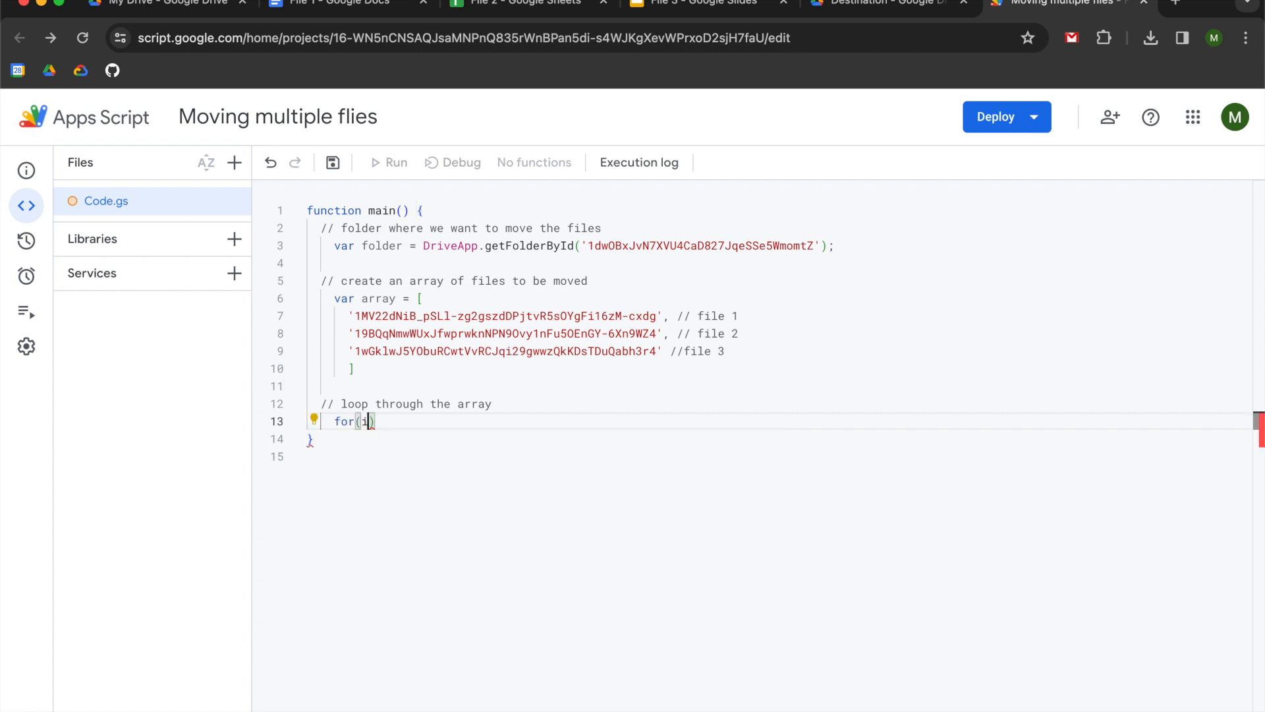
type("i")
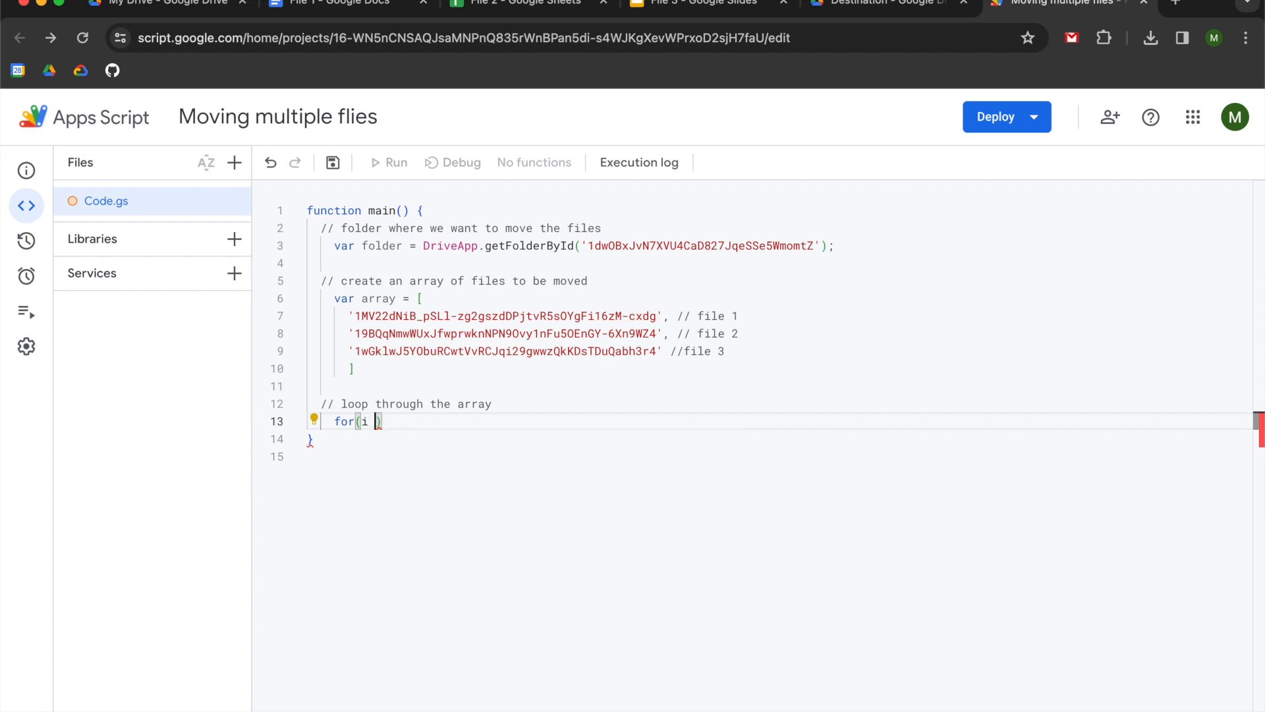
type("in array)")
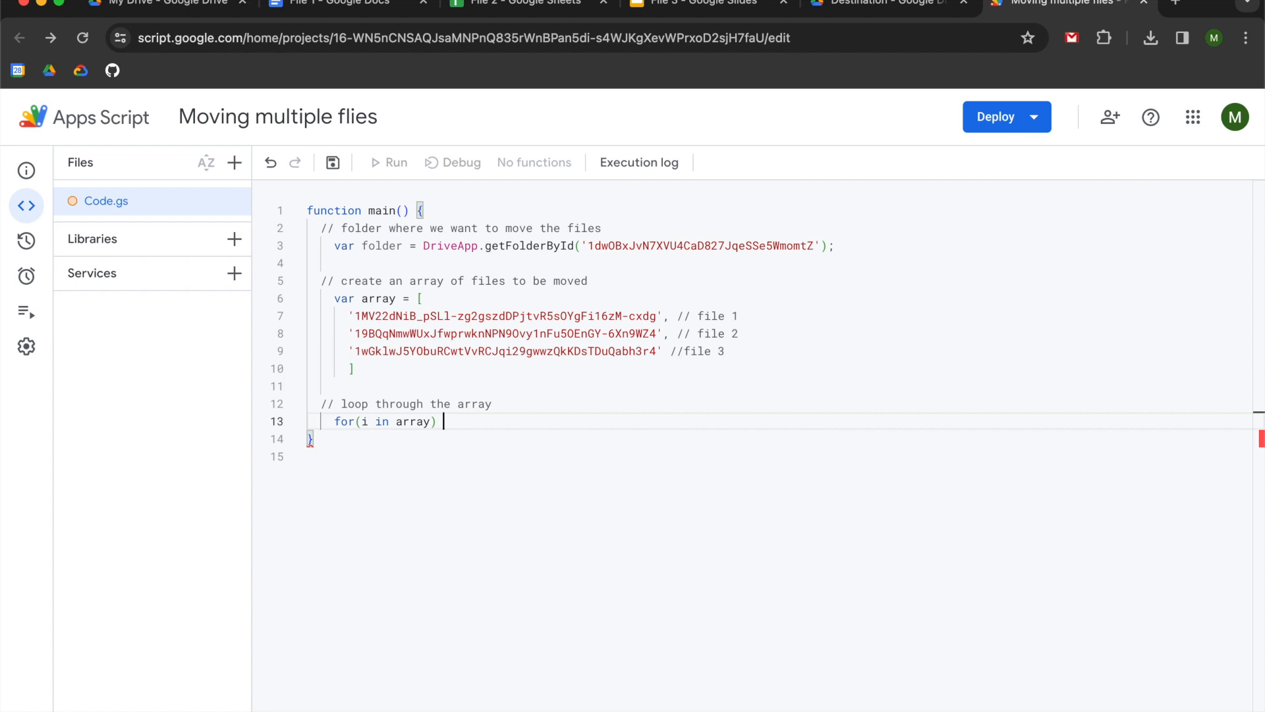
type("{")
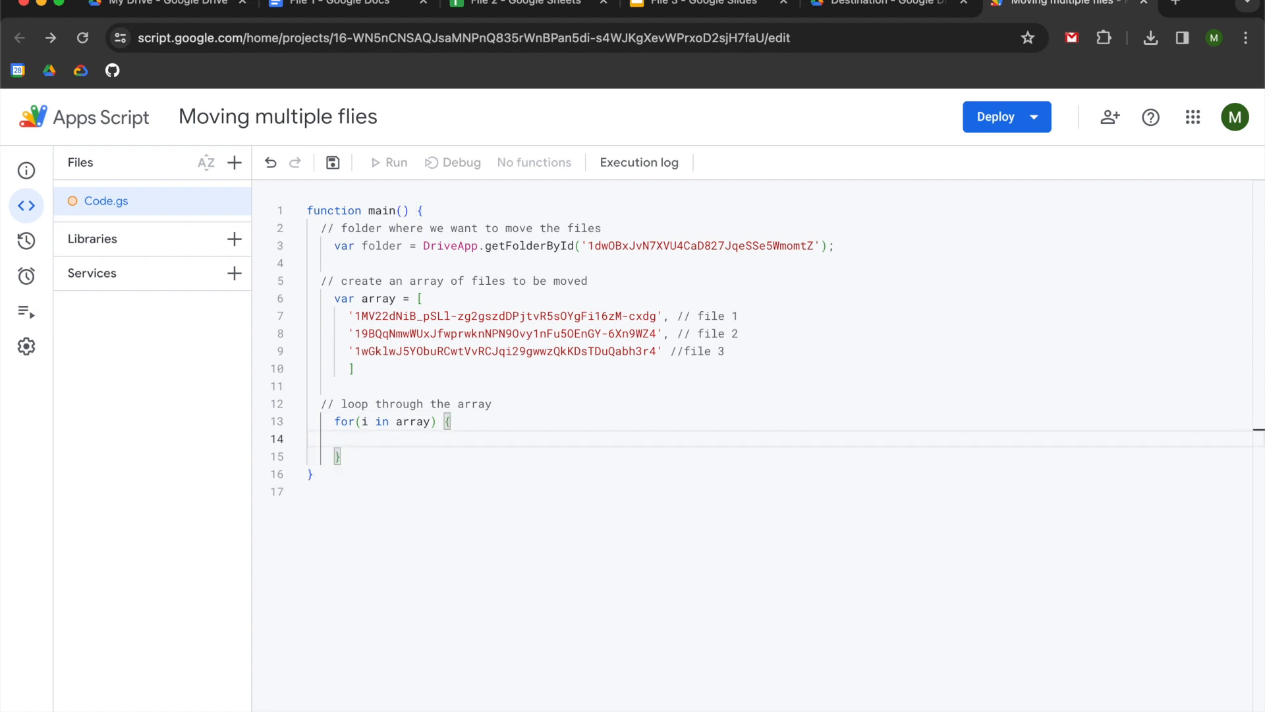
Inside the loop, move each file with DriveApp.getFileById(array[i]).moveTo(folder).
type("DriveApp")
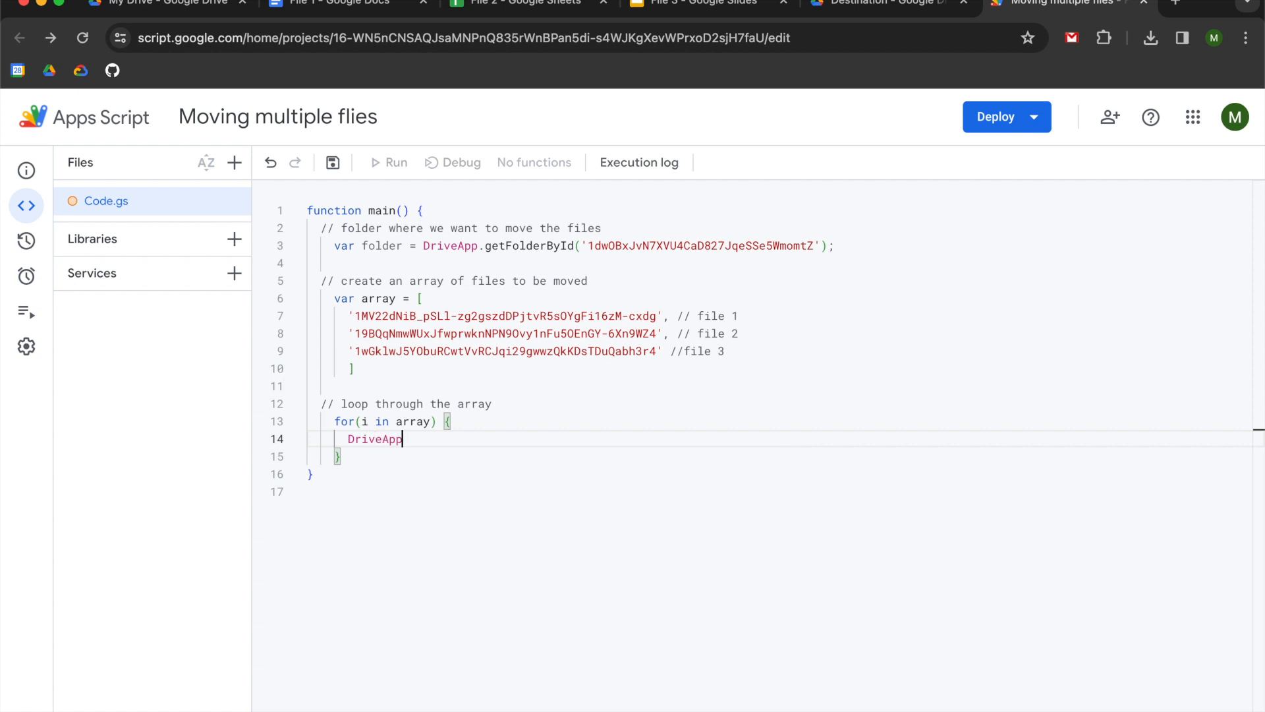
type(".getFileById")
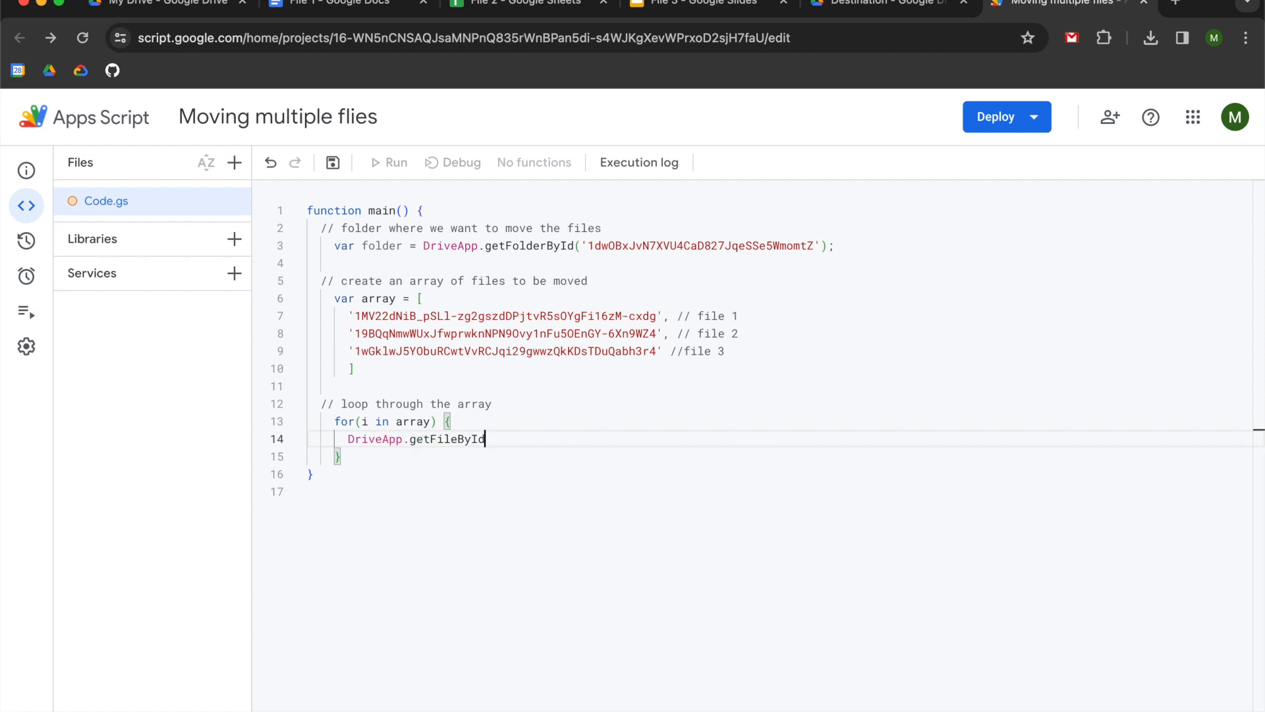
type("(")
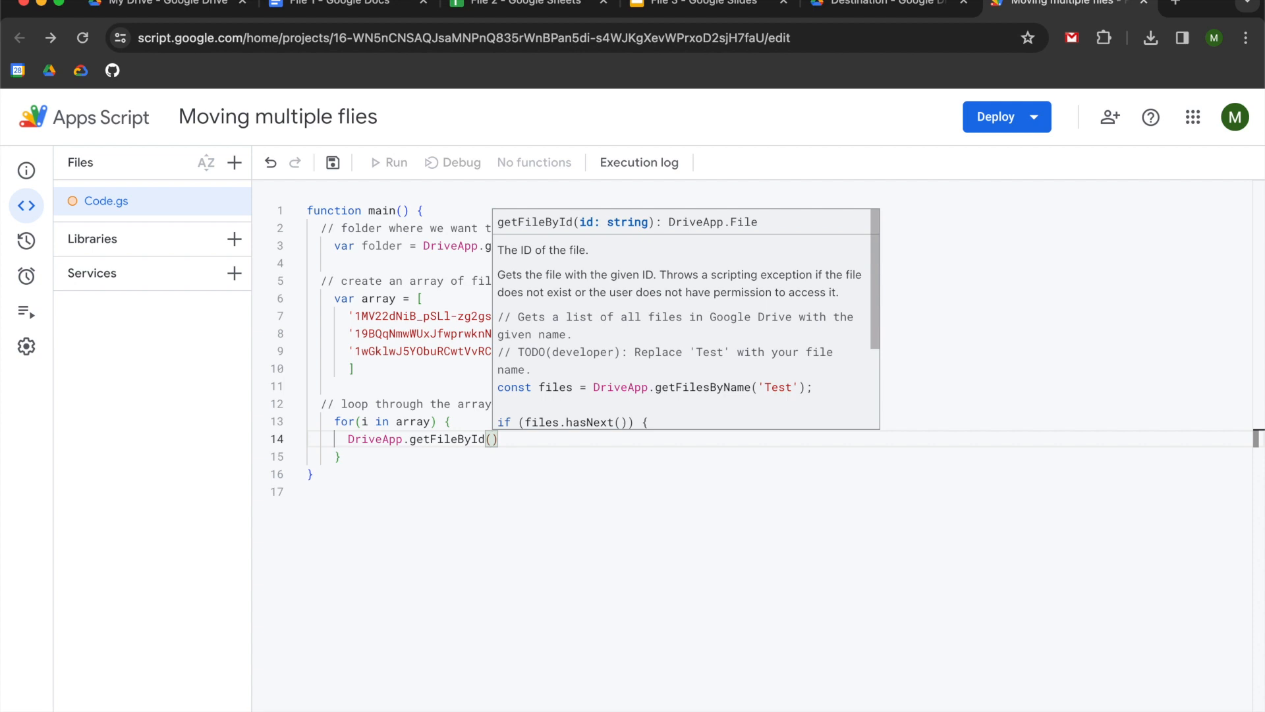
type("arr")
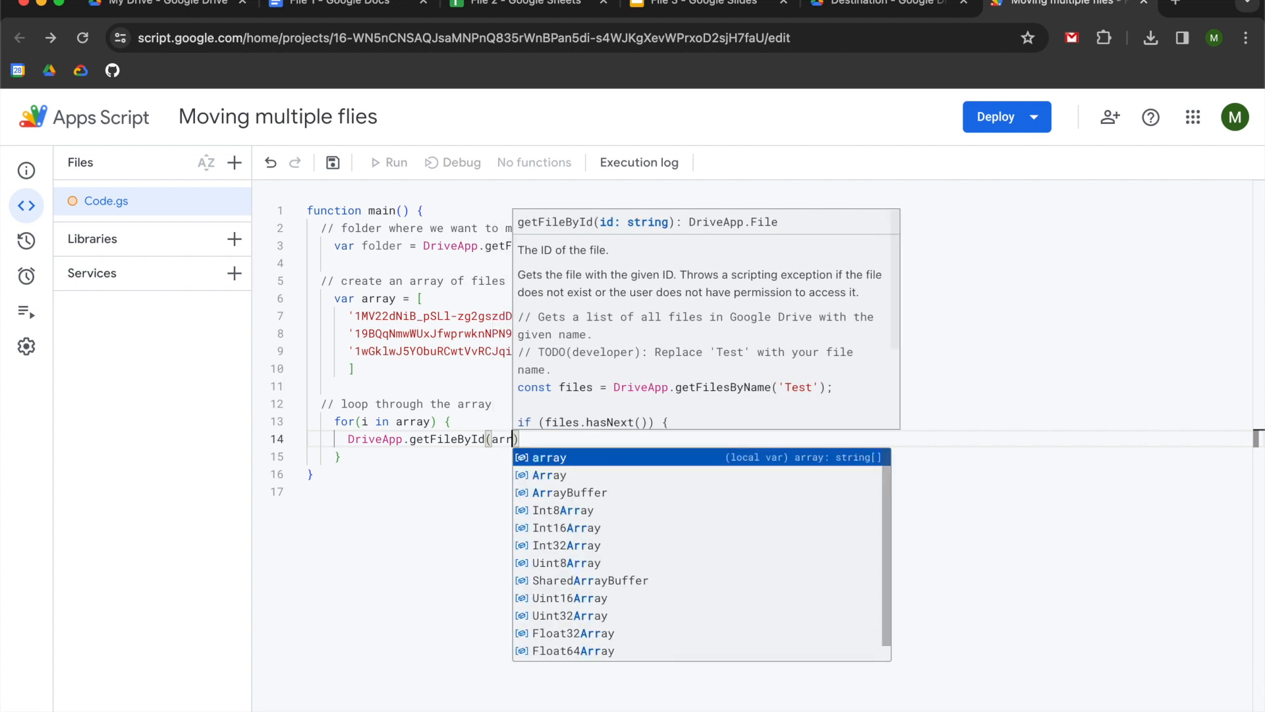
type("[i")
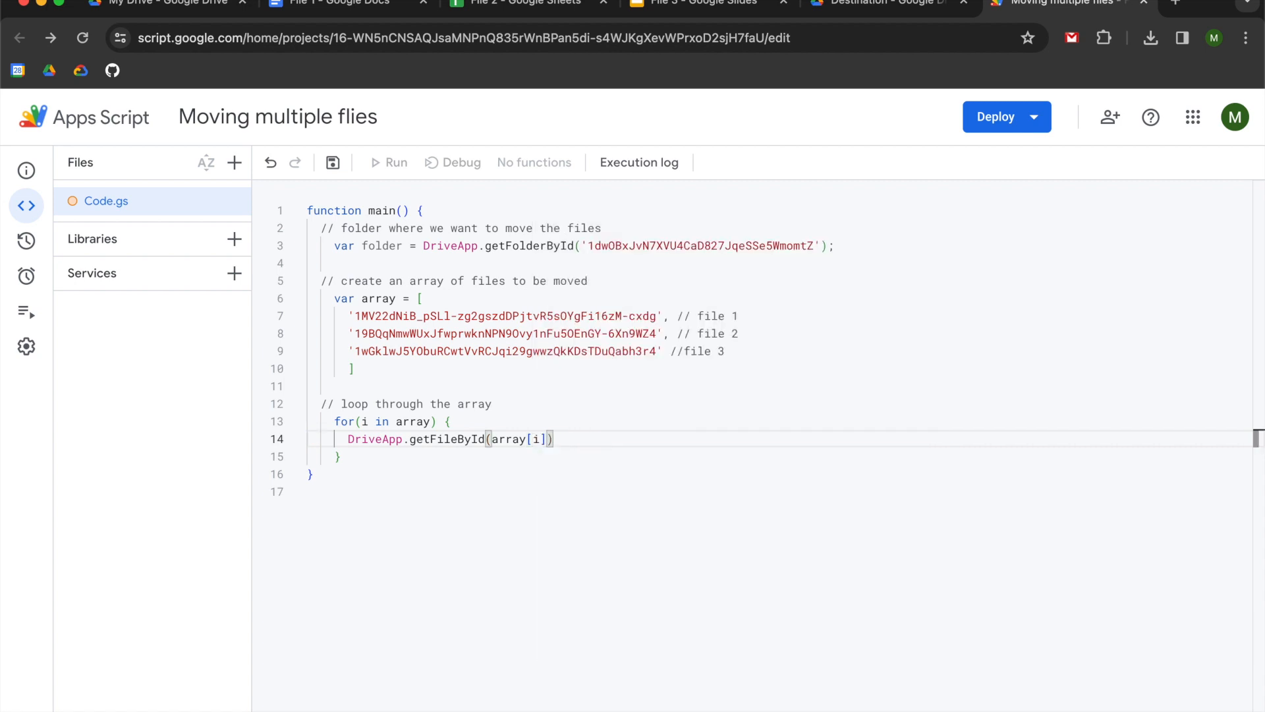
type(".move")
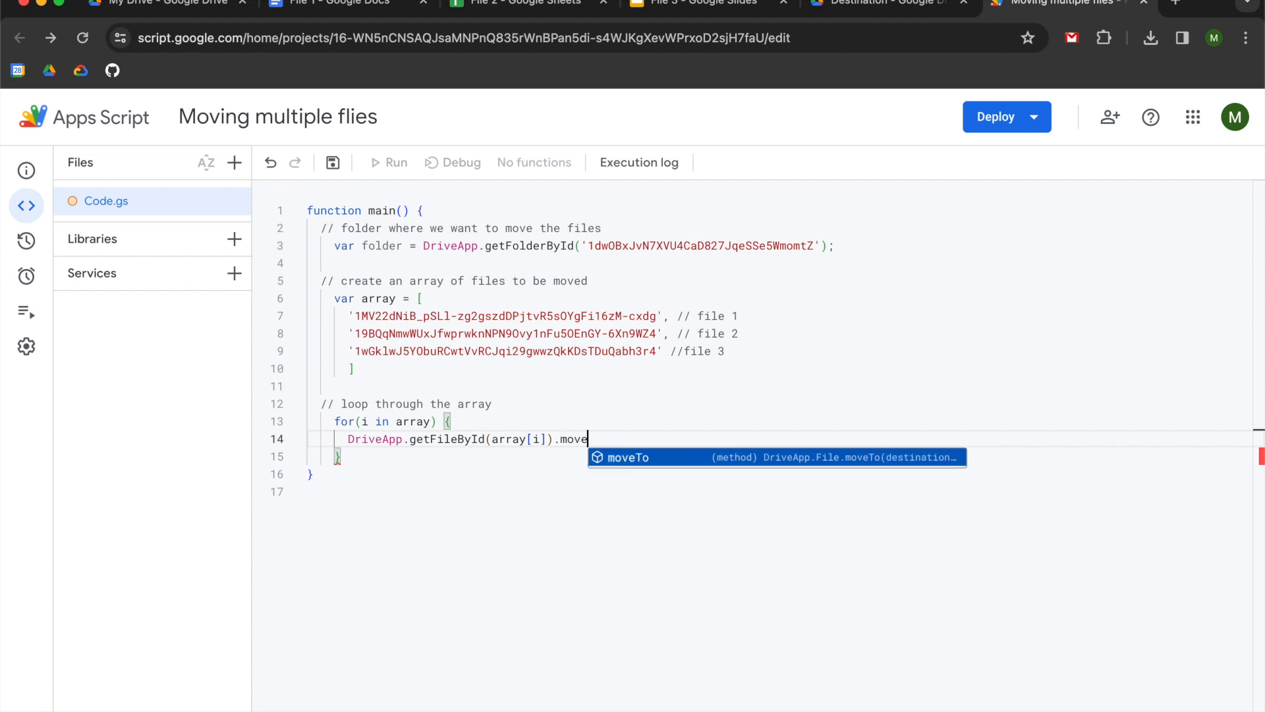
key("Tab")
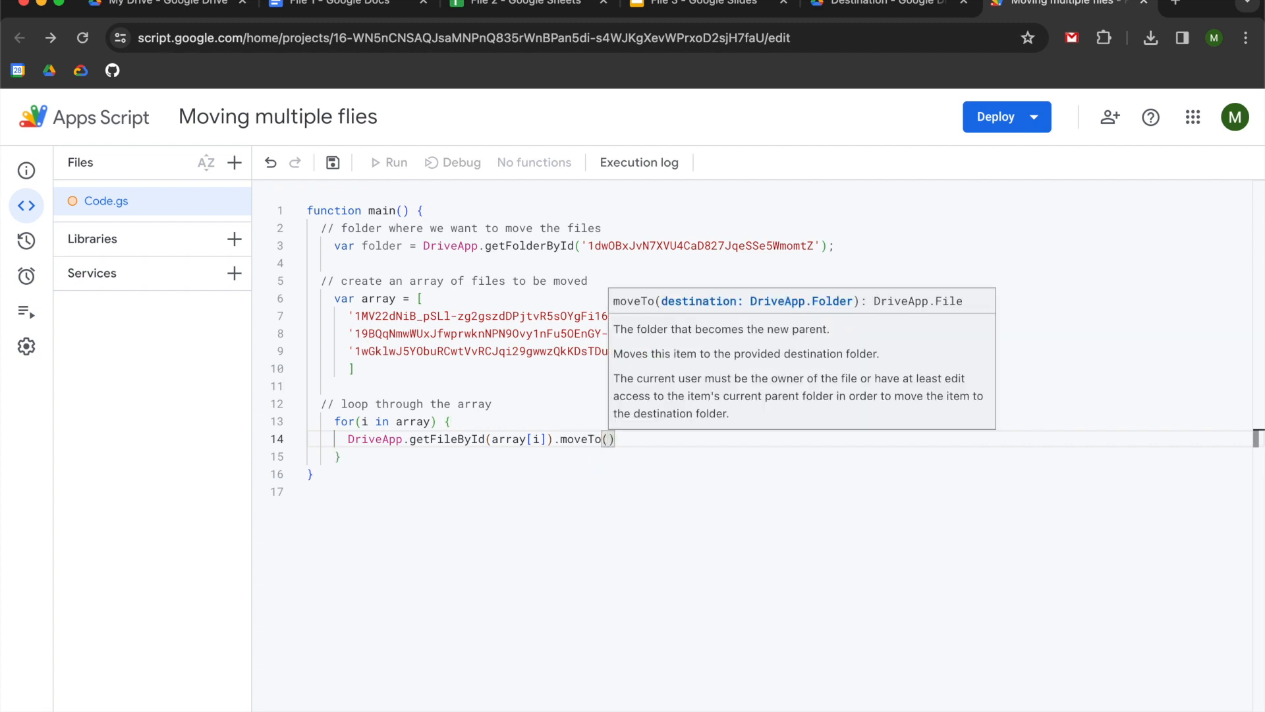
type("folder")
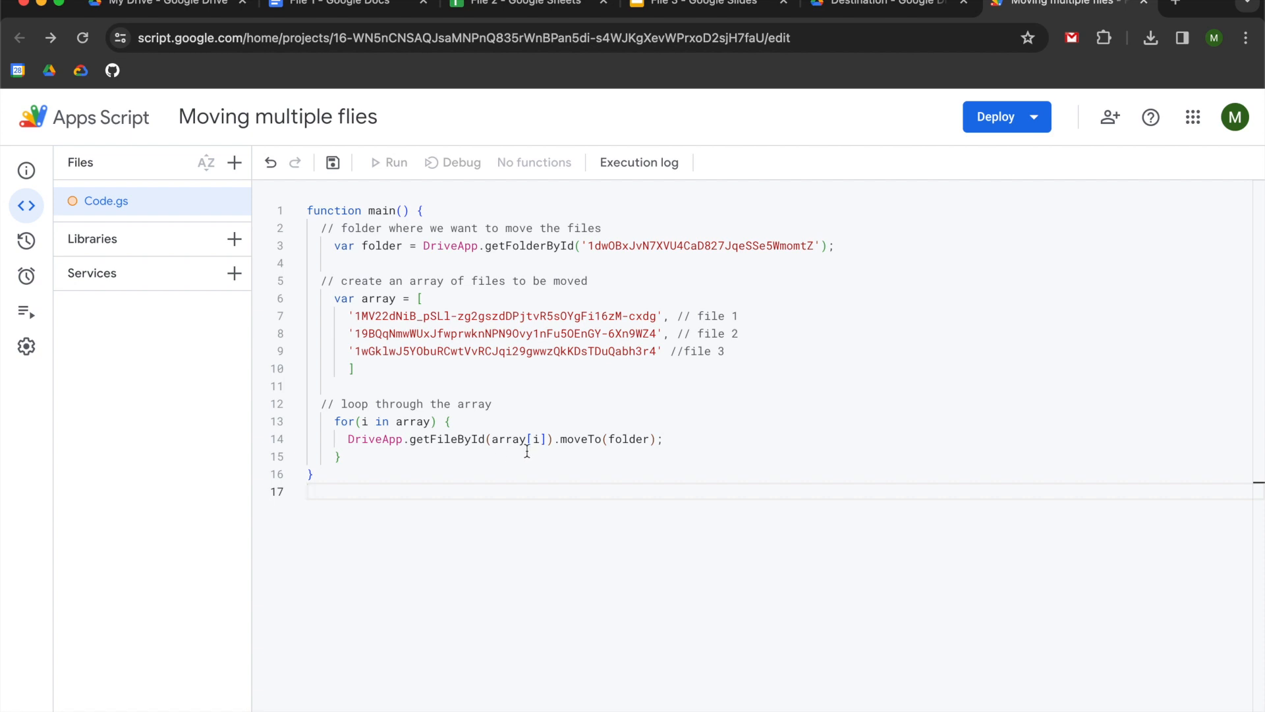
type("A")
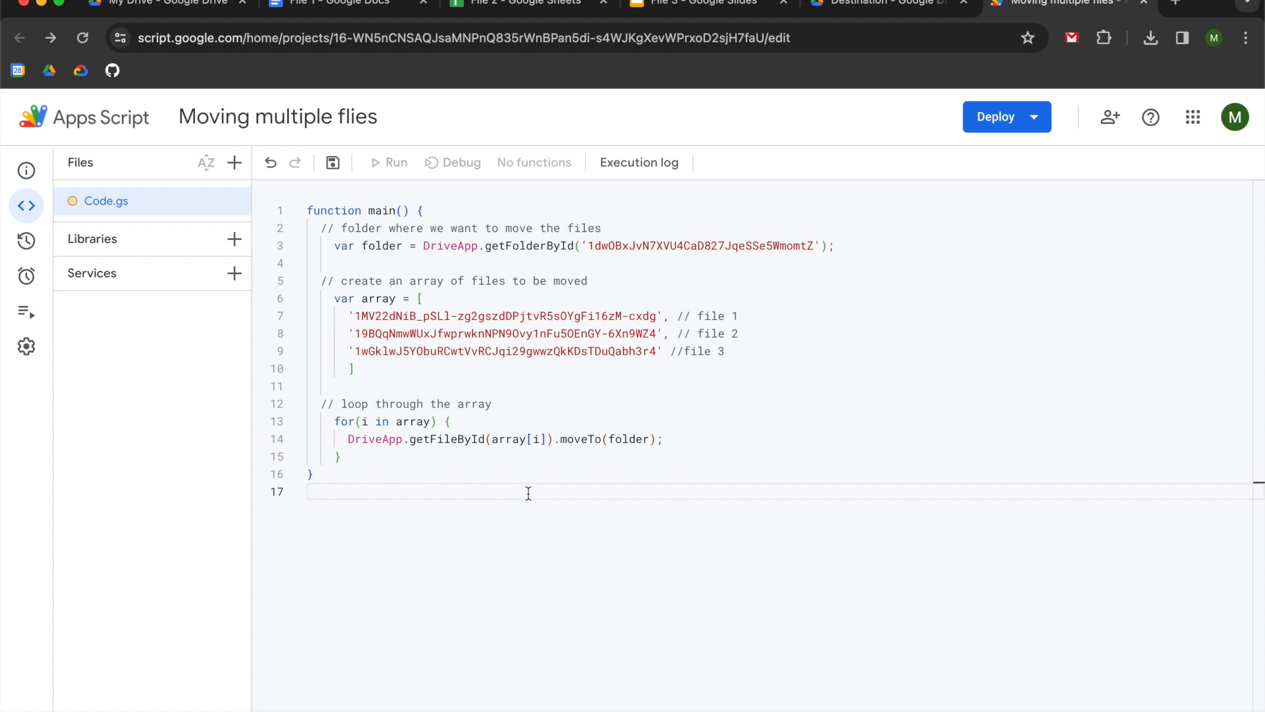
Insert a blank line inside the loop after the moveTo statement.
left_click(460, 476)
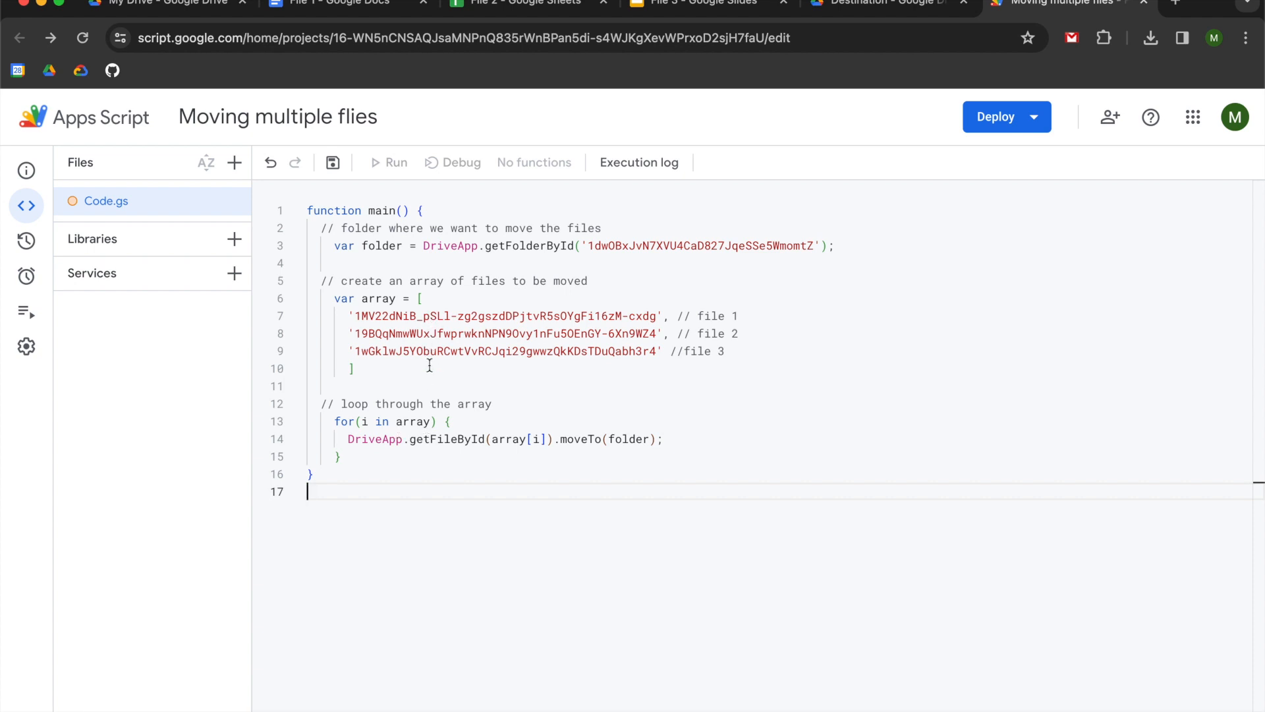
mouse_move(434, 404)
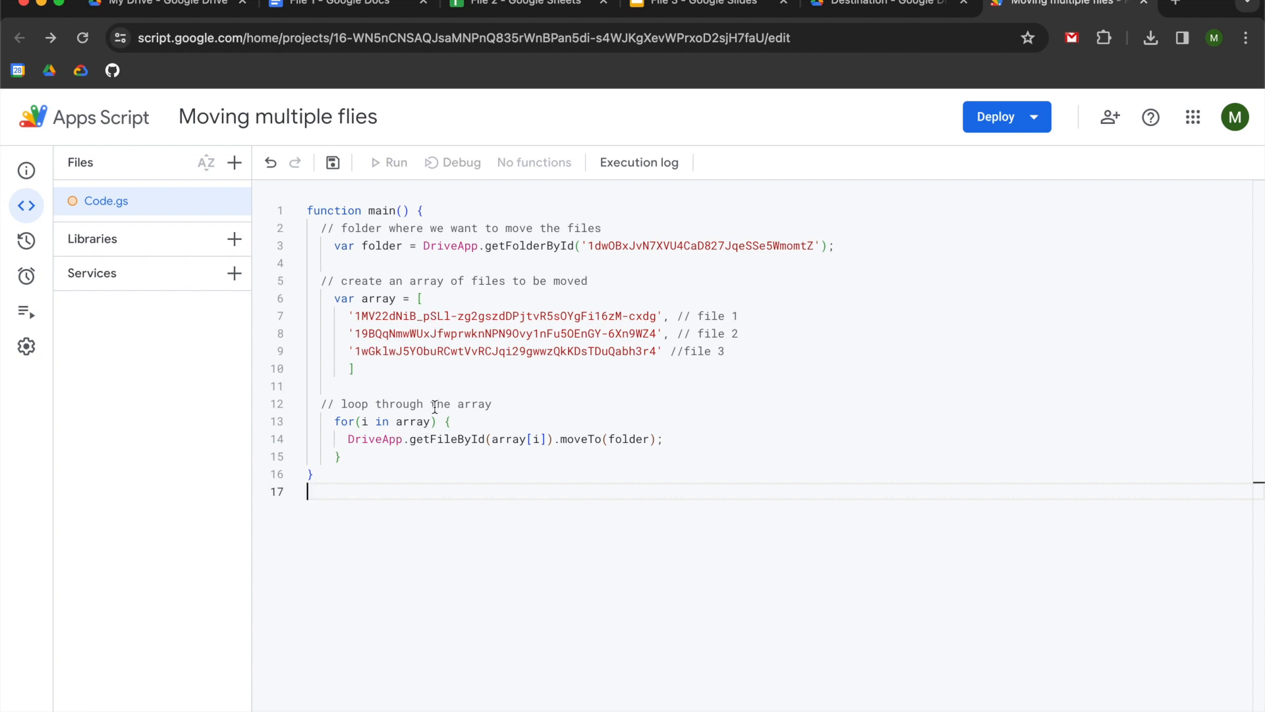
mouse_move(467, 426)
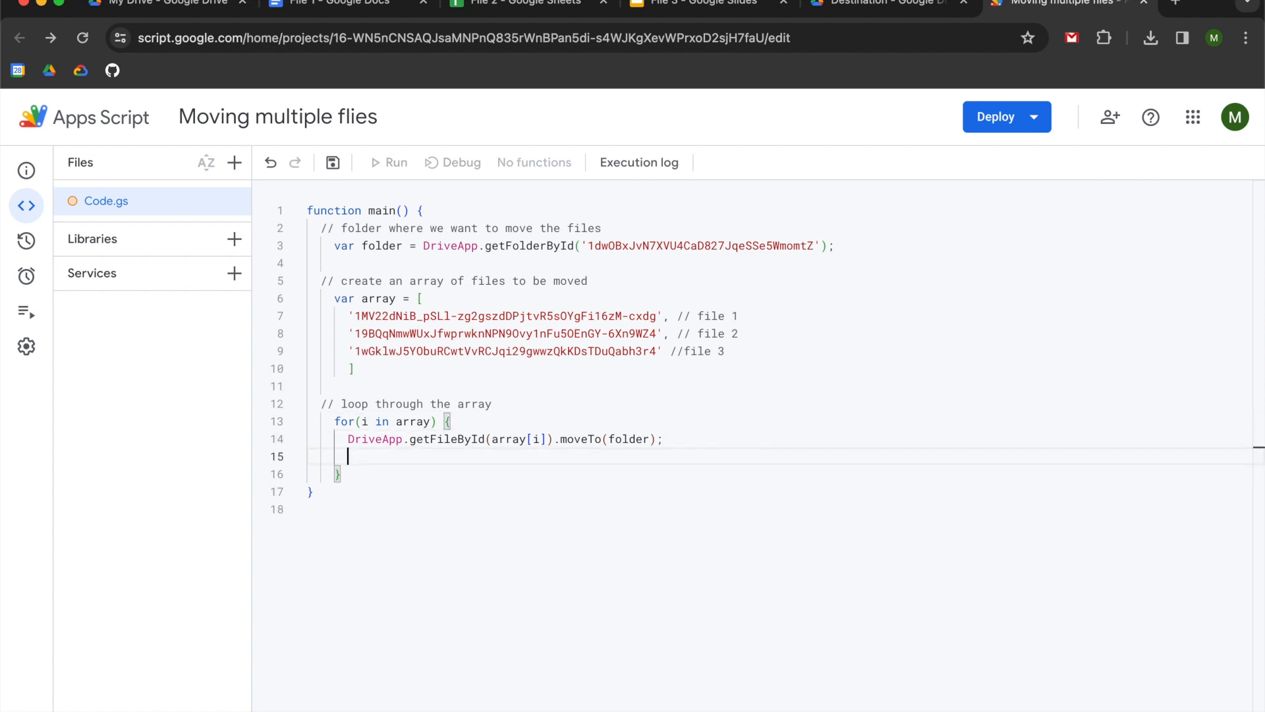
Log each file ID with Logger.log(array[i]) and save the project.
type("Logger.log(")
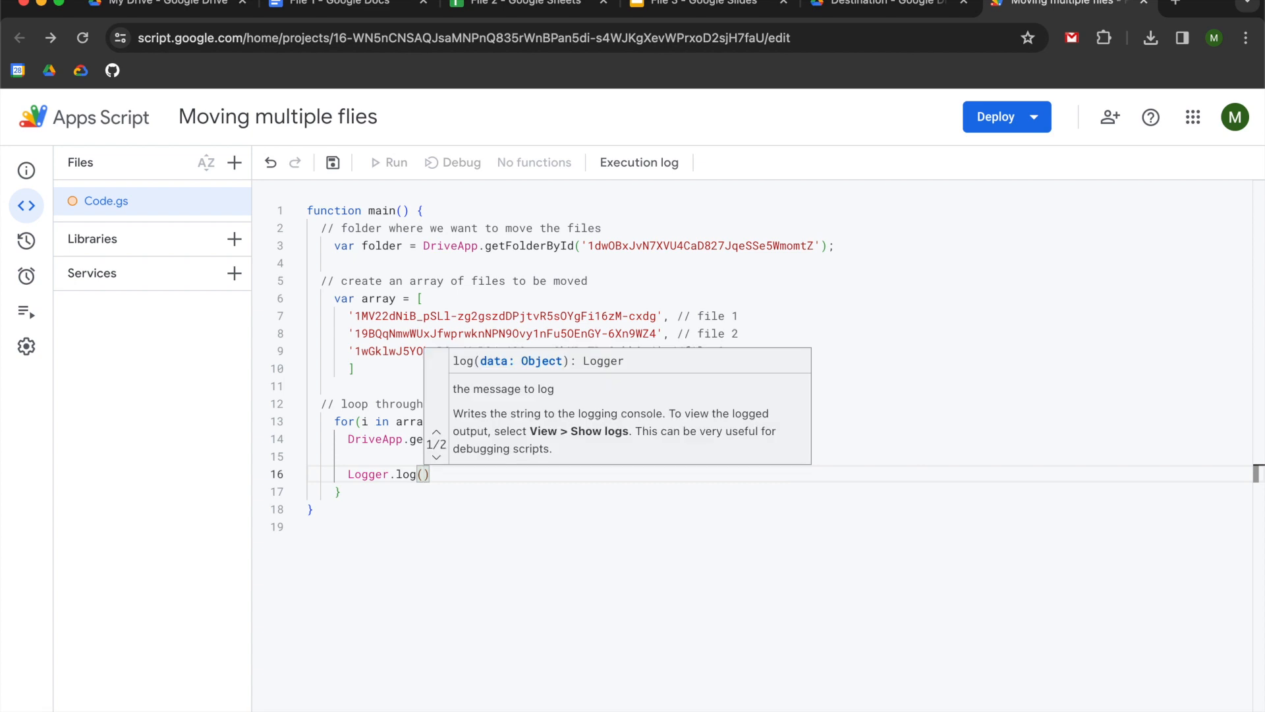
type("array[i")
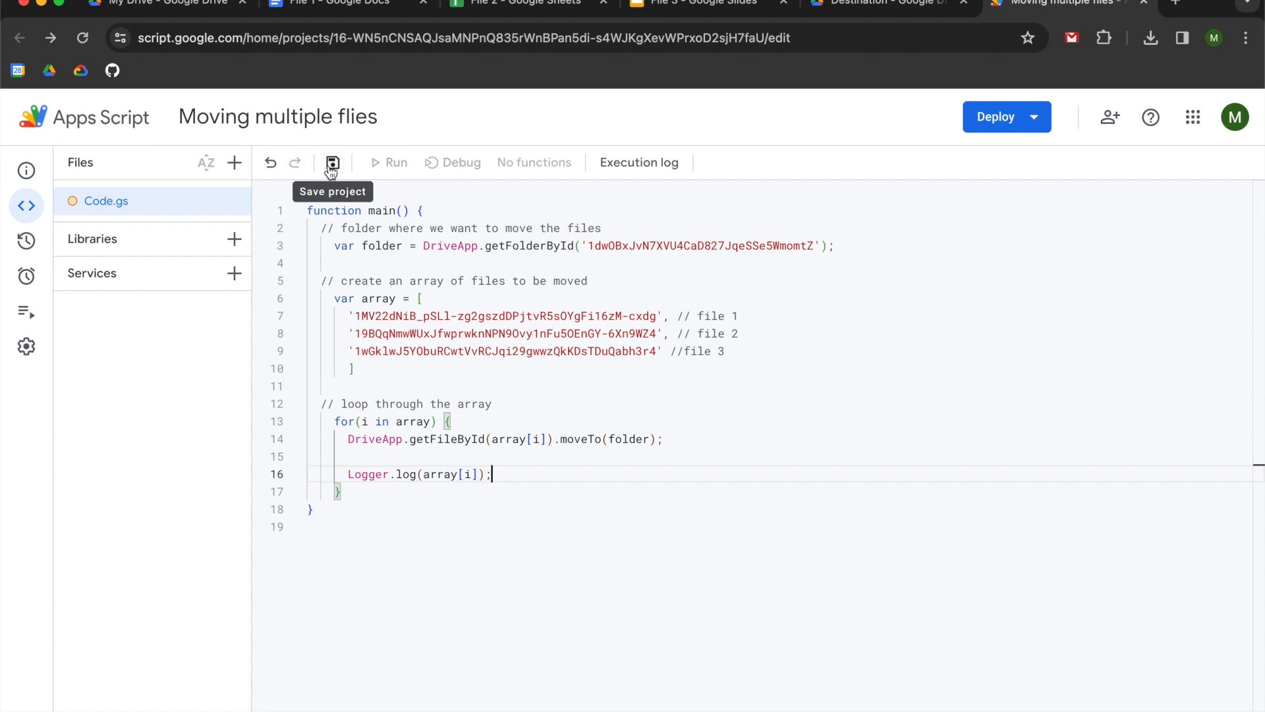
left_click(331, 162)
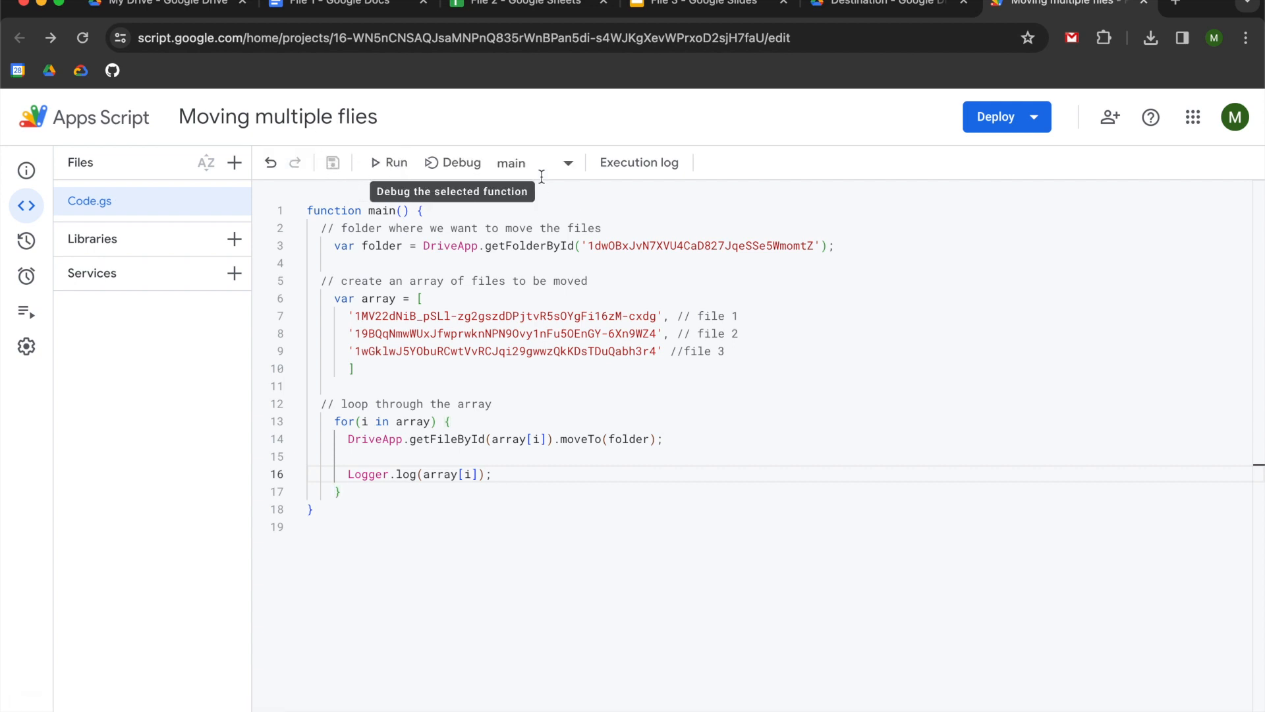
mouse_move(395, 162)
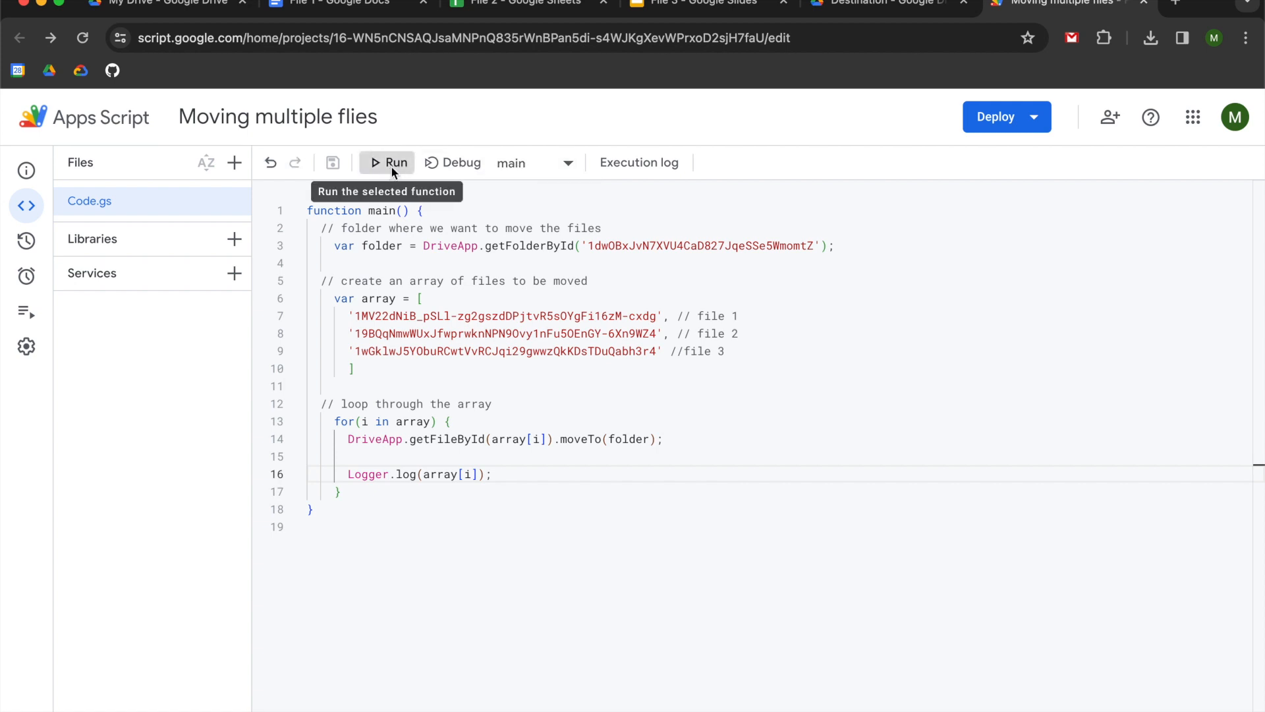
Run main, bringing up the execution log and the authorization request.
left_click(396, 162)
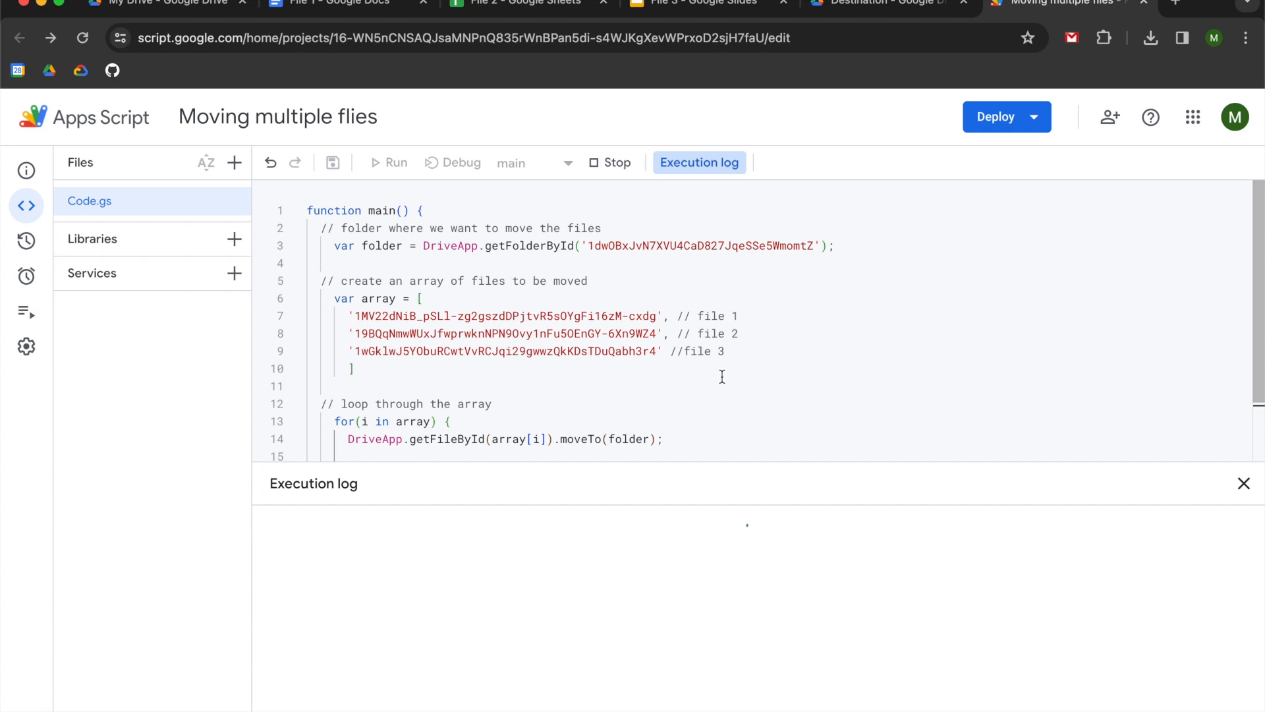
left_click(388, 163)
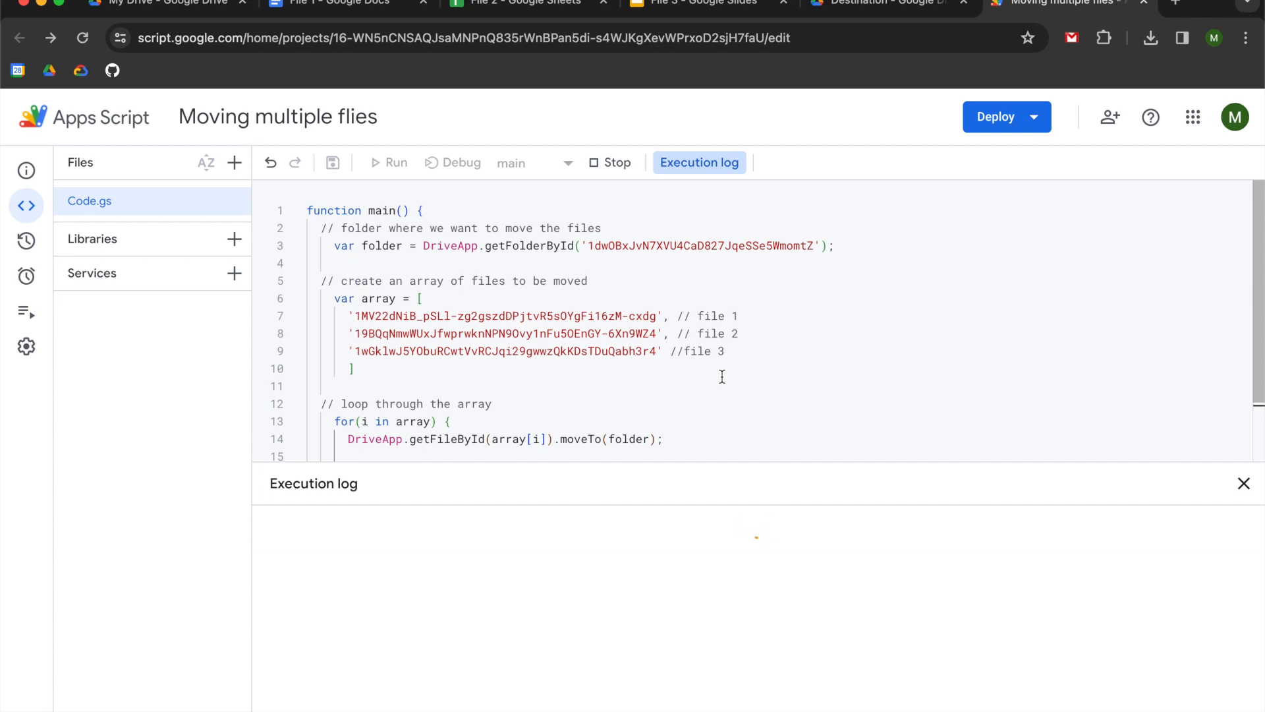
left_click(387, 162)
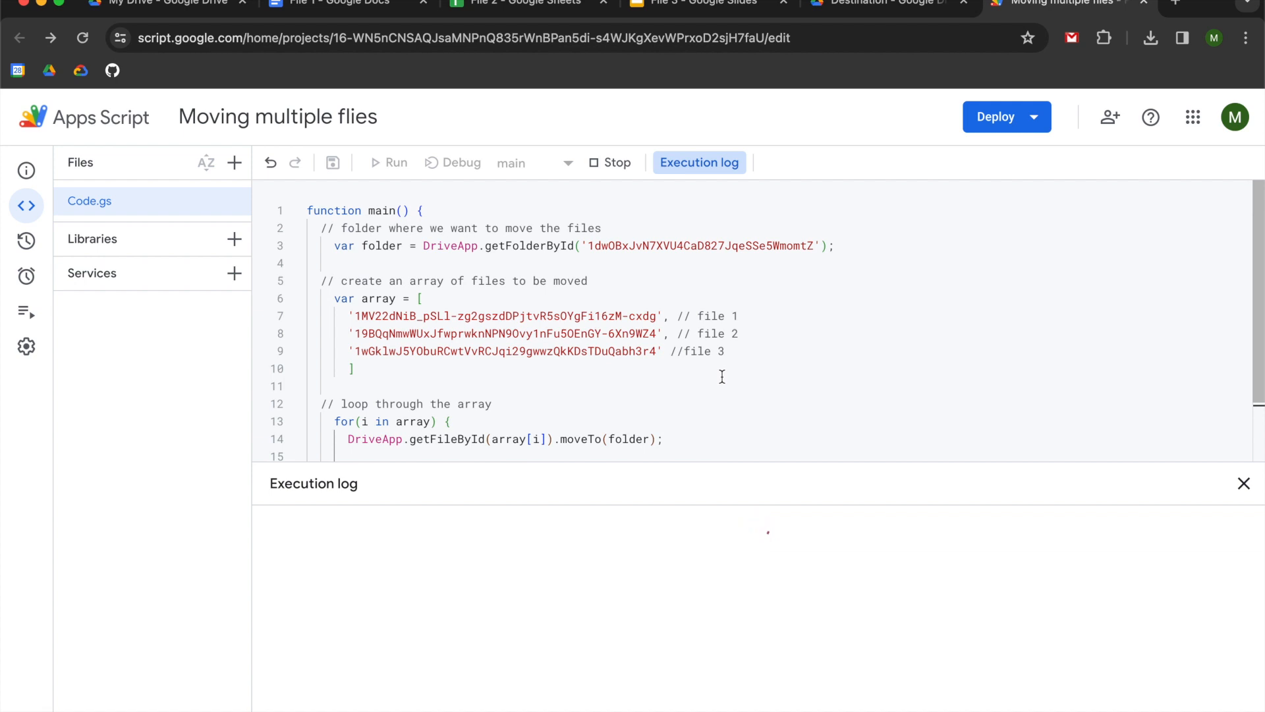
left_click(388, 162)
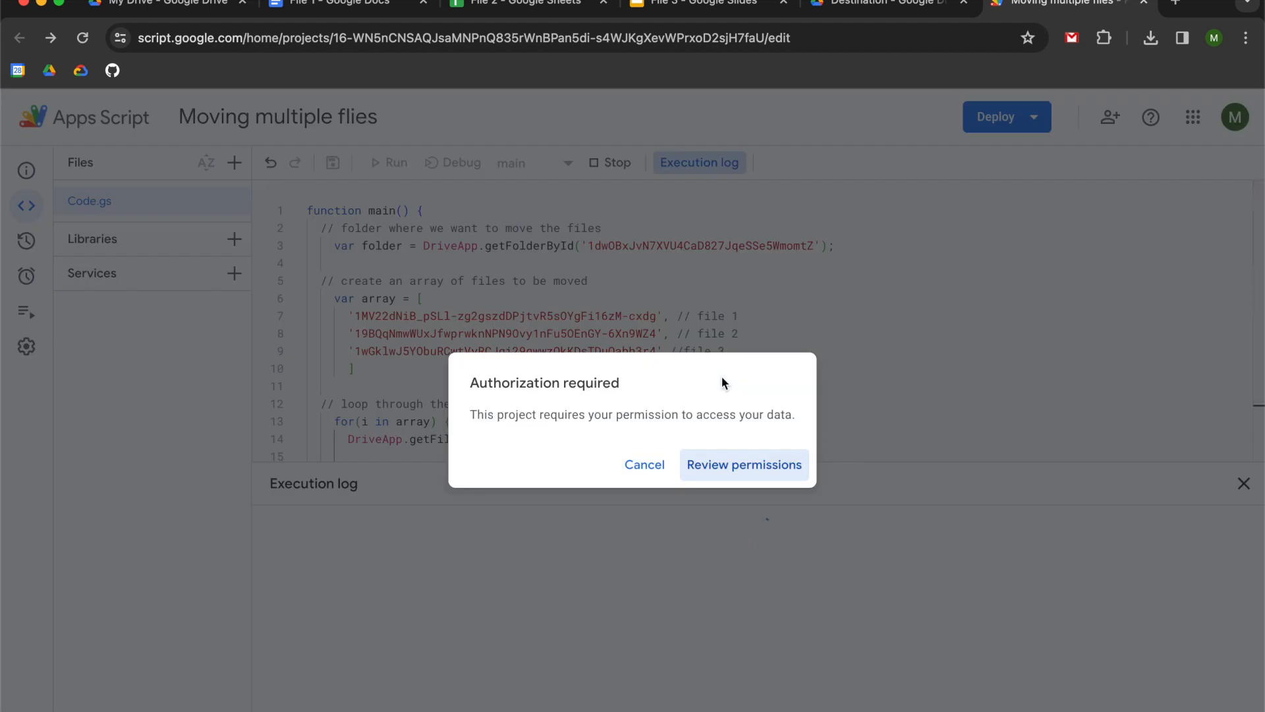
Review permissions and continue with the signed-in Google account.
left_click(744, 464)
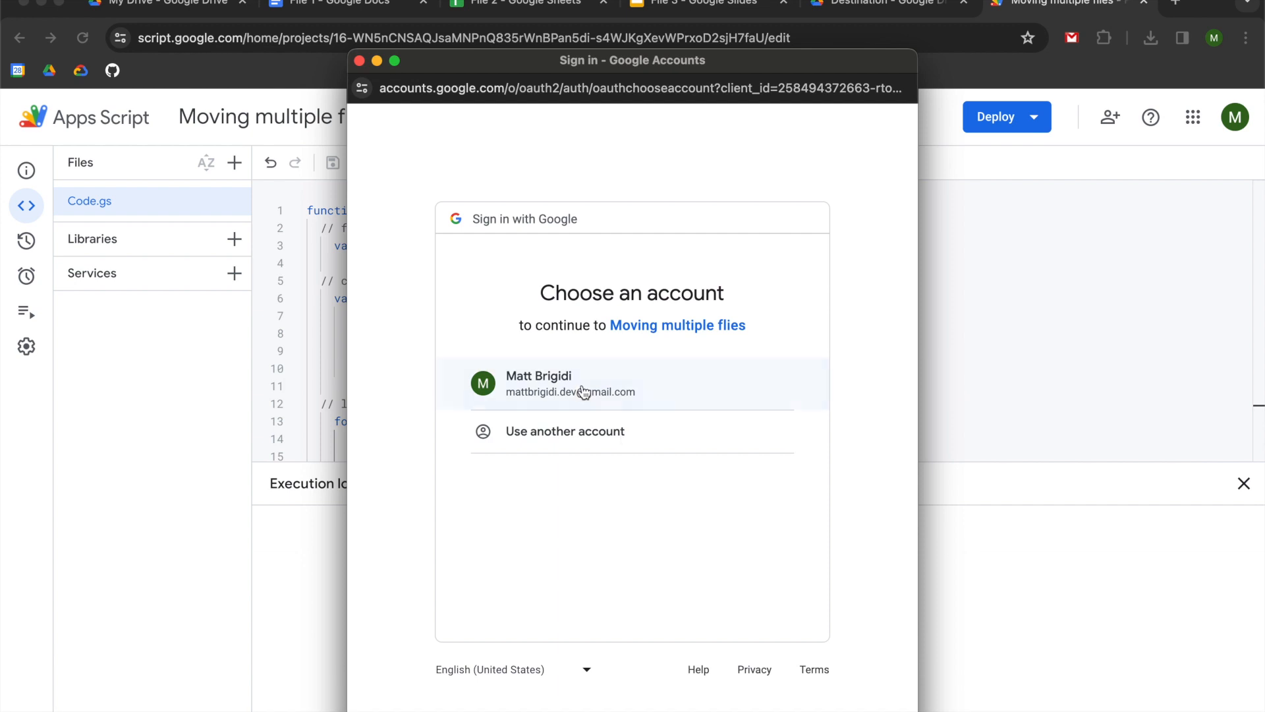
left_click(568, 383)
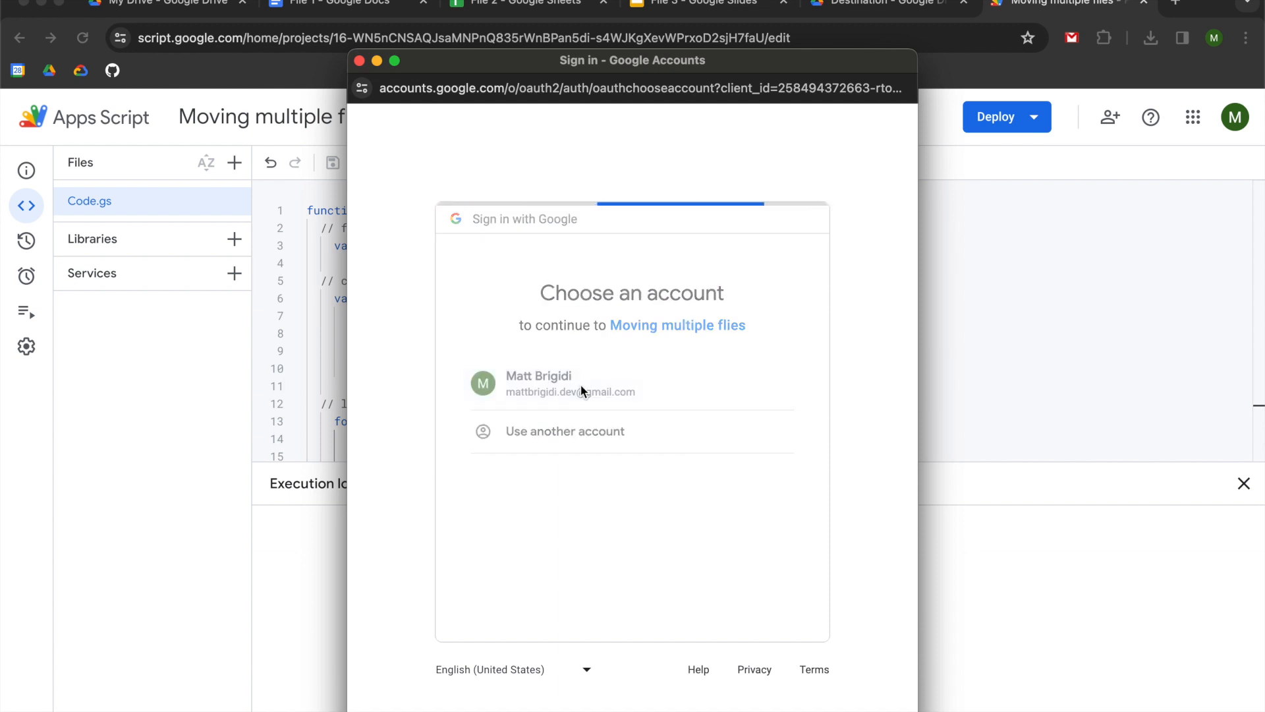
left_click(569, 383)
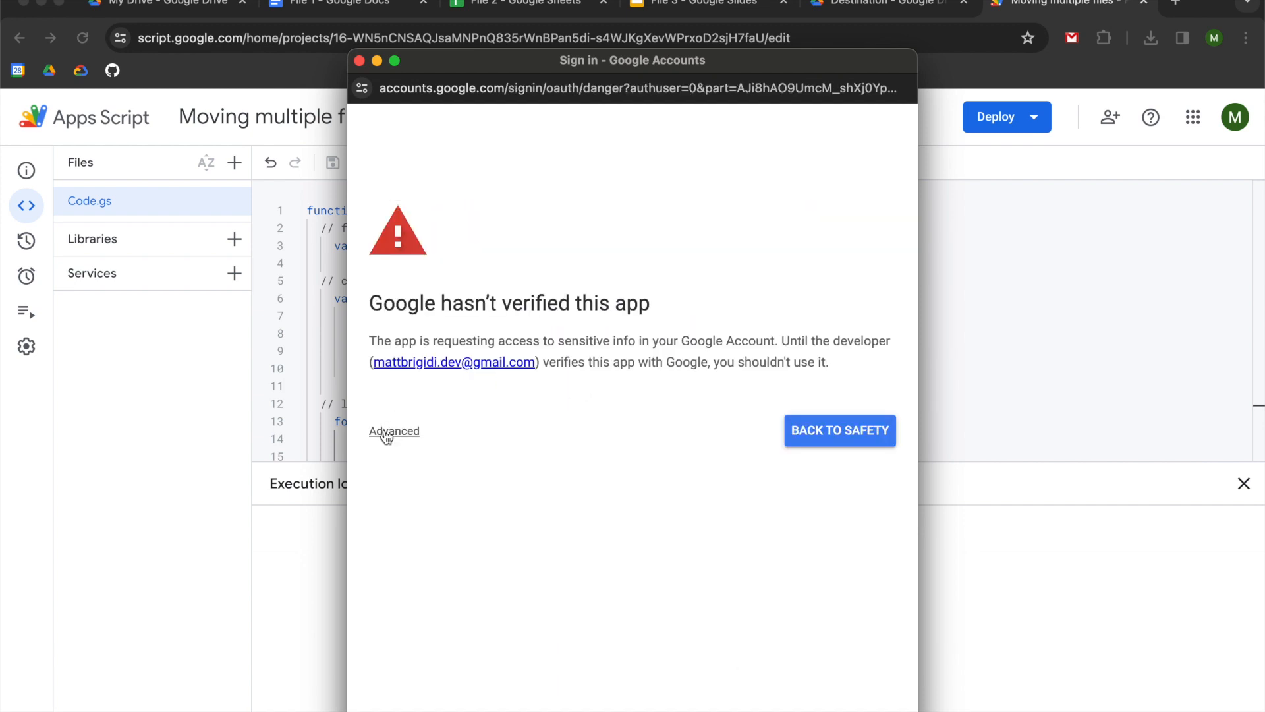
Proceed past the unverified-app warning and allow Drive file access for Moving multiple flies.
left_click(394, 431)
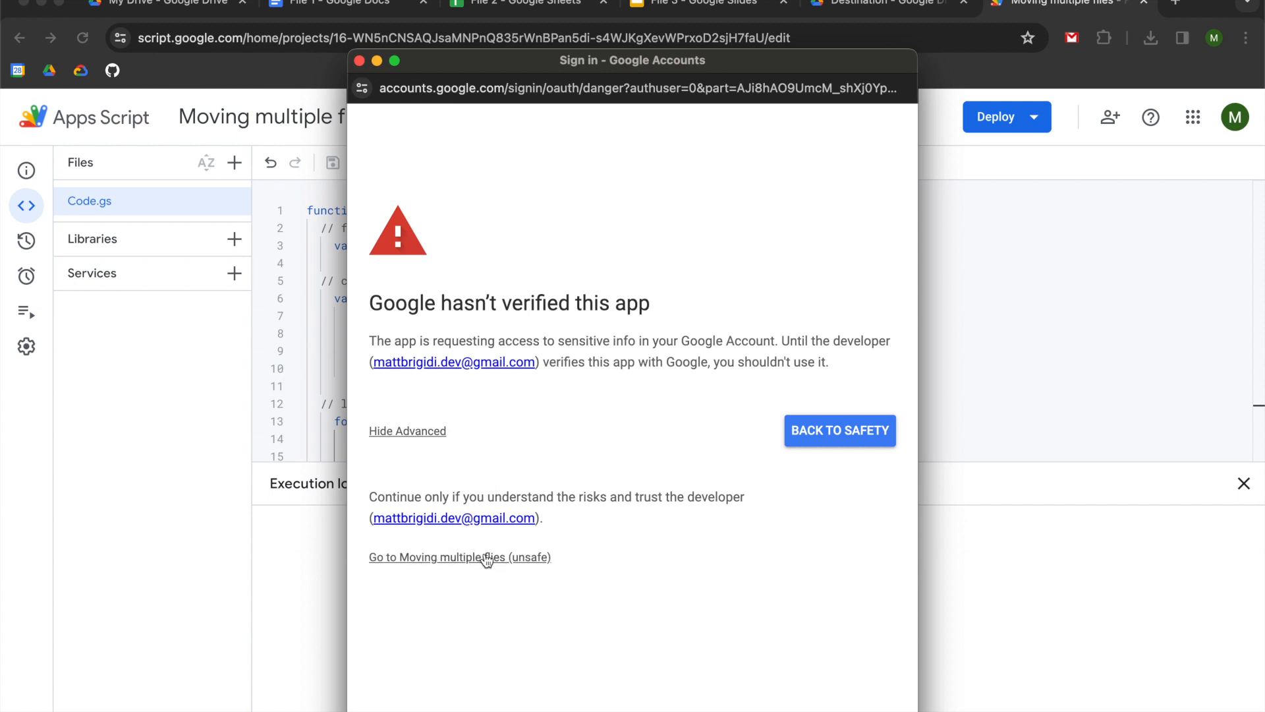
left_click(460, 556)
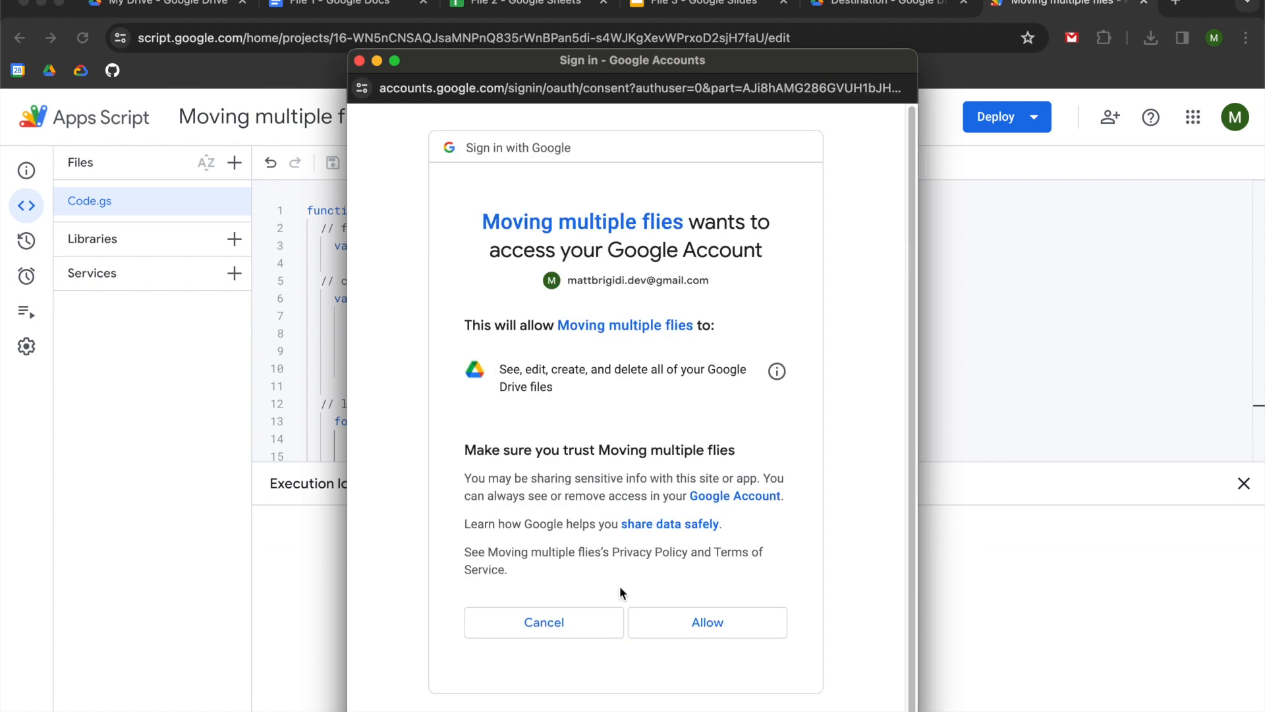
left_click(706, 622)
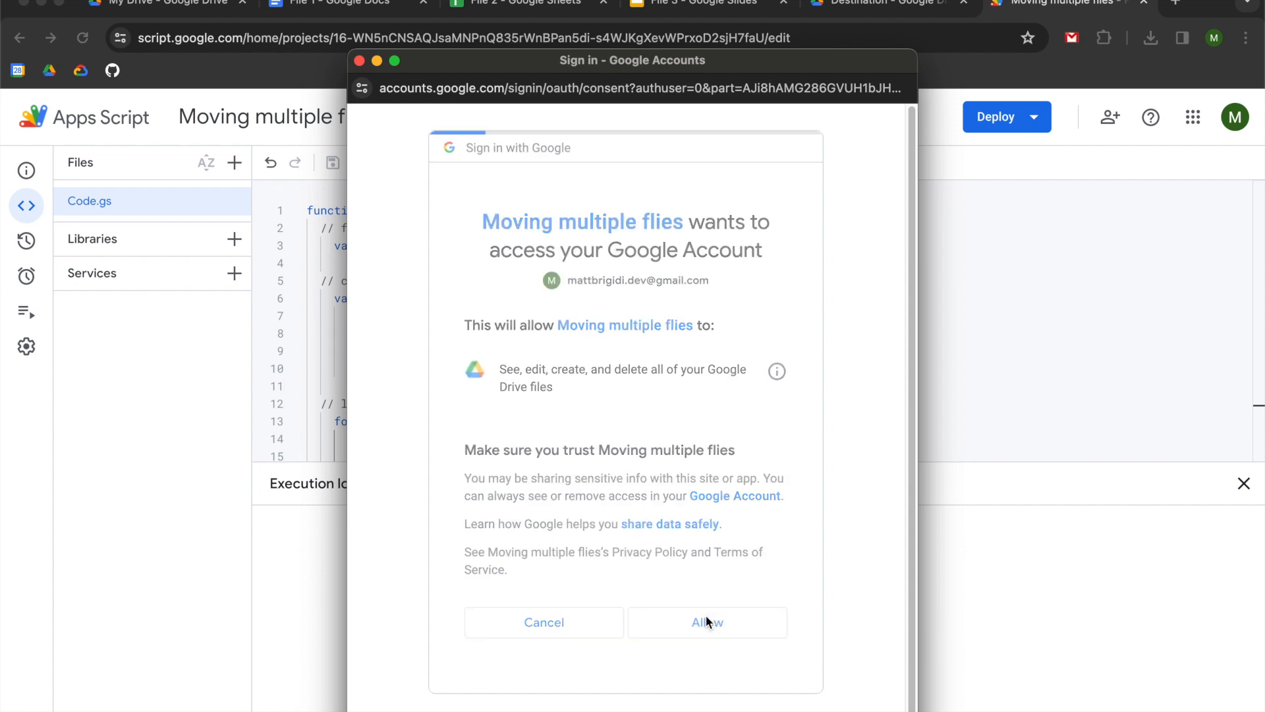
left_click(706, 623)
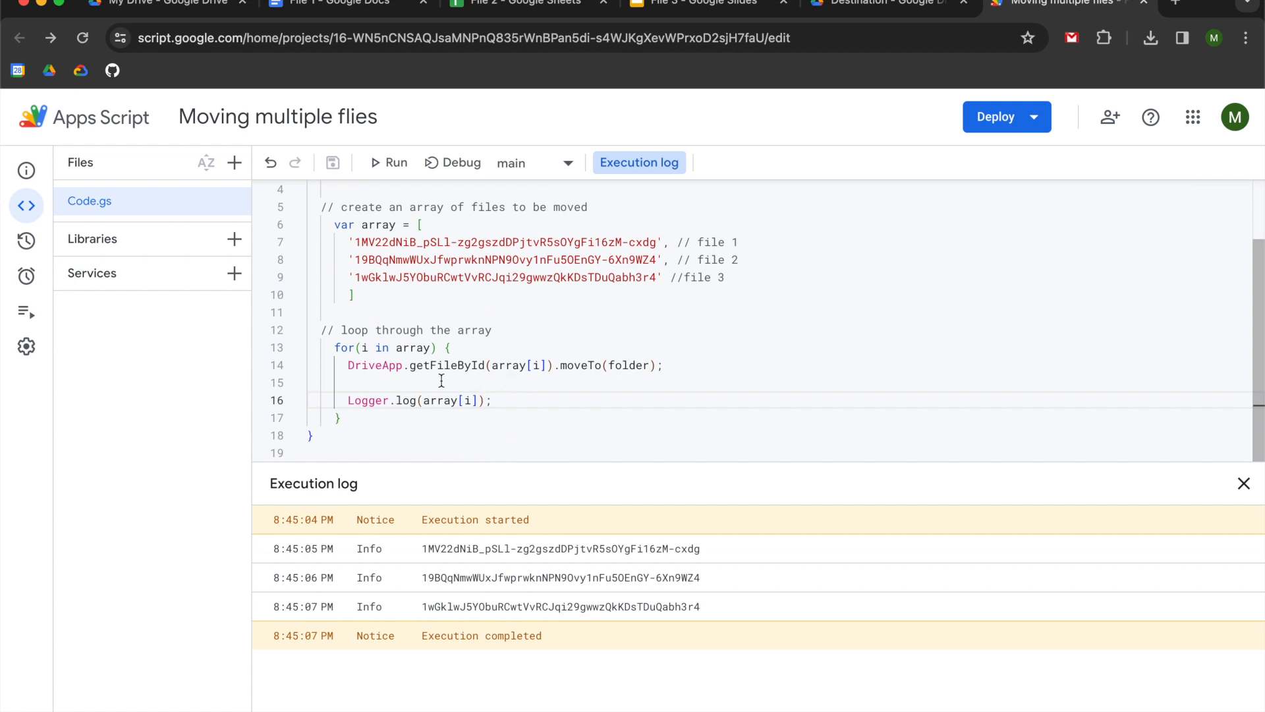
mouse_move(549, 242)
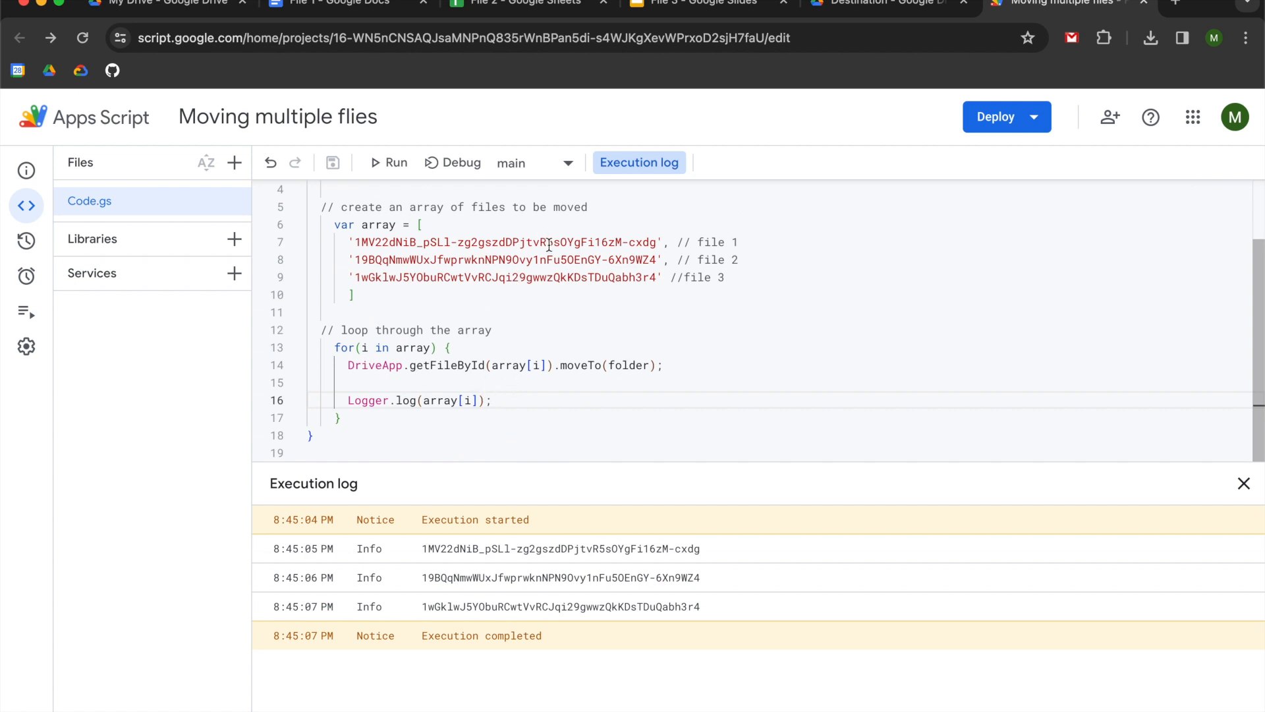
mouse_move(475, 234)
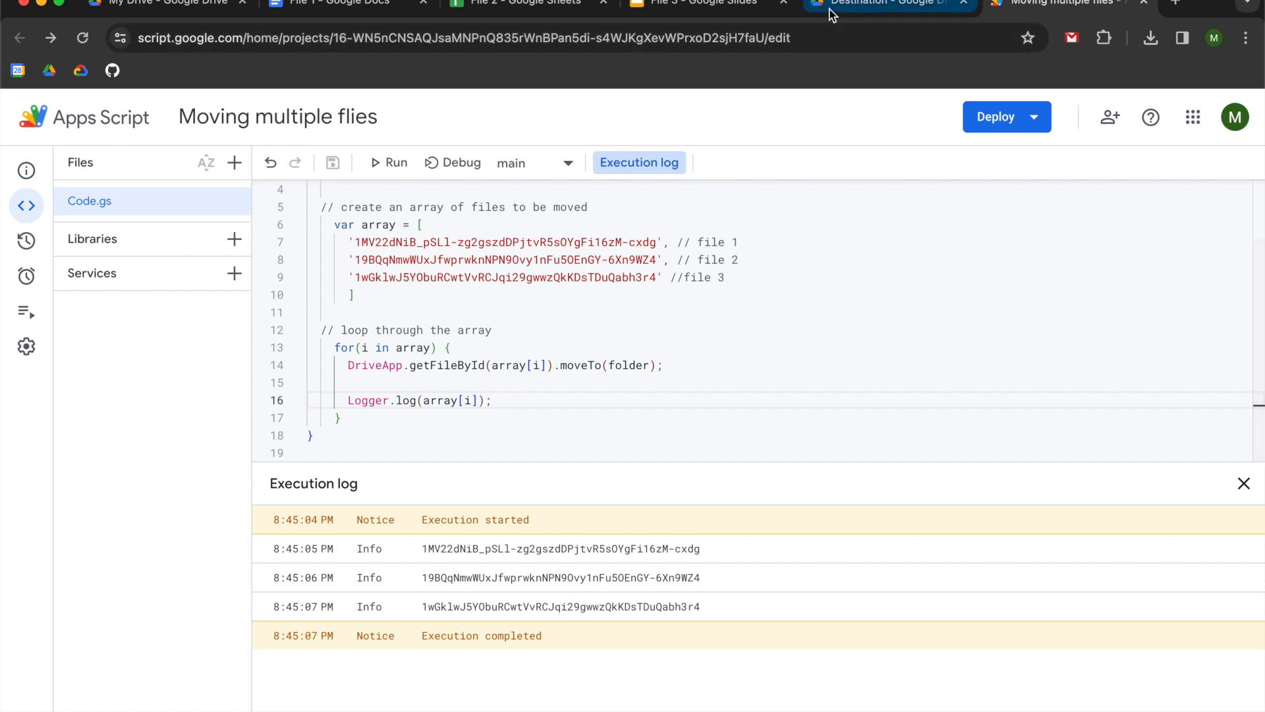
Reload the Destination folder and My Drive to verify the moved files, then close the execution log.
left_click(887, 4)
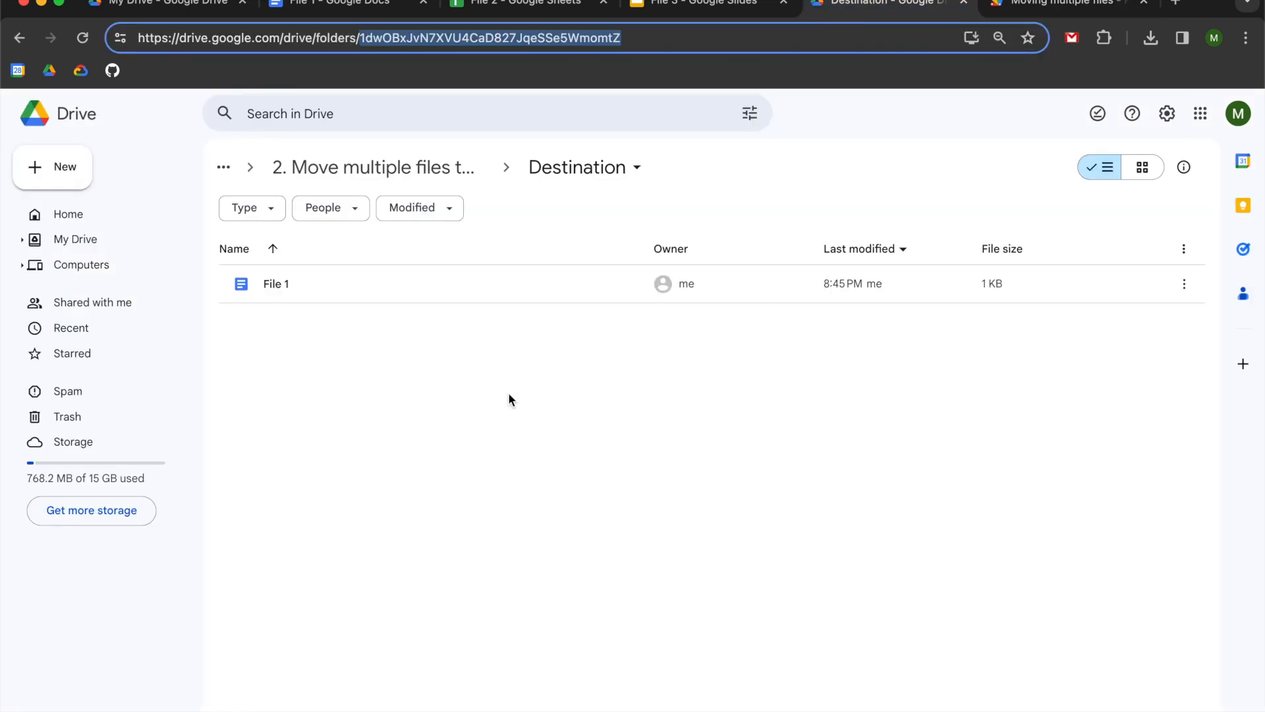
left_click(82, 38)
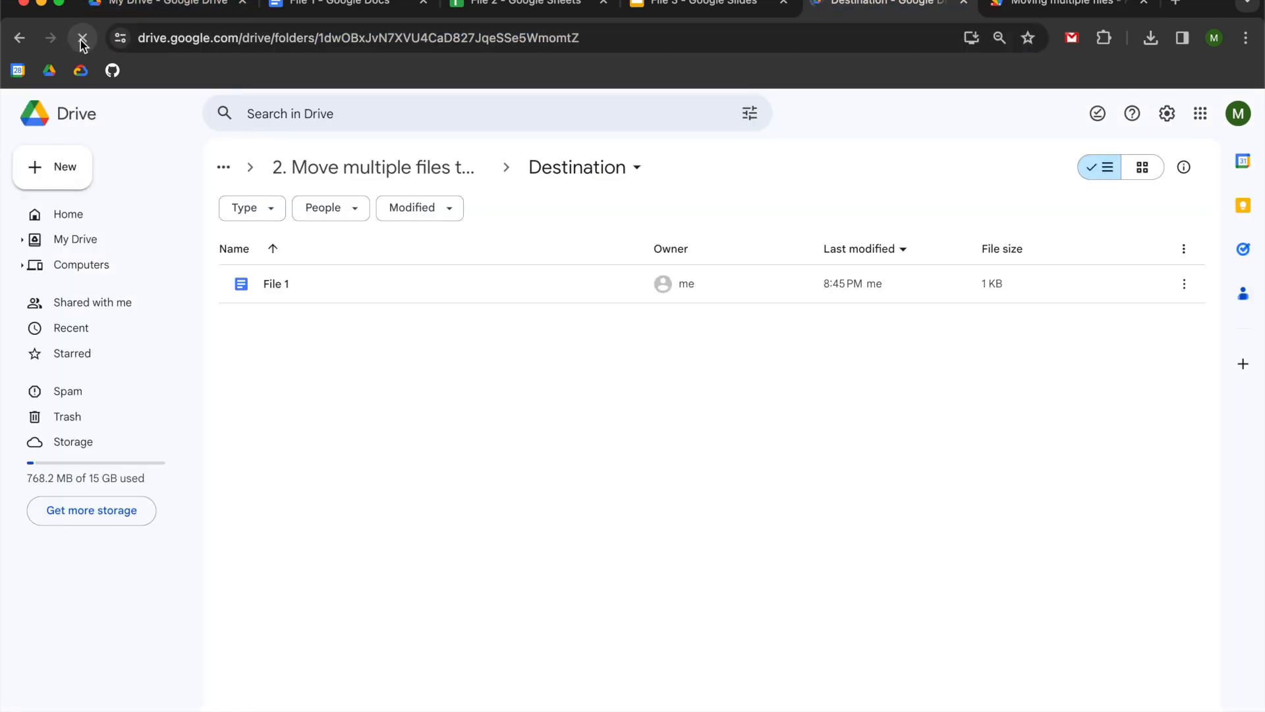
left_click(82, 39)
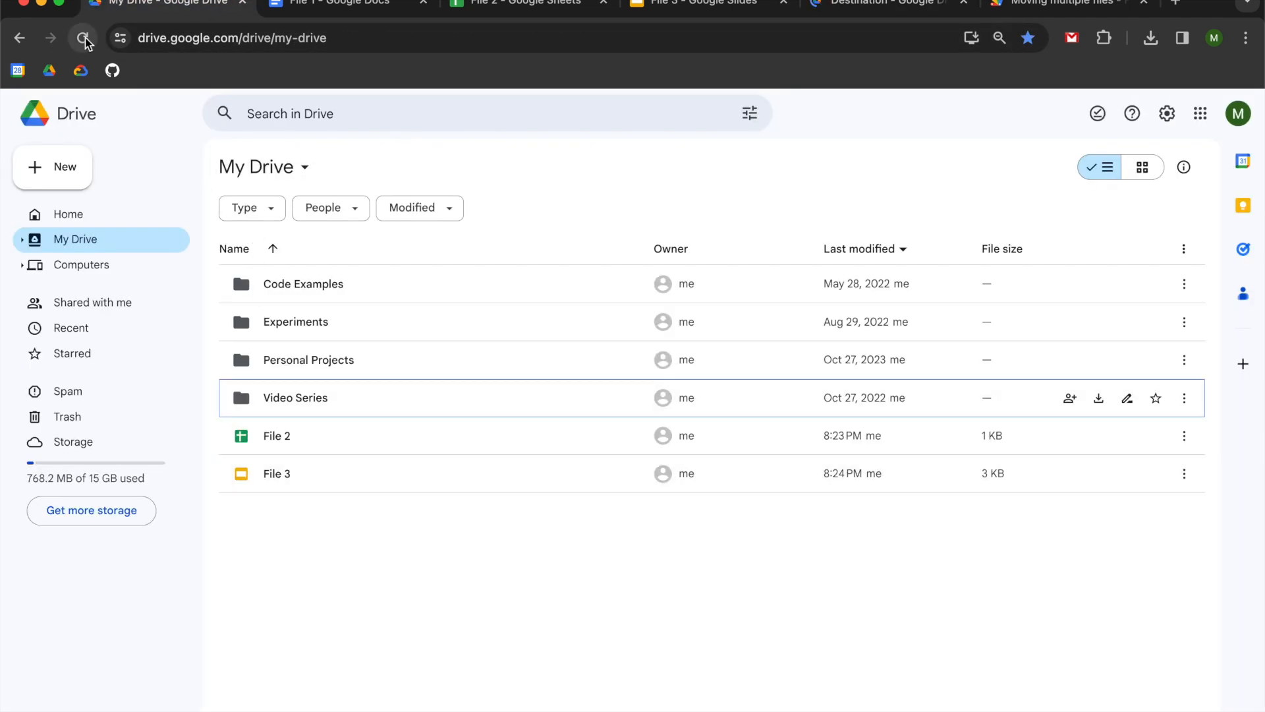
left_click(85, 38)
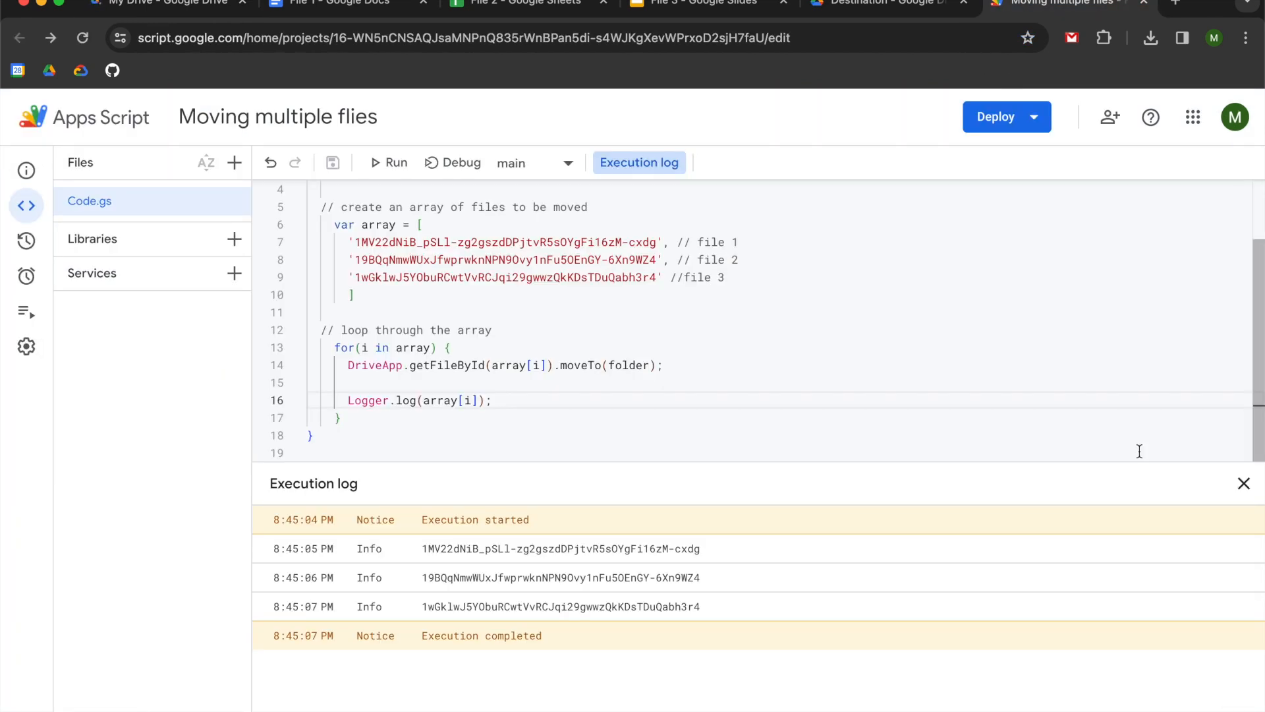
left_click(1244, 483)
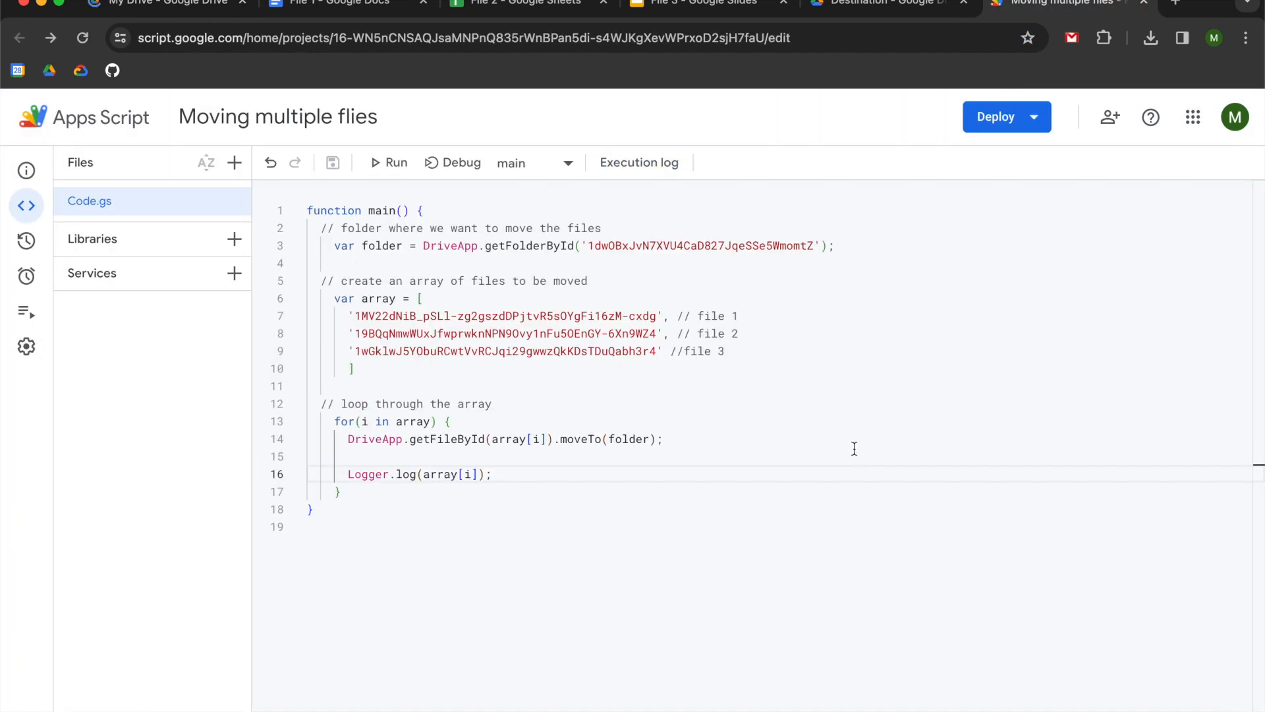